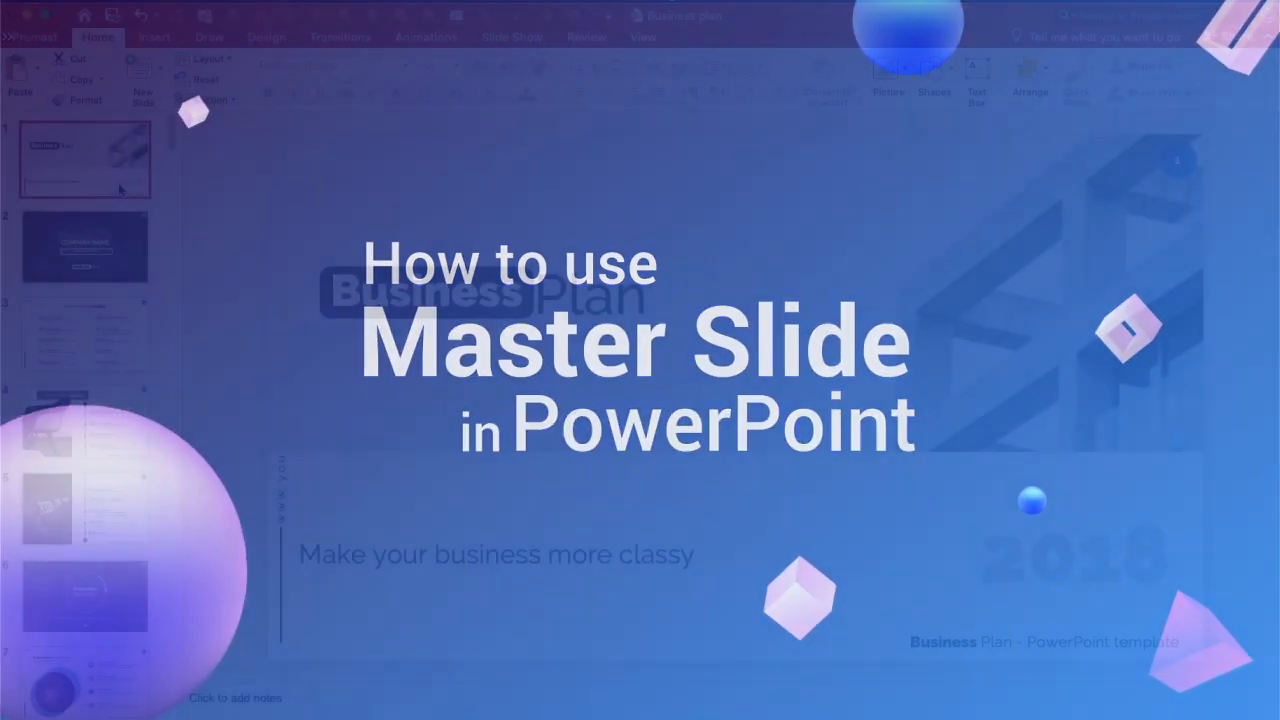
Browse from the company name slide to the Presentation Agenda slide with the chair photo
click(84, 248)
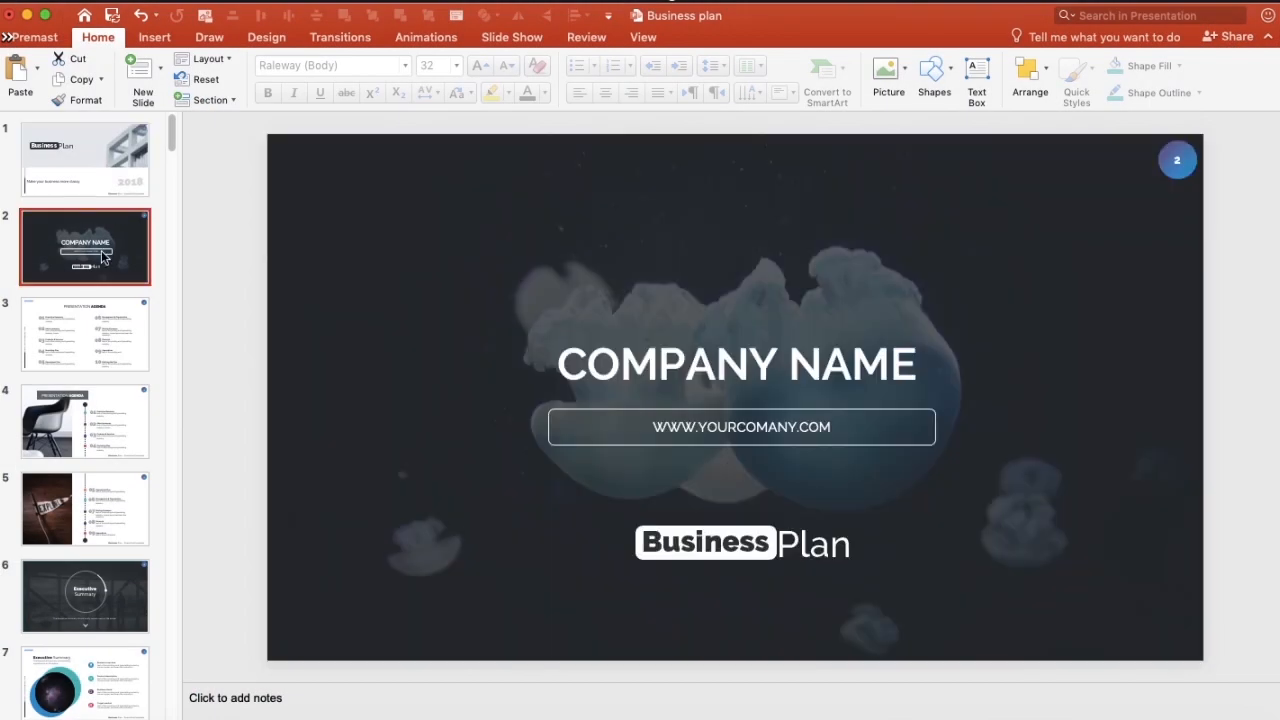
click(84, 420)
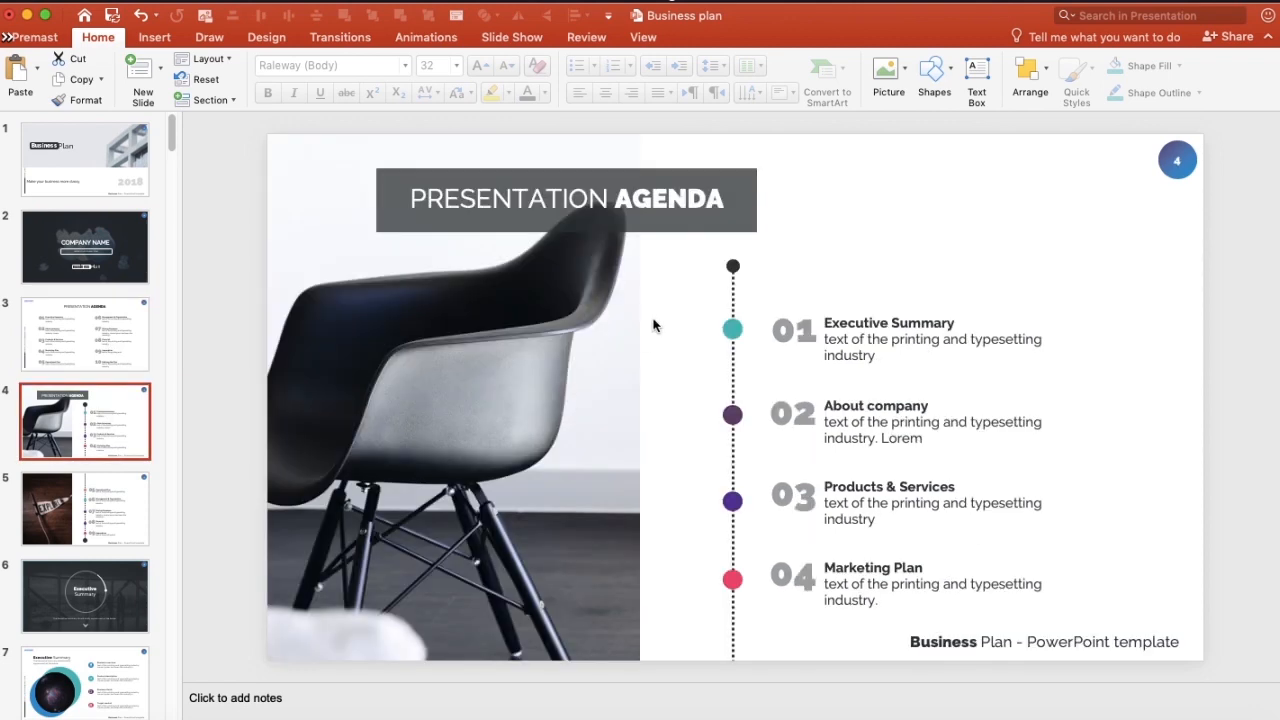
mouse_move(644, 48)
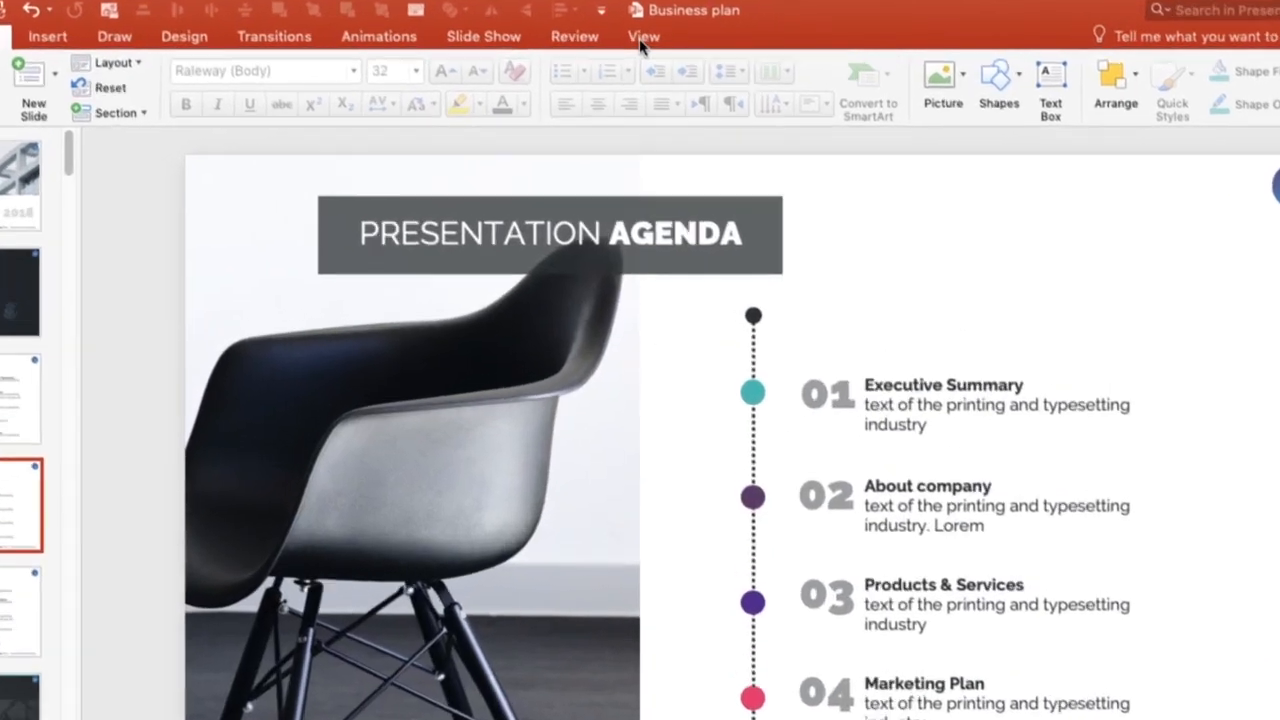
Enter Slide Master view, look through the layouts and select the top Office Theme master
click(644, 36)
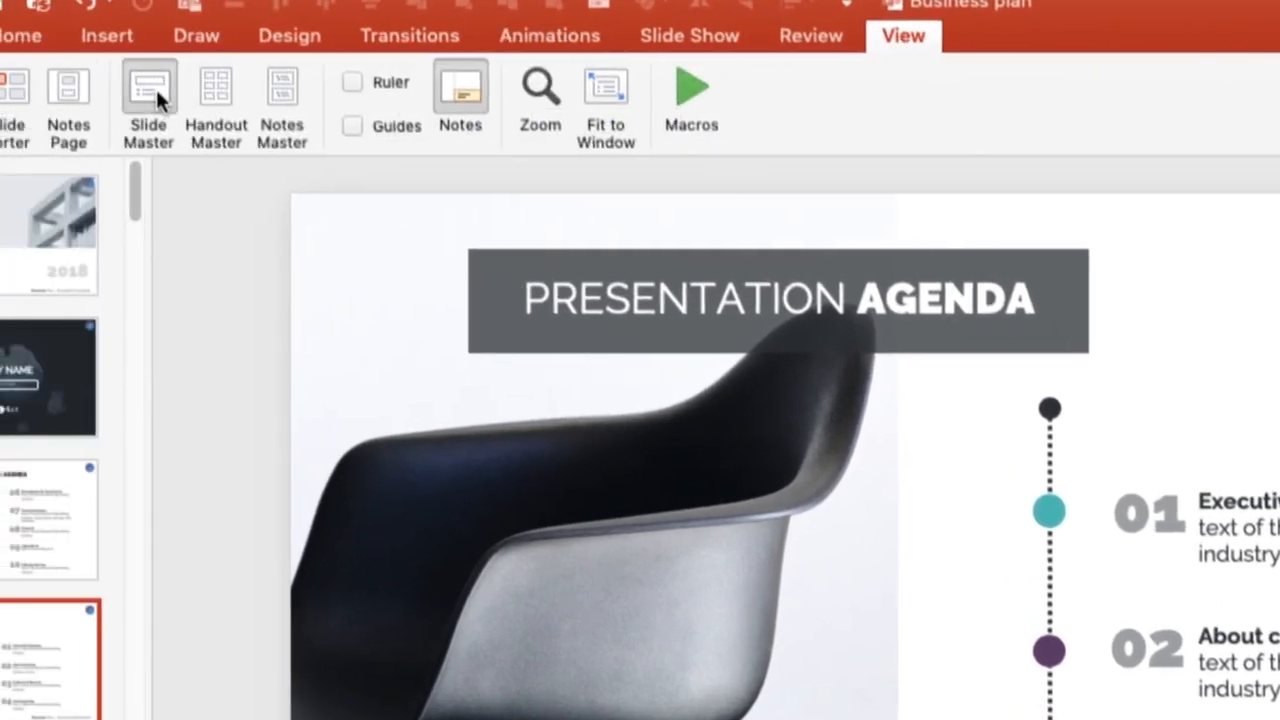
click(148, 90)
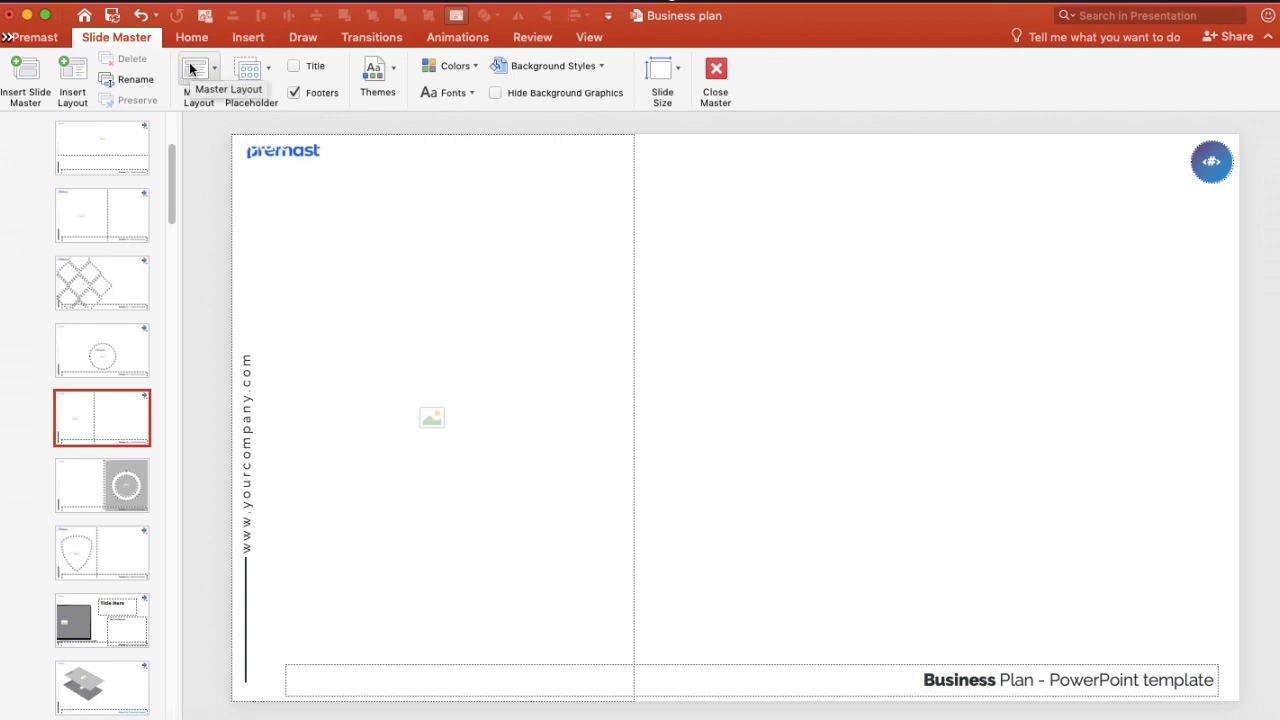
click(100, 348)
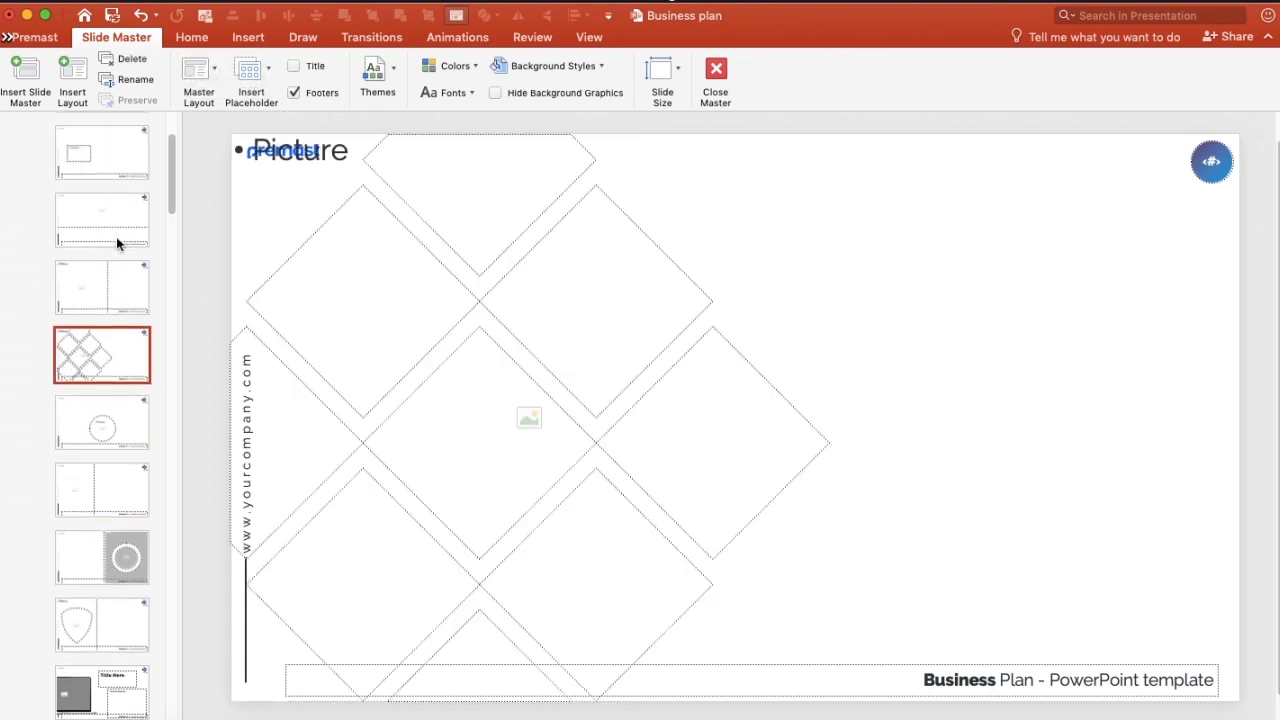
scroll(up, 3)
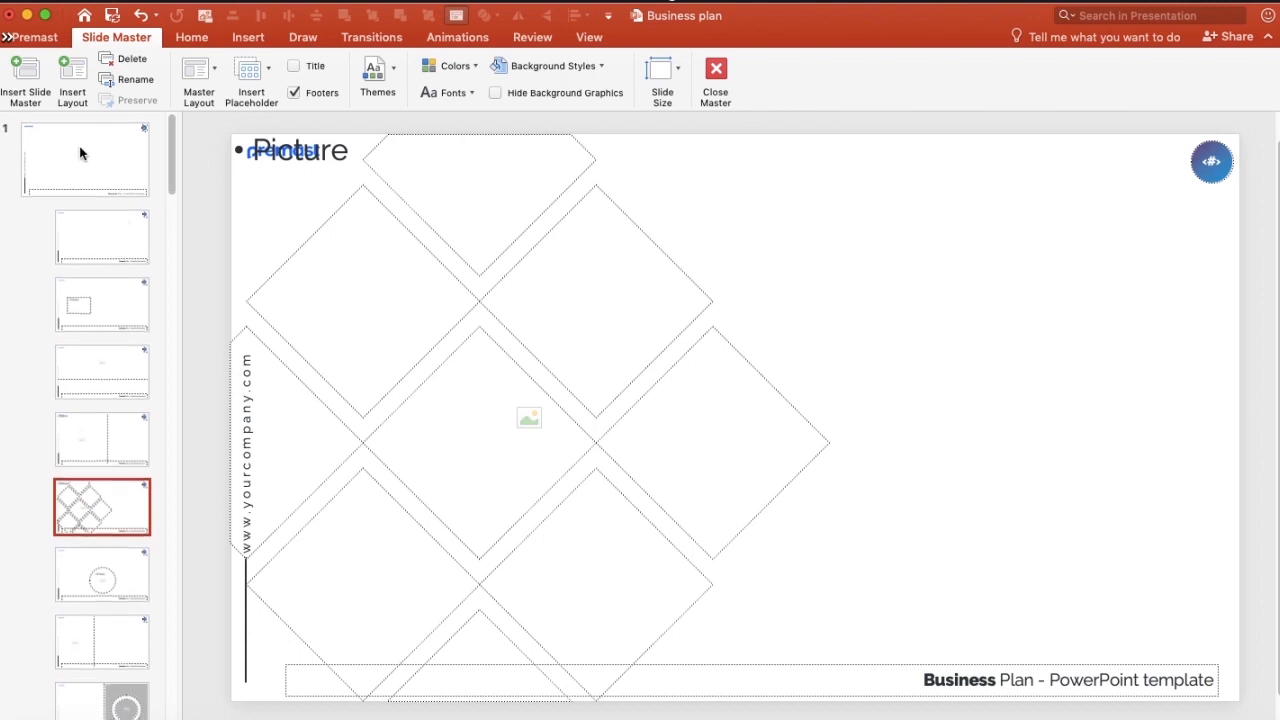
mouse_move(84, 156)
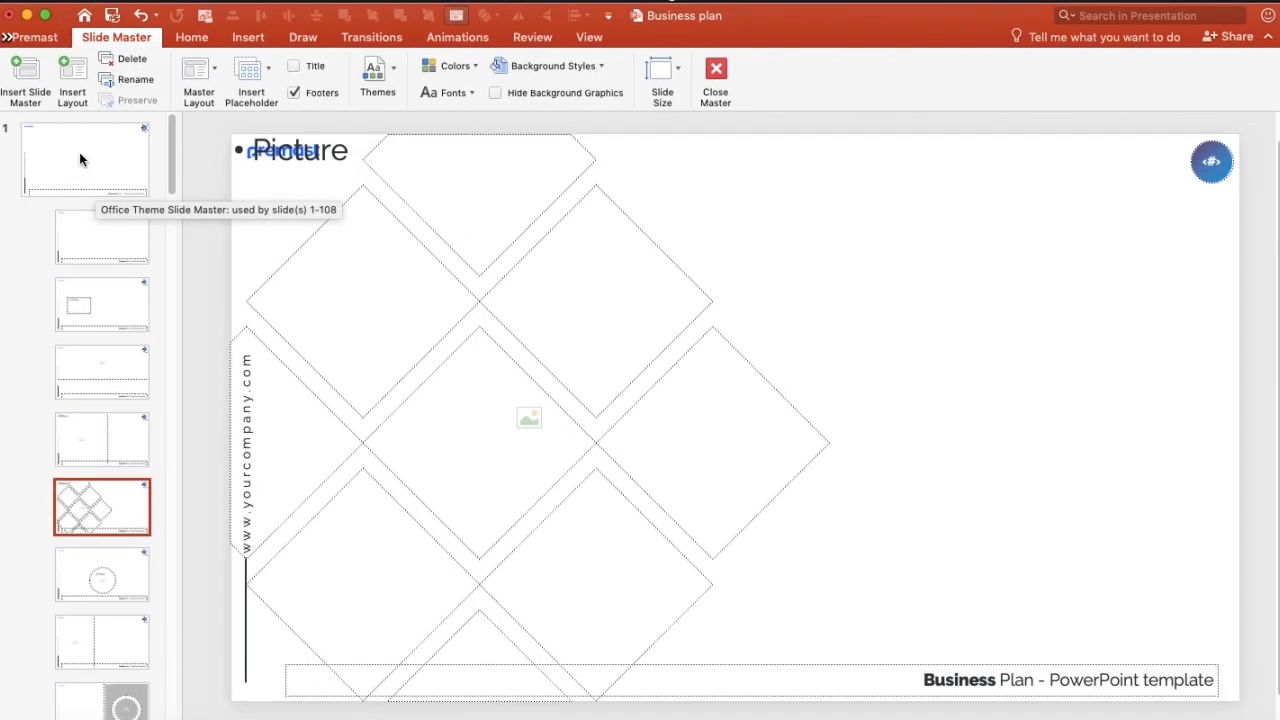
click(84, 160)
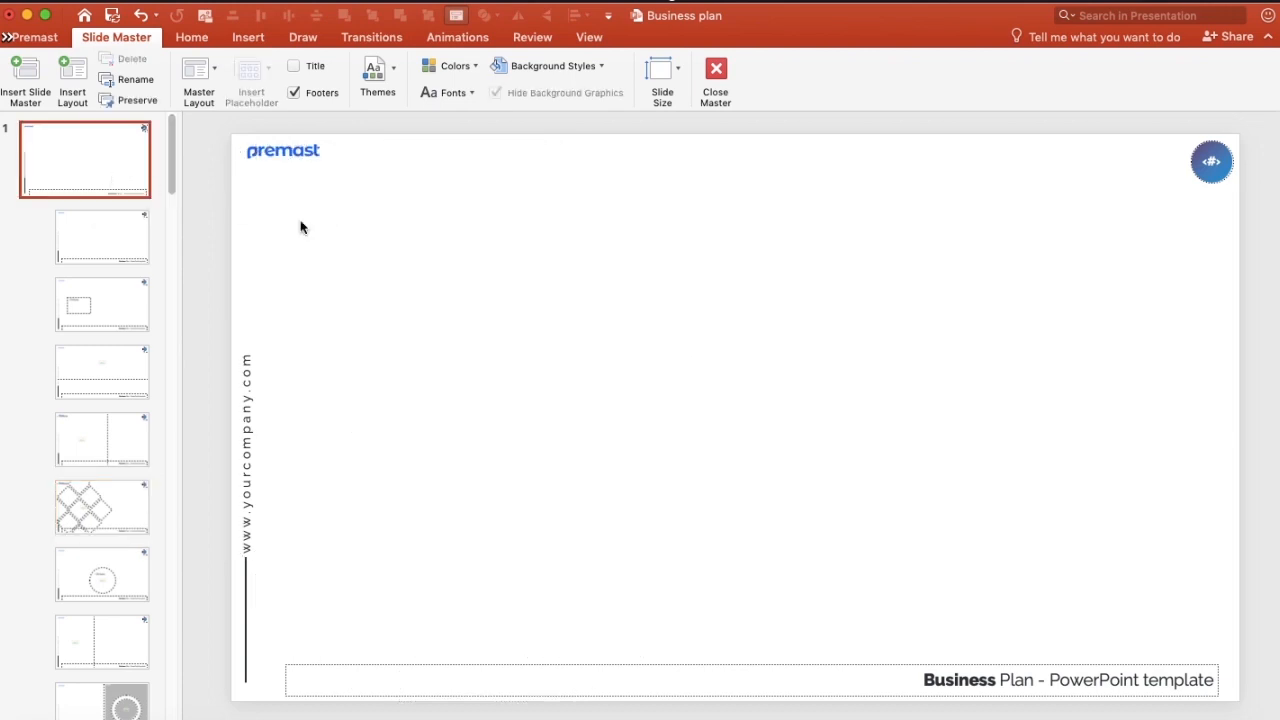
mouse_move(824, 296)
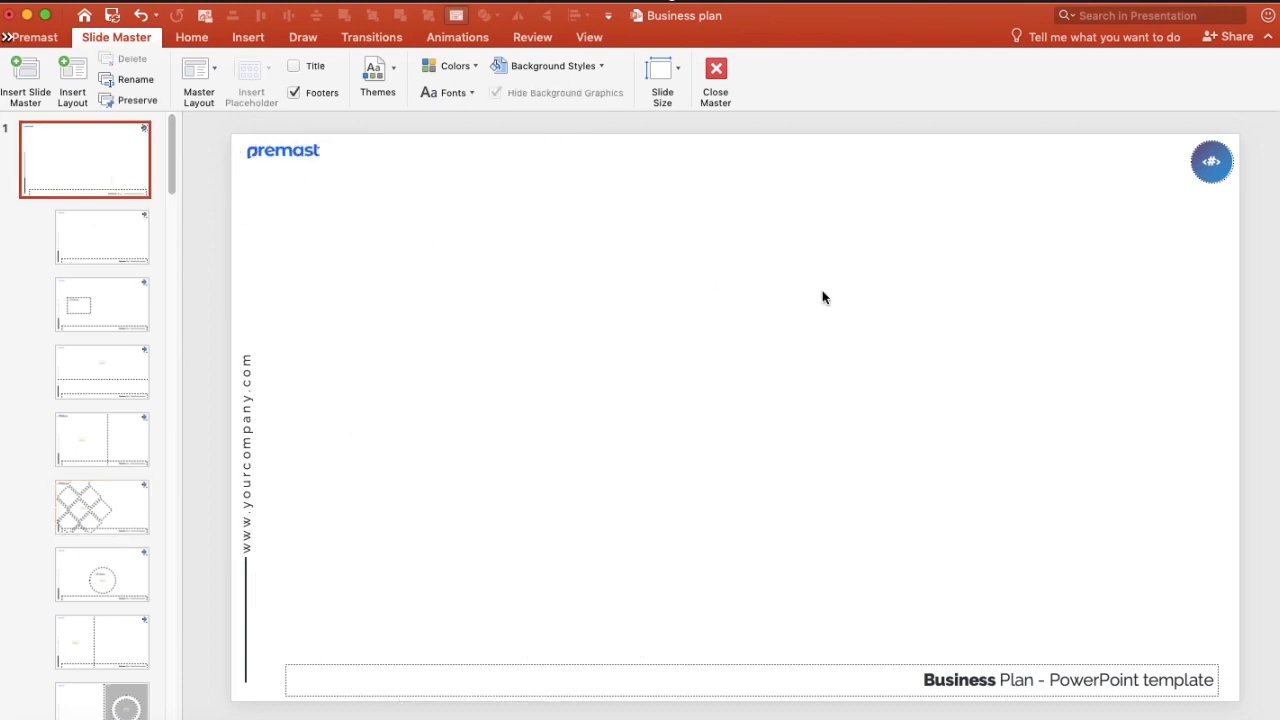
Delete the old logo and insert Frame 2.png as the premast logo in the master's bottom-left corner
click(284, 152)
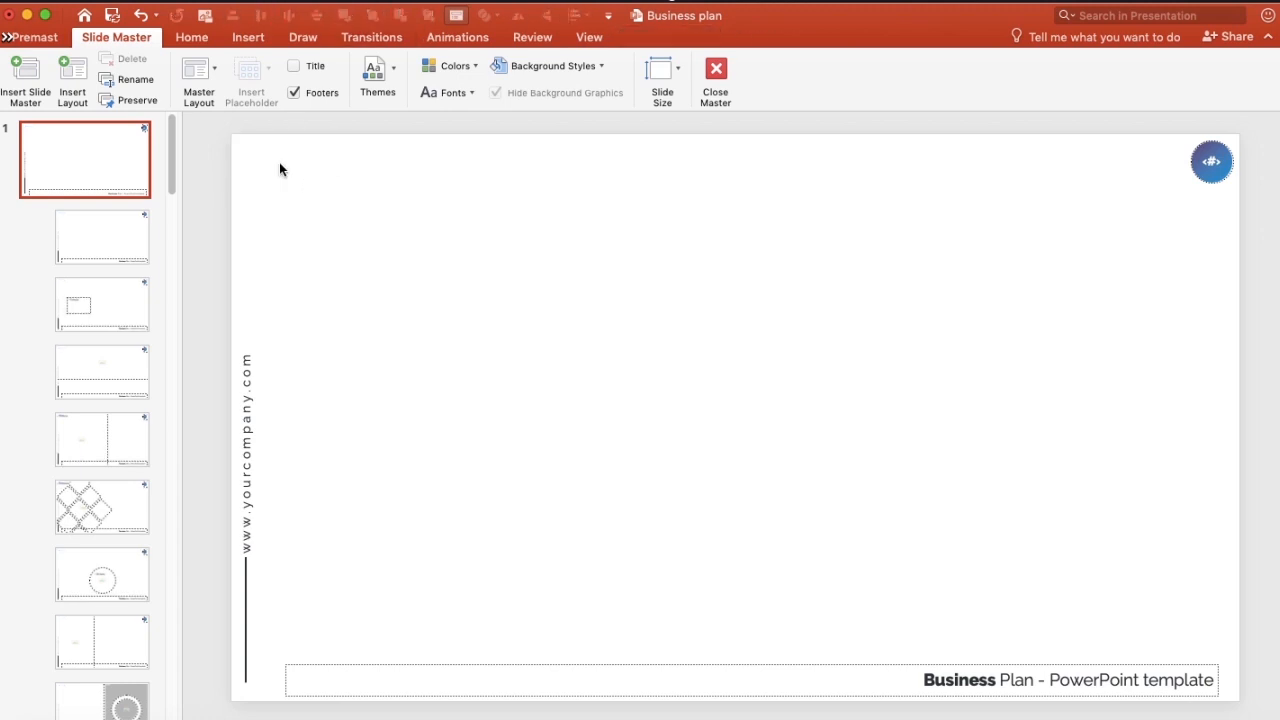
mouse_move(258, 48)
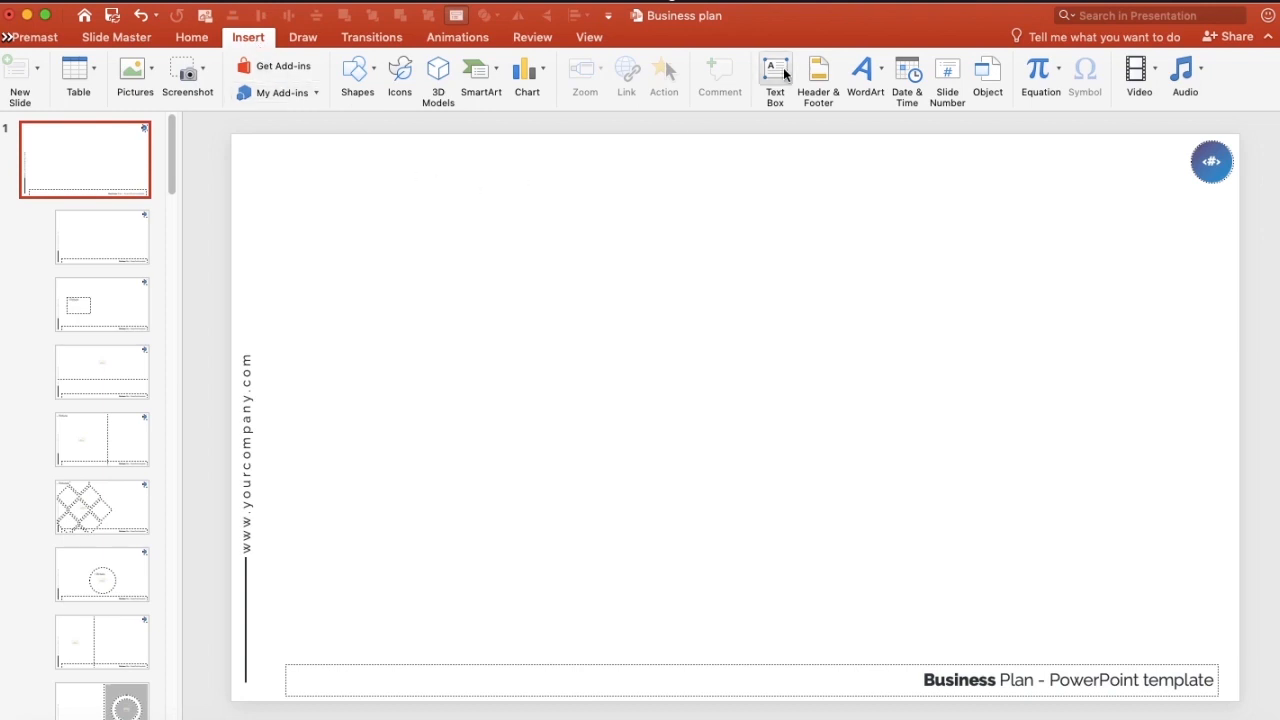
click(134, 78)
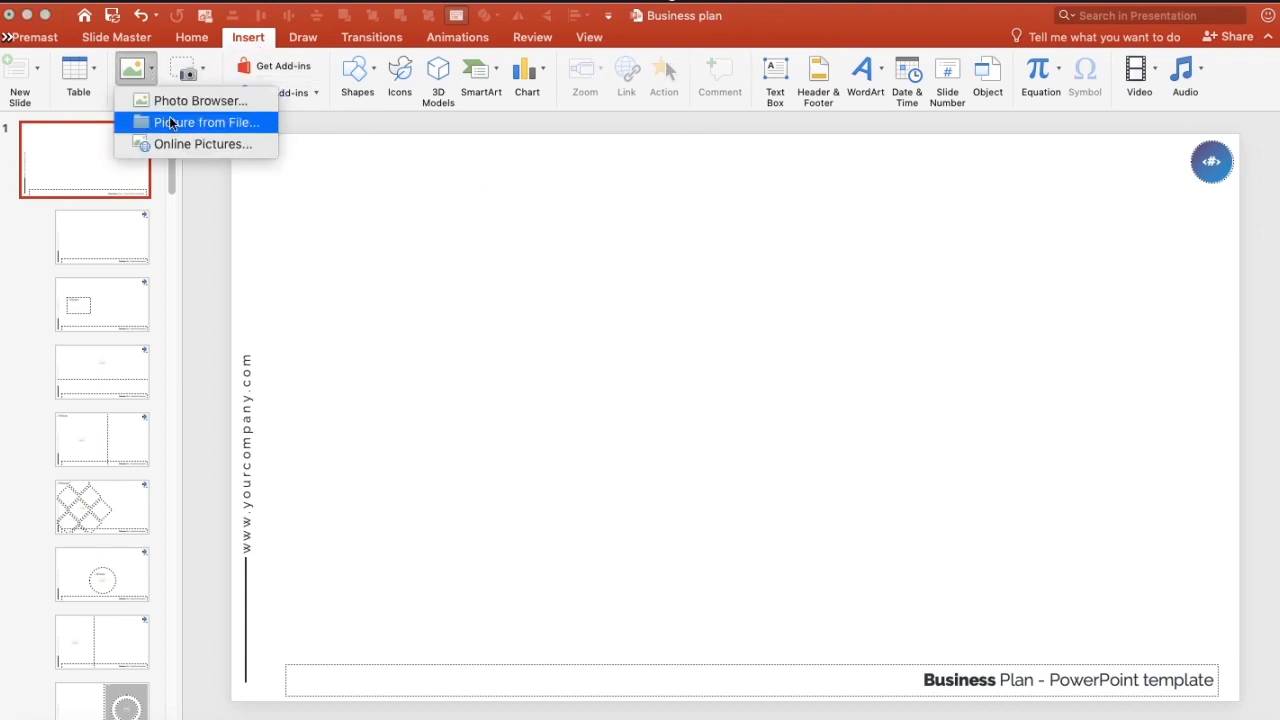
click(204, 122)
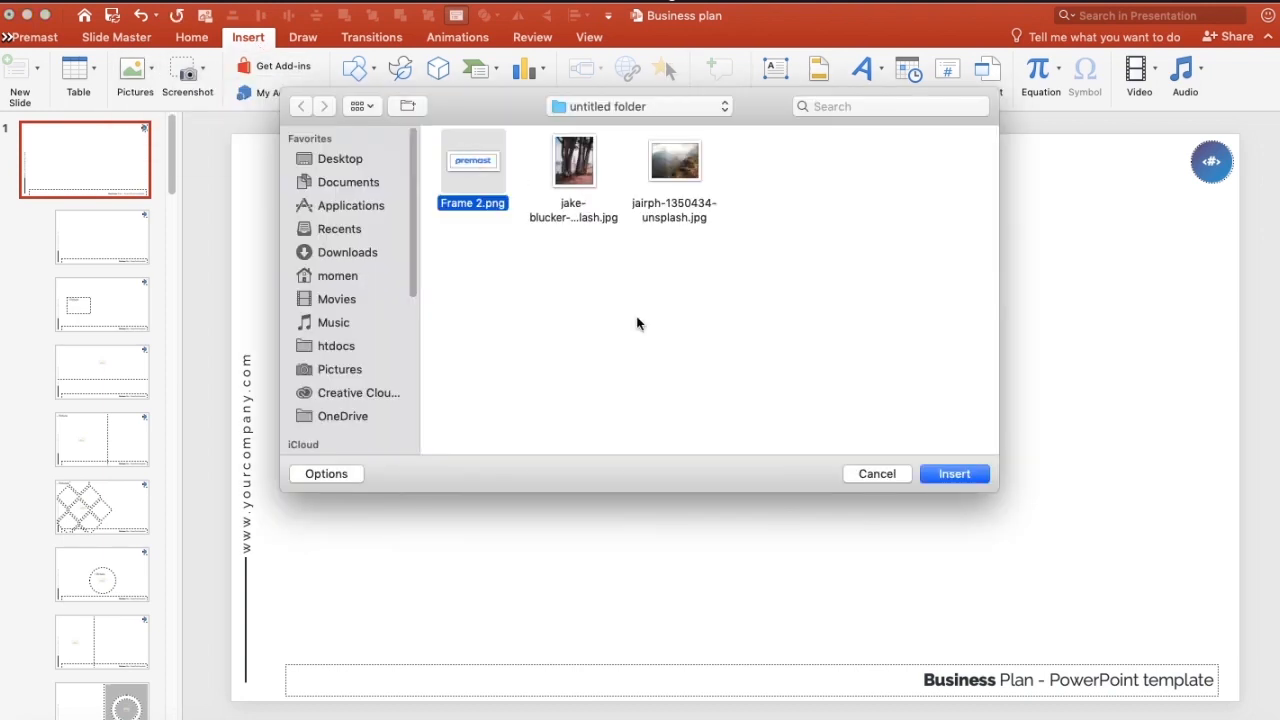
click(952, 472)
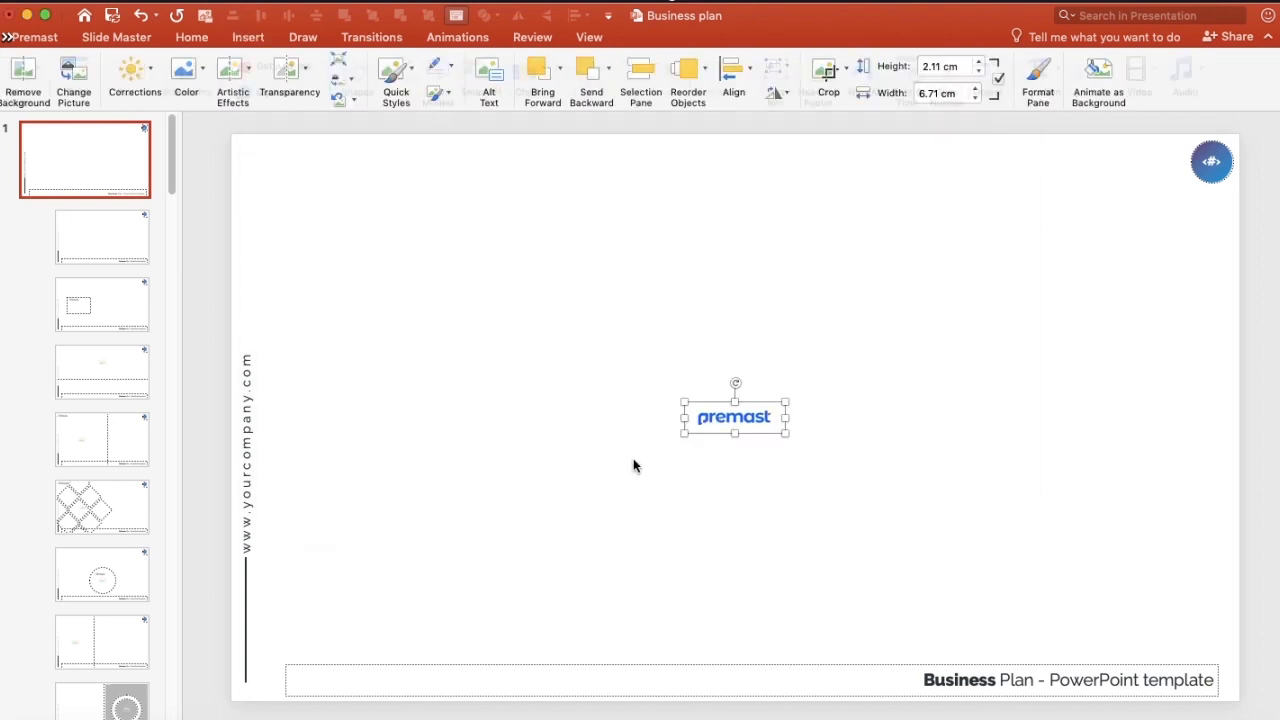
drag(734, 418, 324, 684)
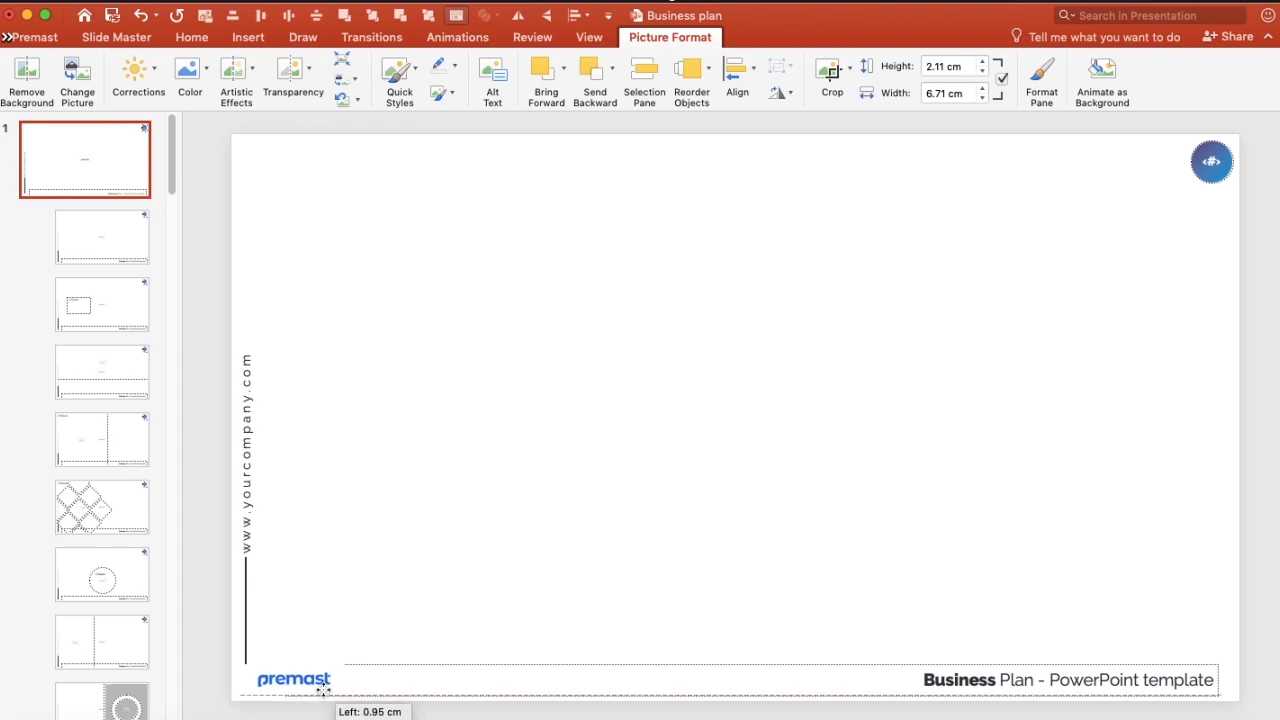
click(294, 680)
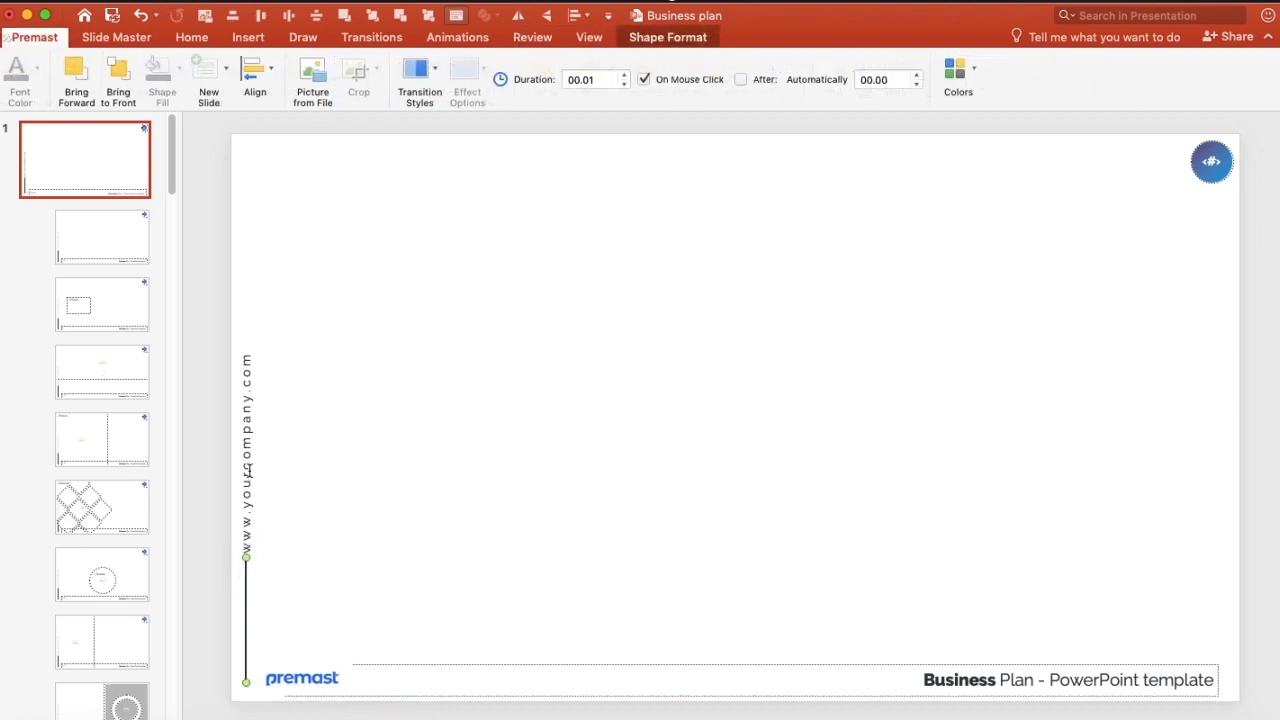
click(246, 450)
text(WWW.PREMAST.COM)
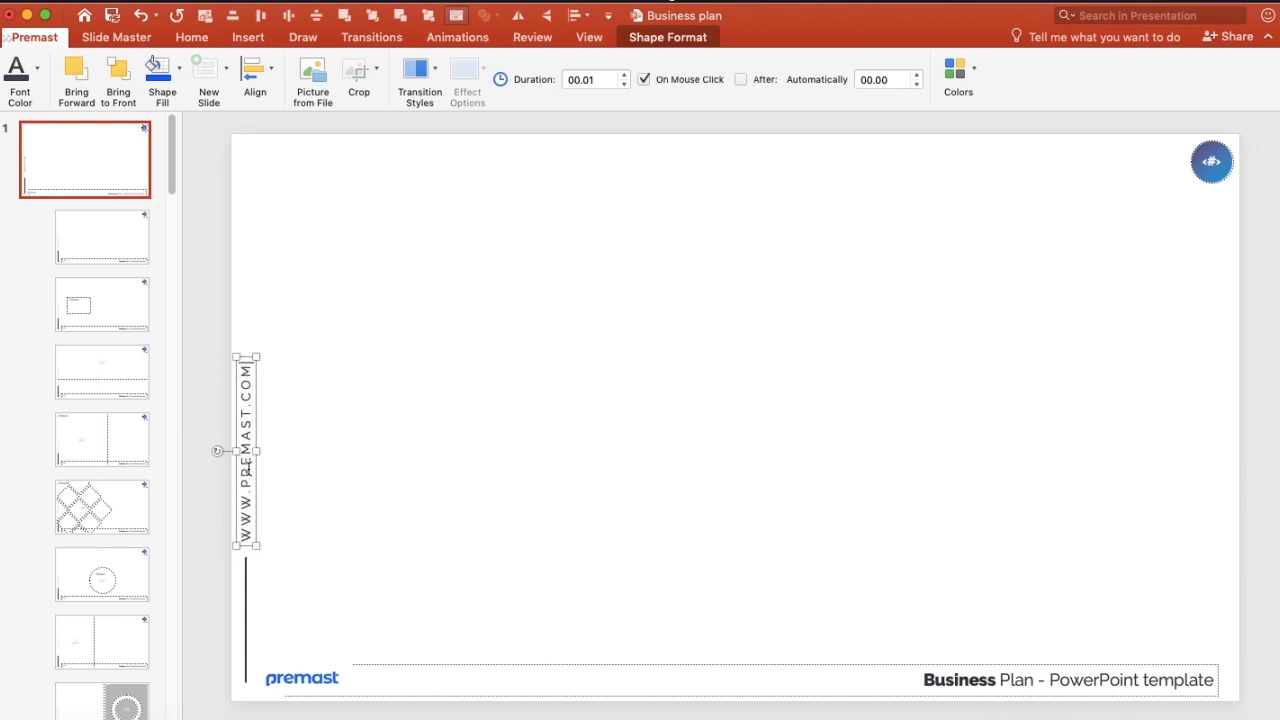
click(558, 204)
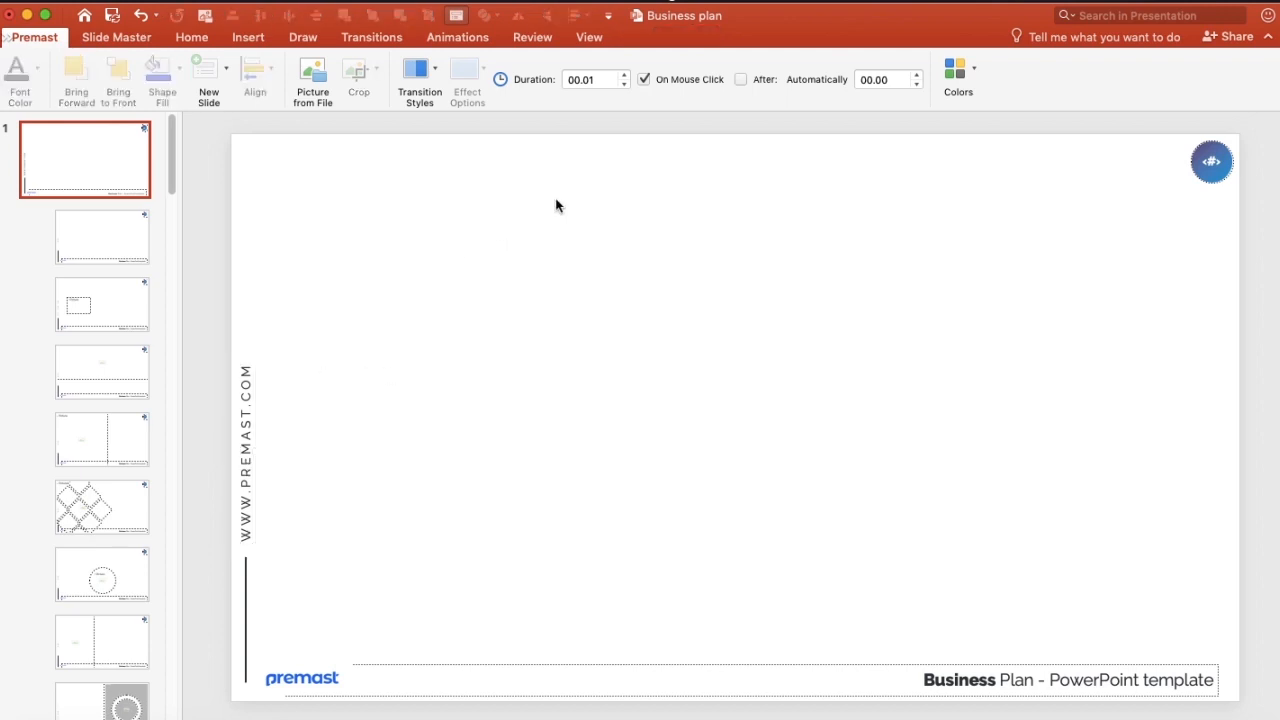
click(100, 304)
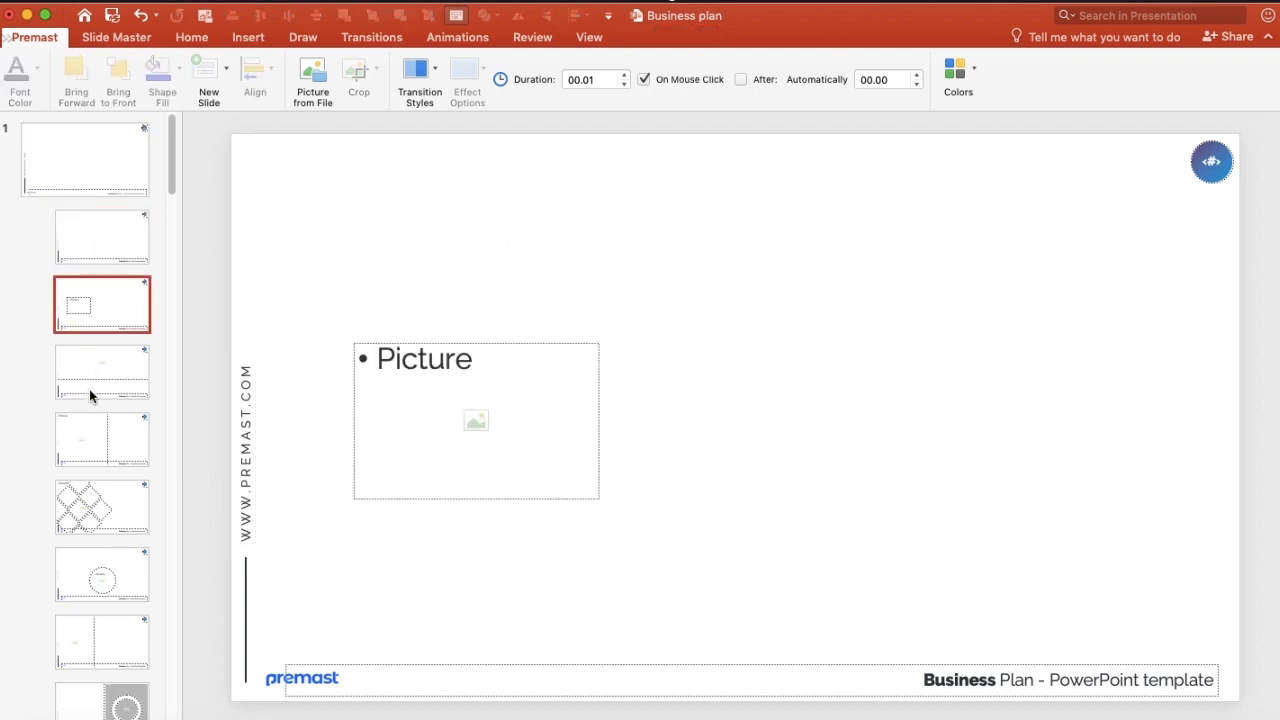
click(84, 160)
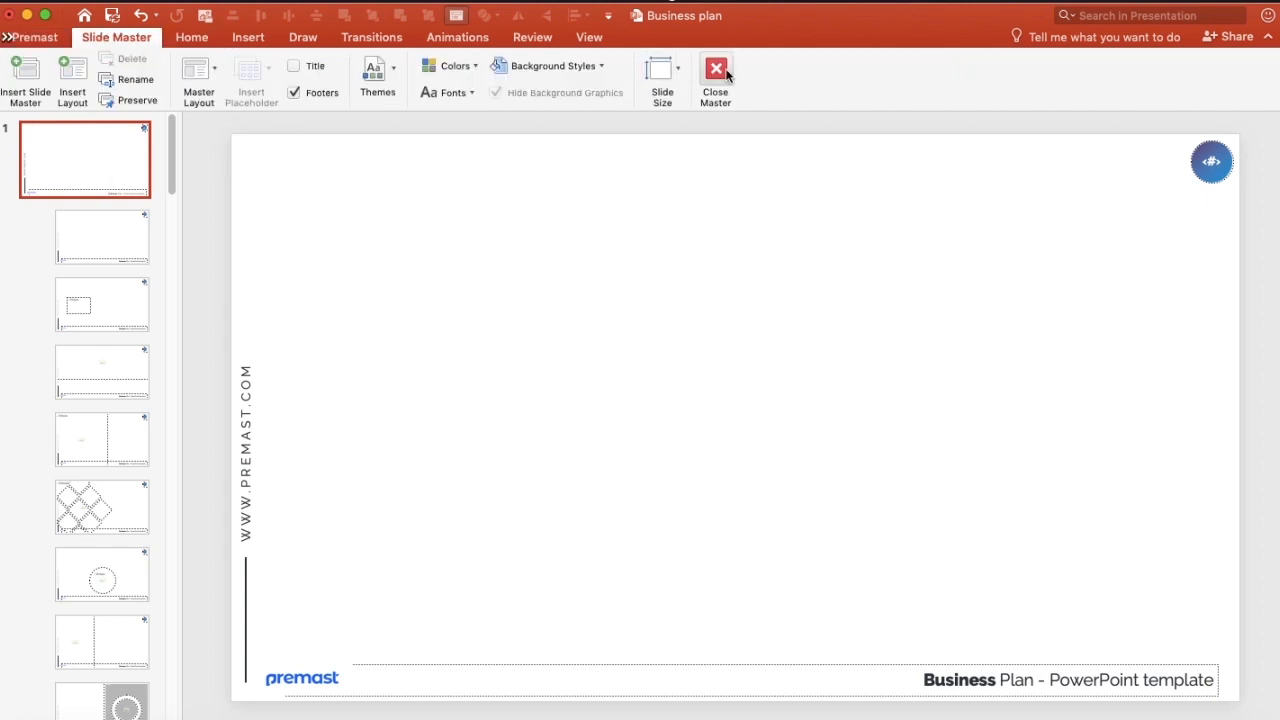
Close Master view and check the title and agenda slides now show the premast logo and website
click(716, 76)
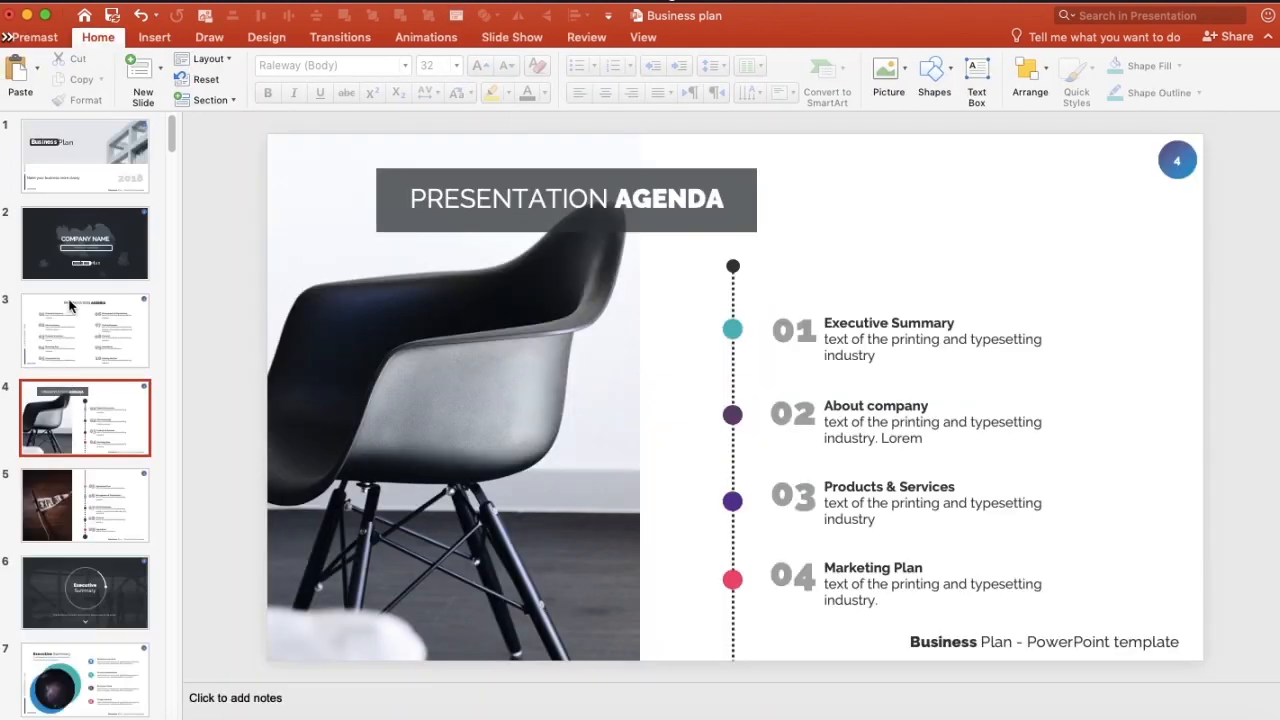
click(84, 156)
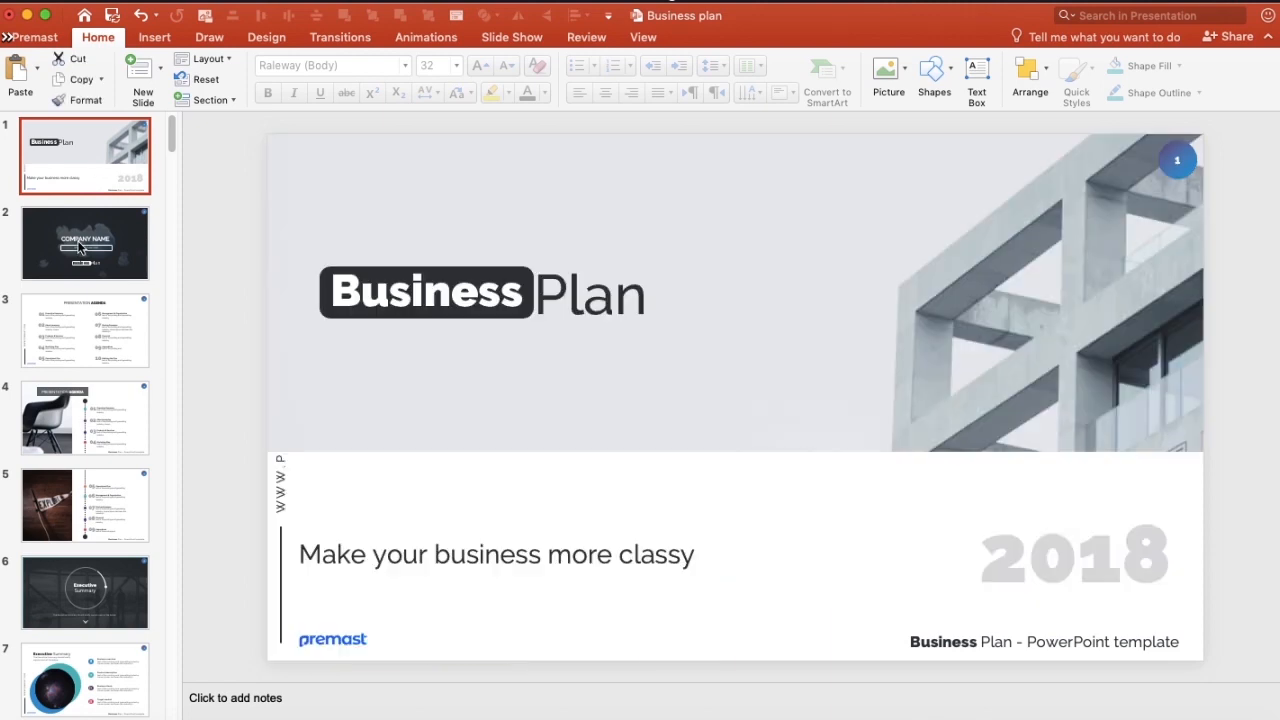
click(84, 330)
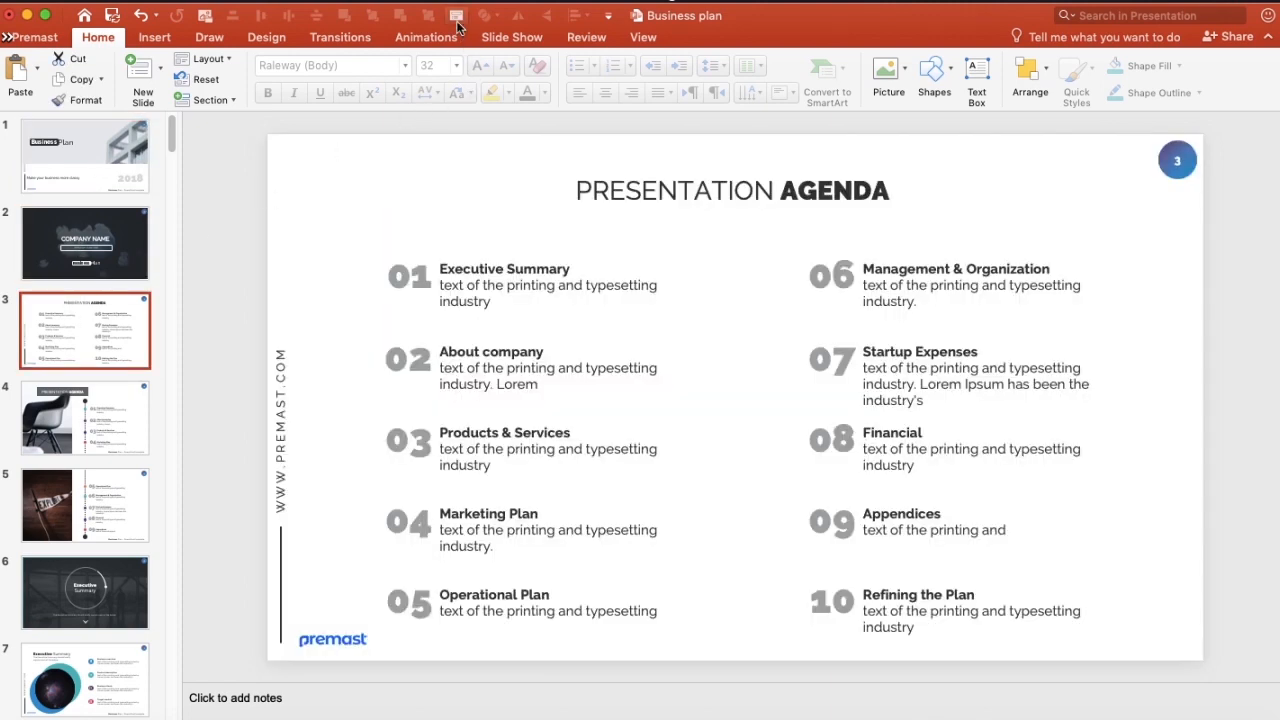
mouse_move(360, 42)
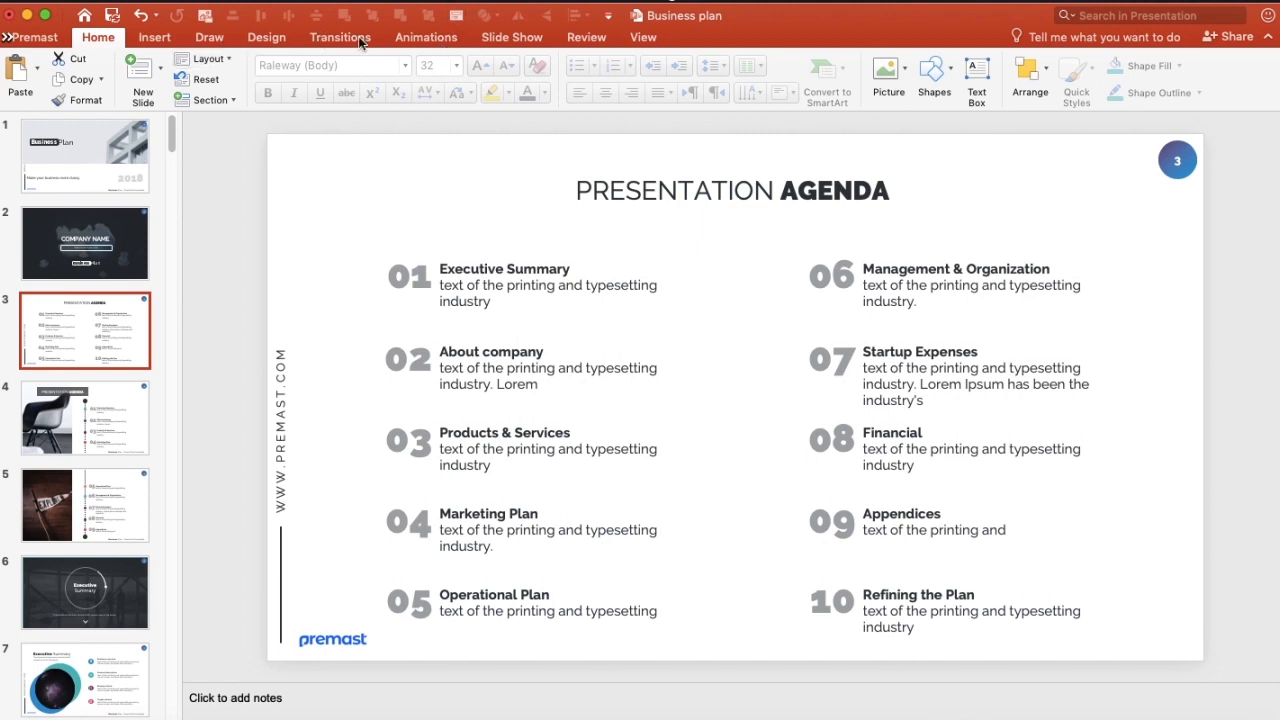
Reopen and close Slide Master view, then bring up slide 4, the agenda slide with the chair photo
click(644, 36)
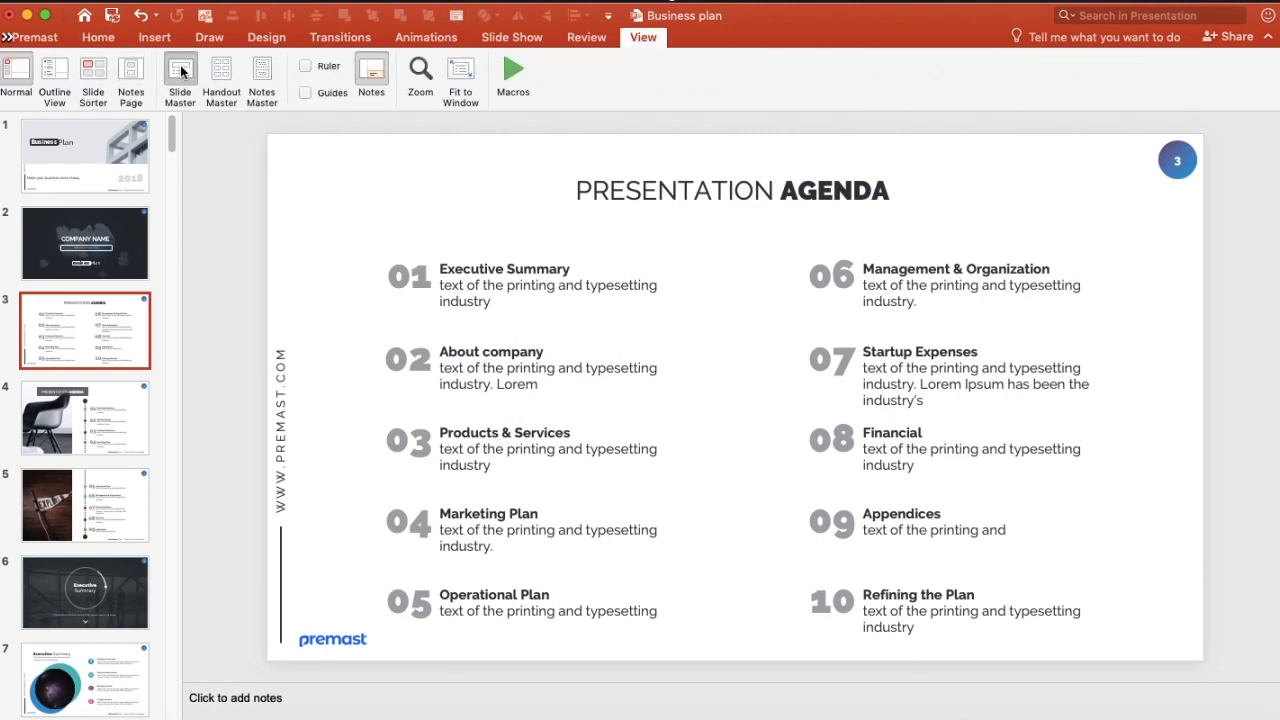
click(180, 78)
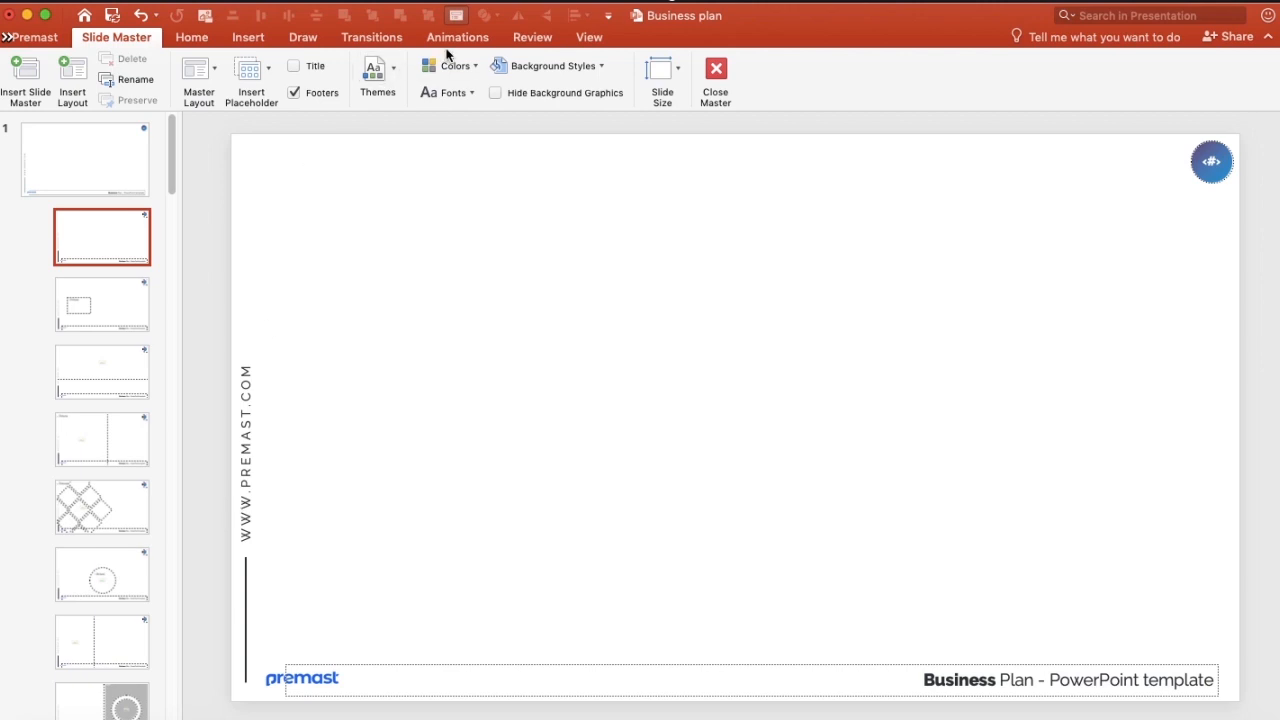
click(496, 92)
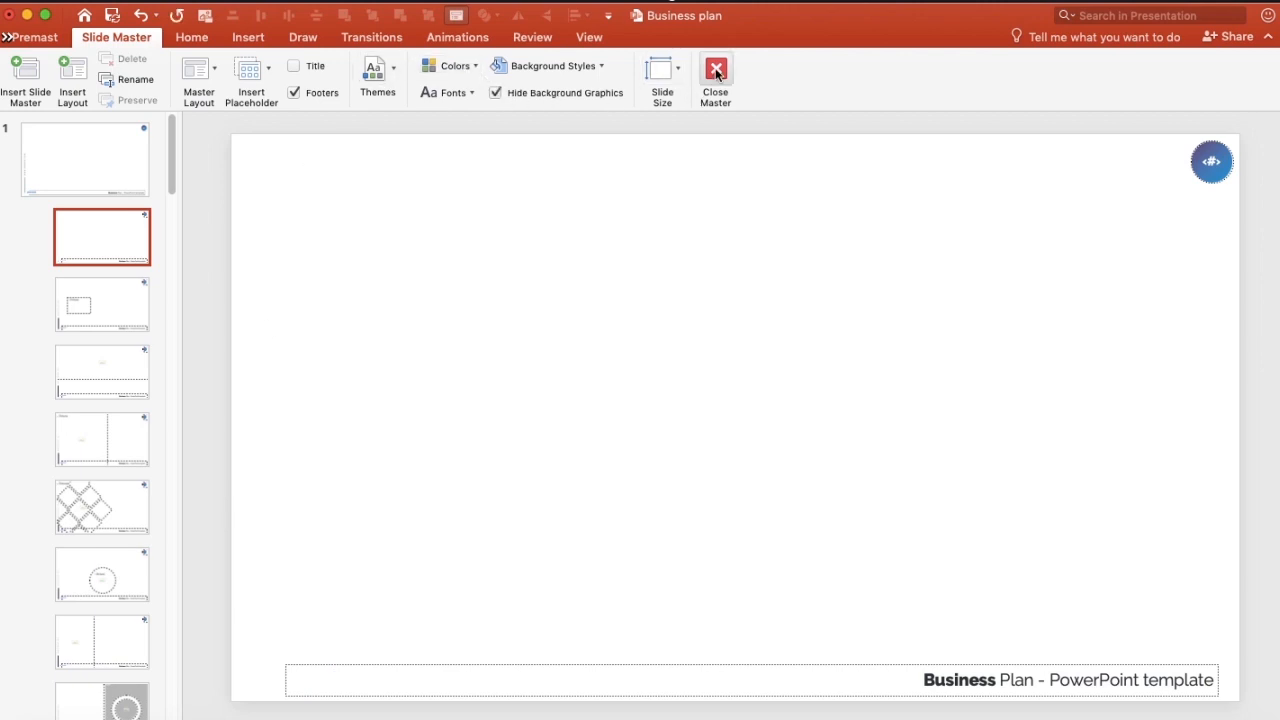
click(714, 80)
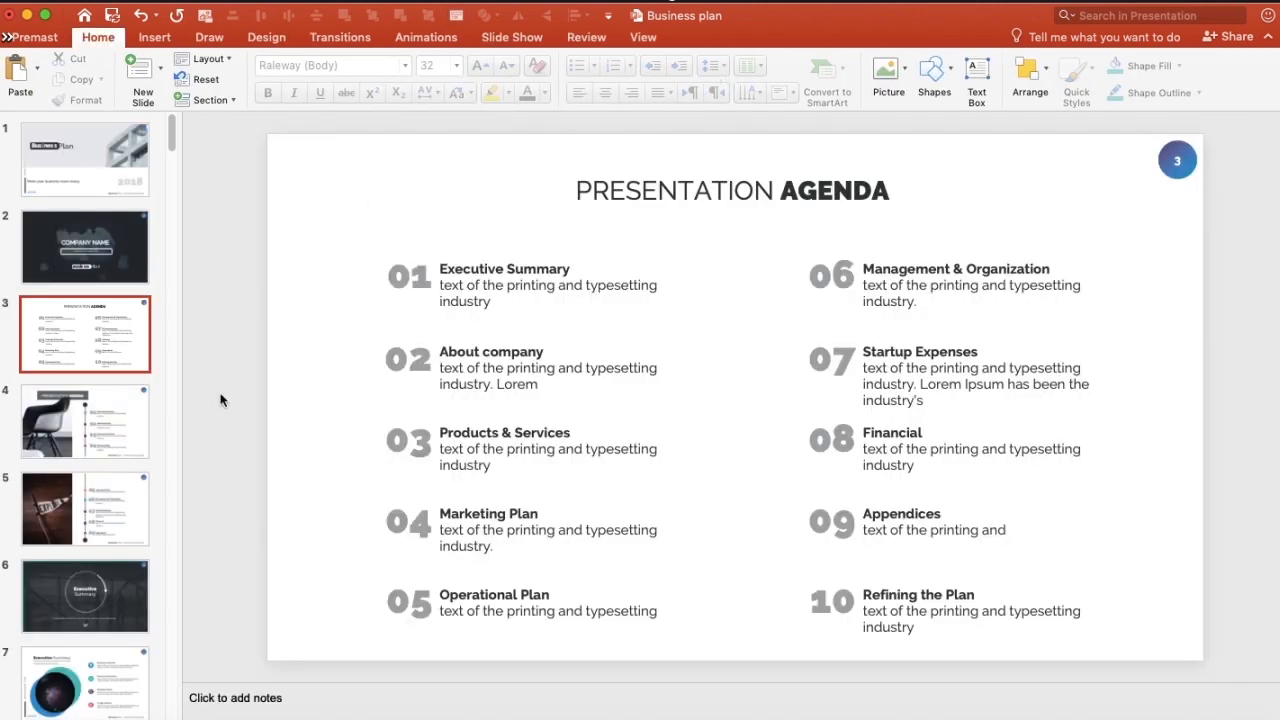
mouse_move(348, 604)
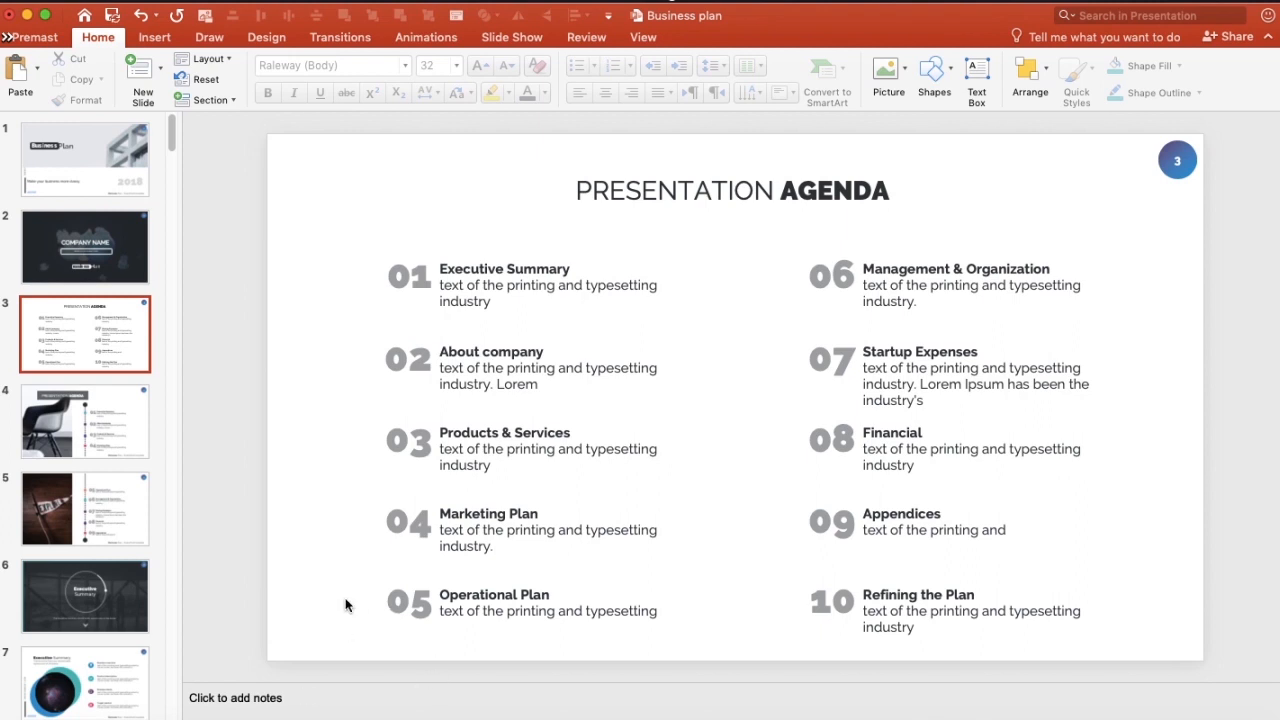
mouse_move(396, 422)
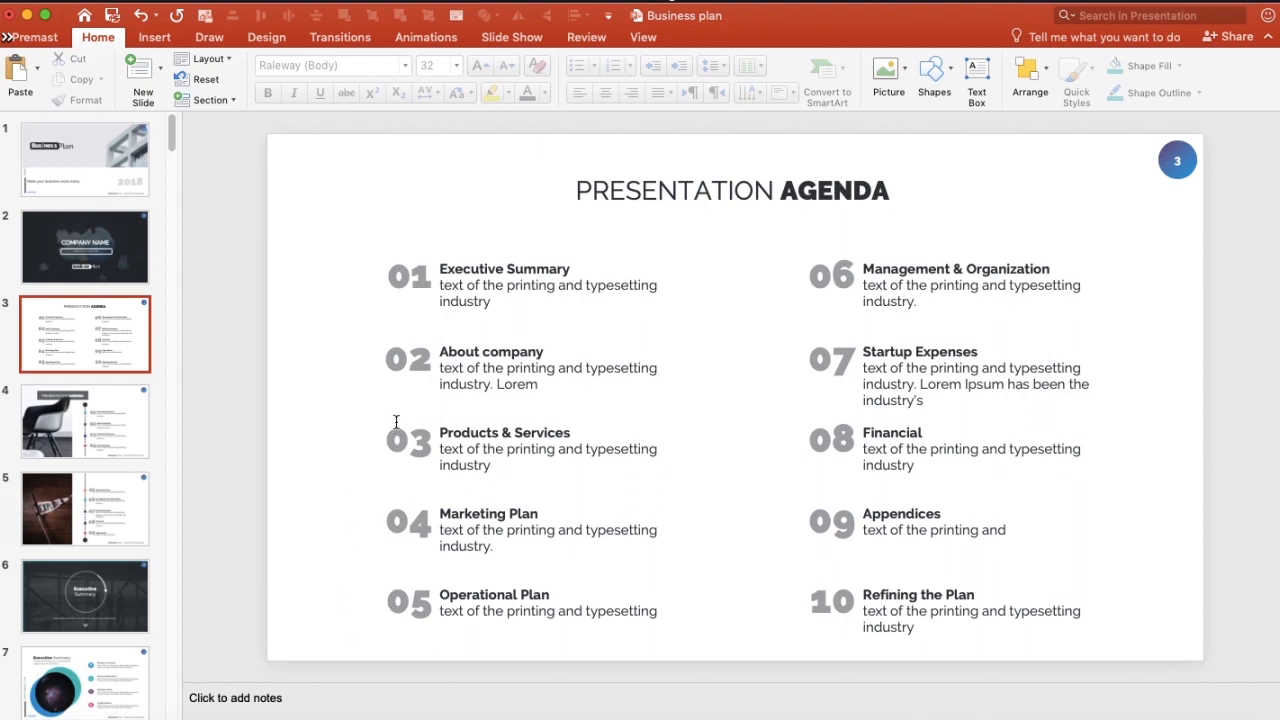
click(84, 420)
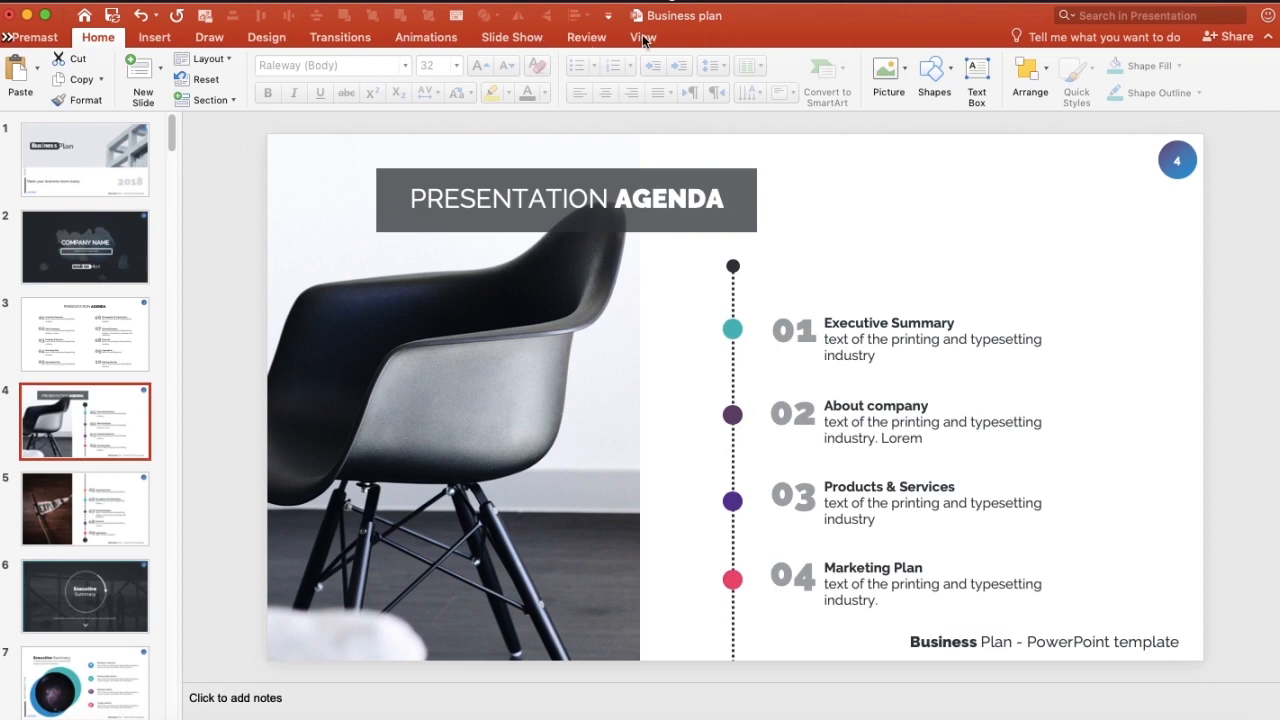
In the layout master, narrow the picture placeholder to the right side of the slide
click(642, 36)
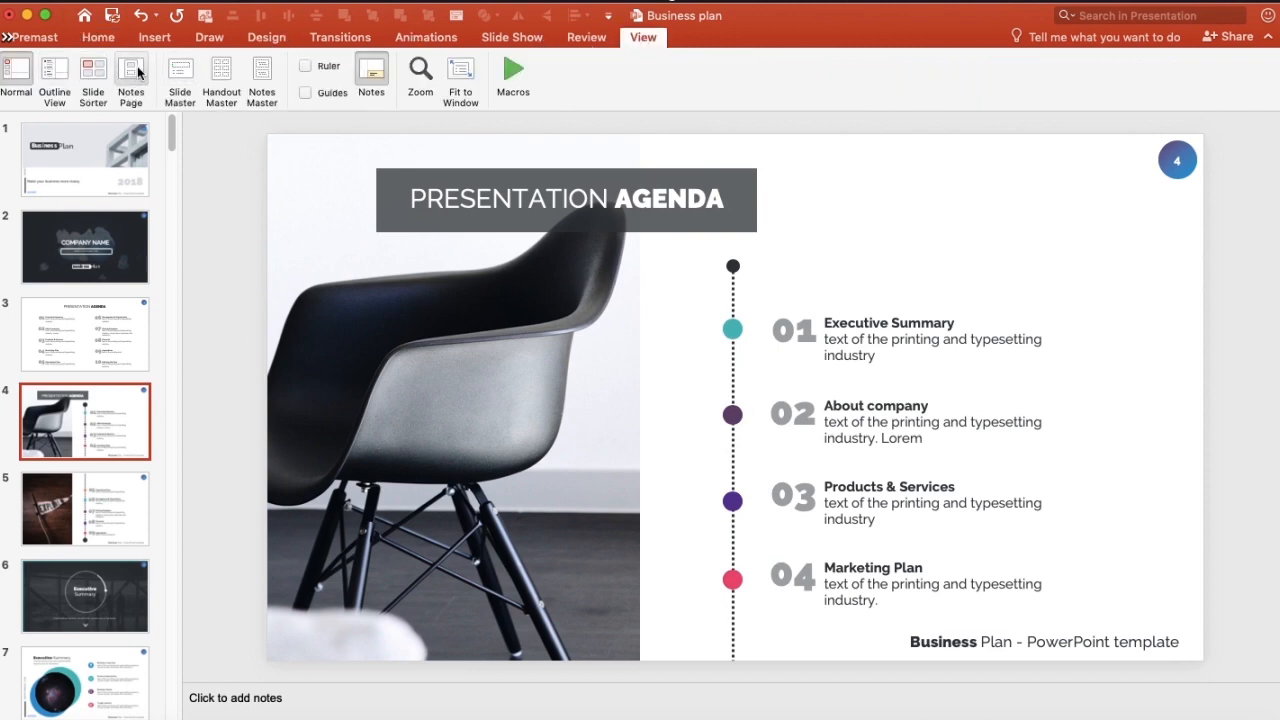
click(180, 80)
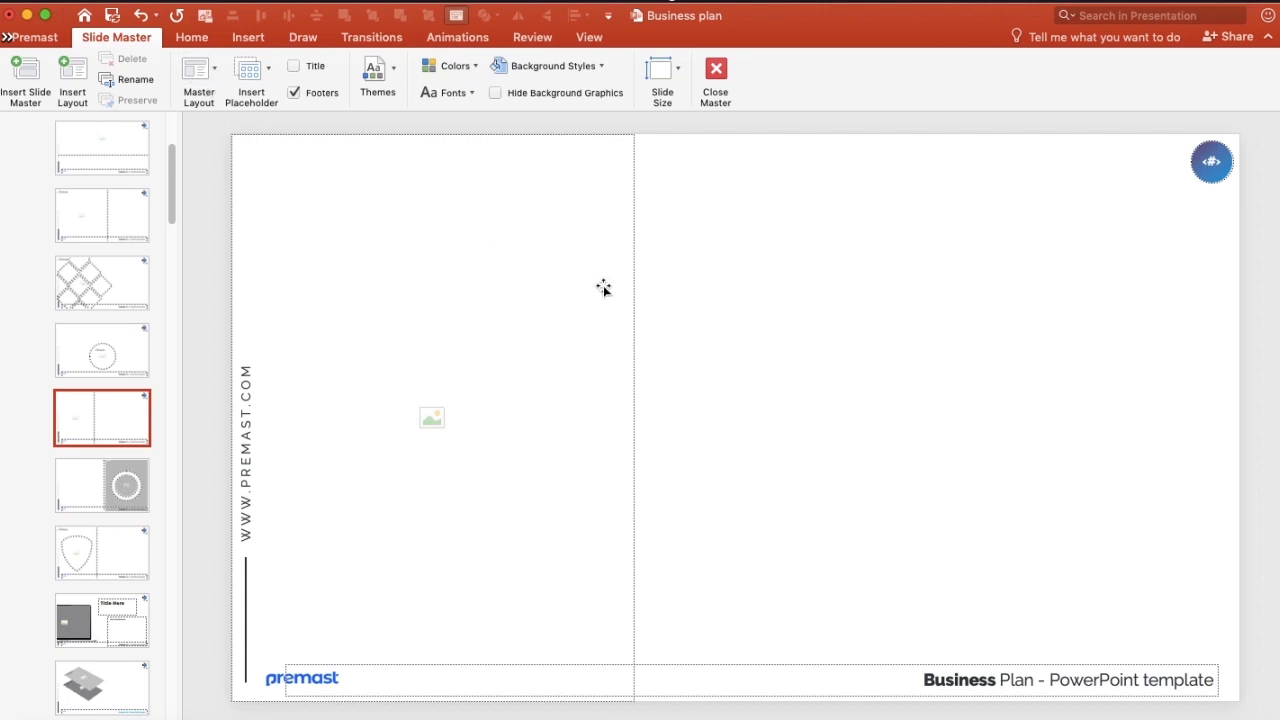
drag(432, 418, 884, 418)
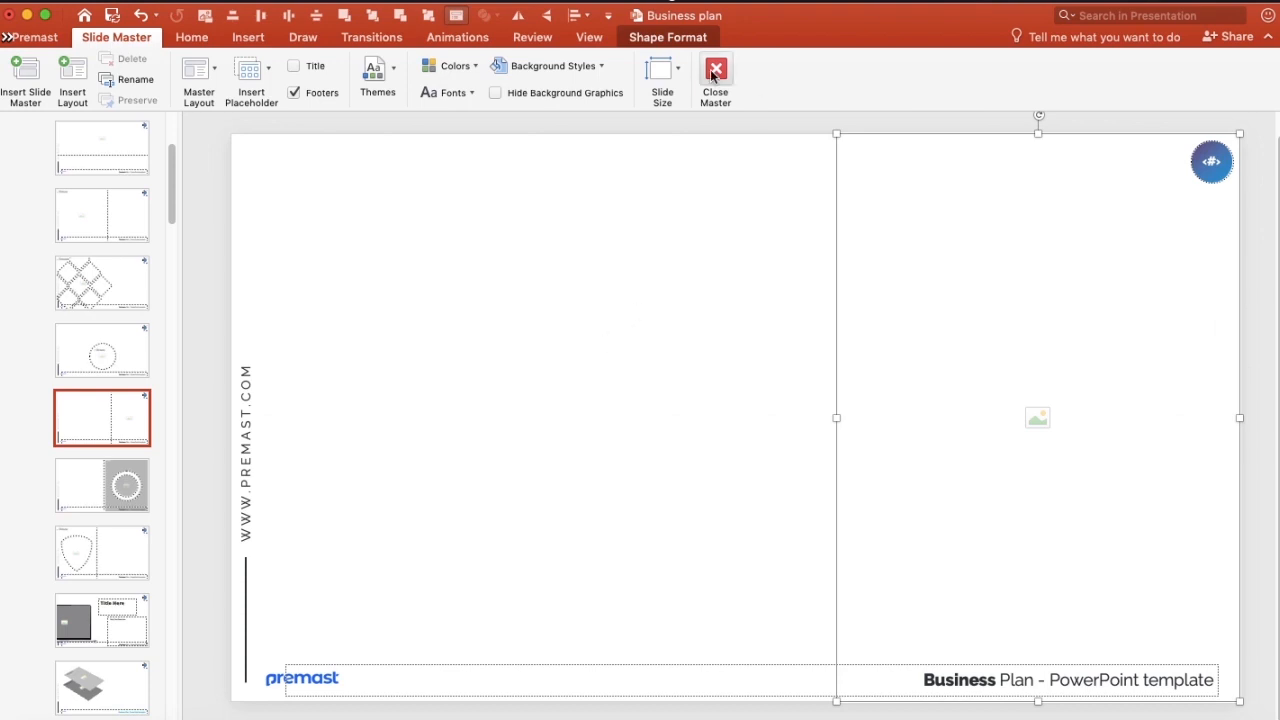
click(716, 78)
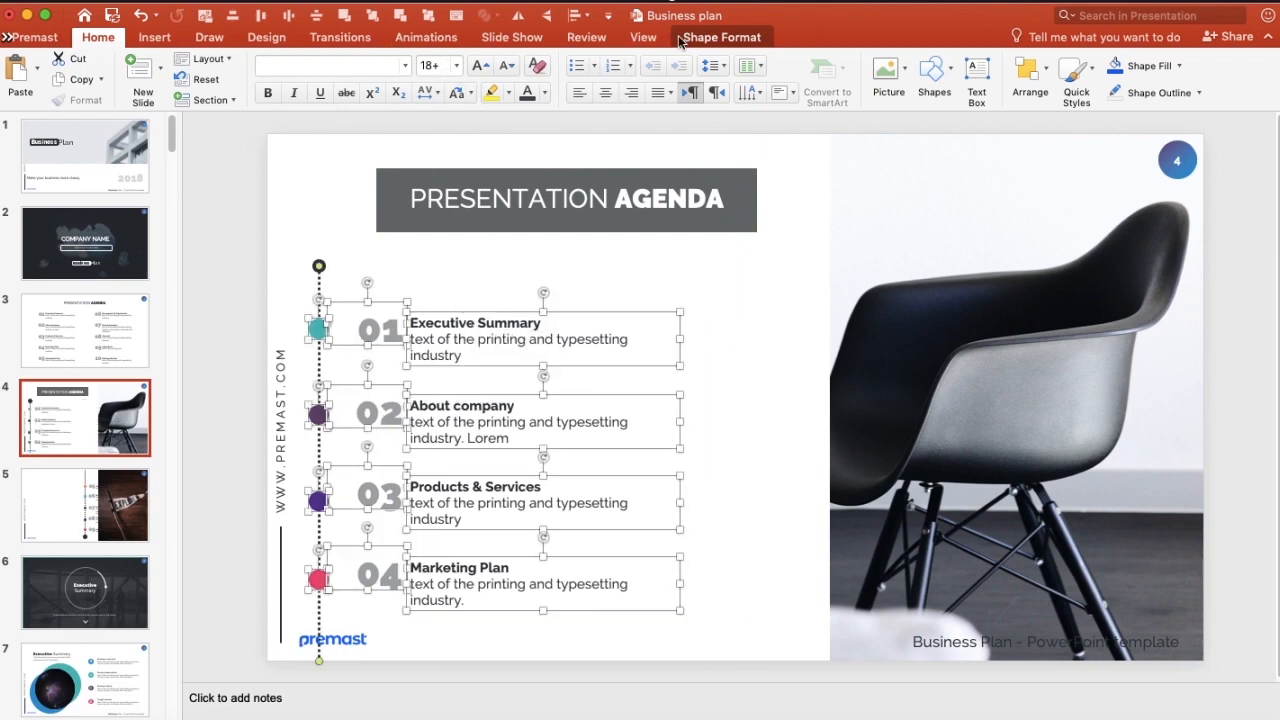
Reopen Slide Master view and close it again to confirm slide 4's photo-right, agenda-left layout
click(644, 36)
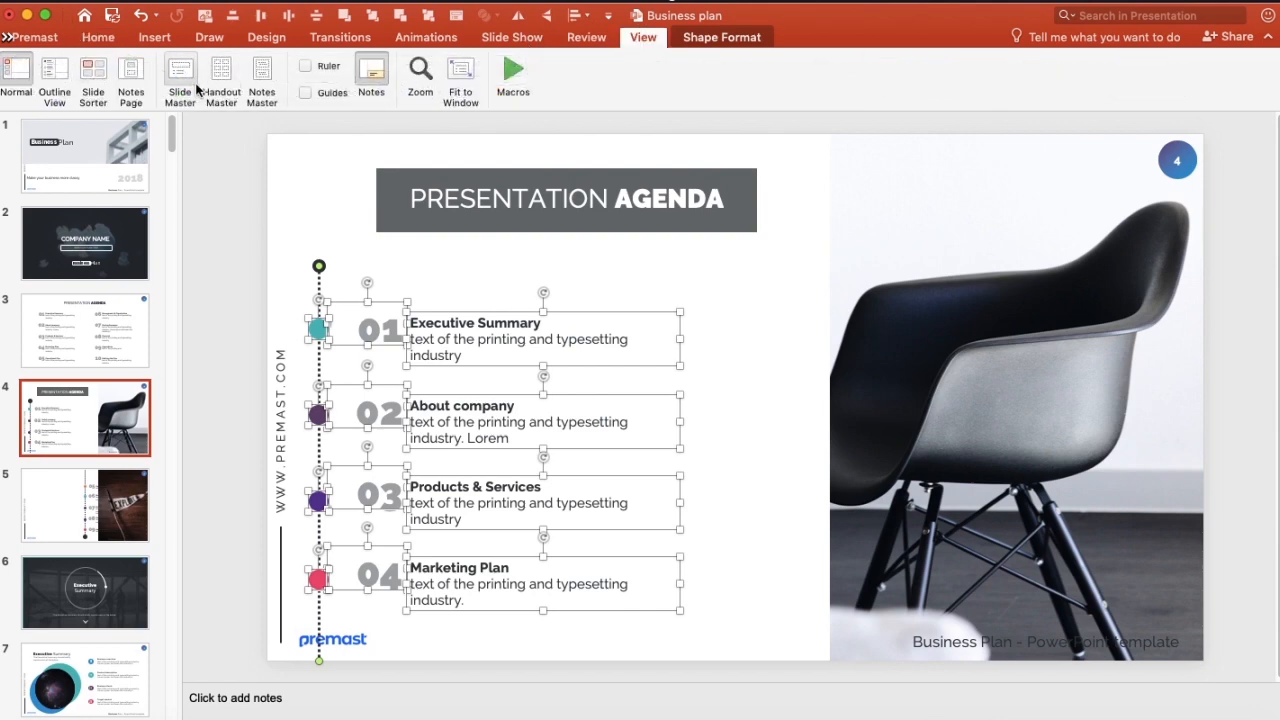
click(180, 80)
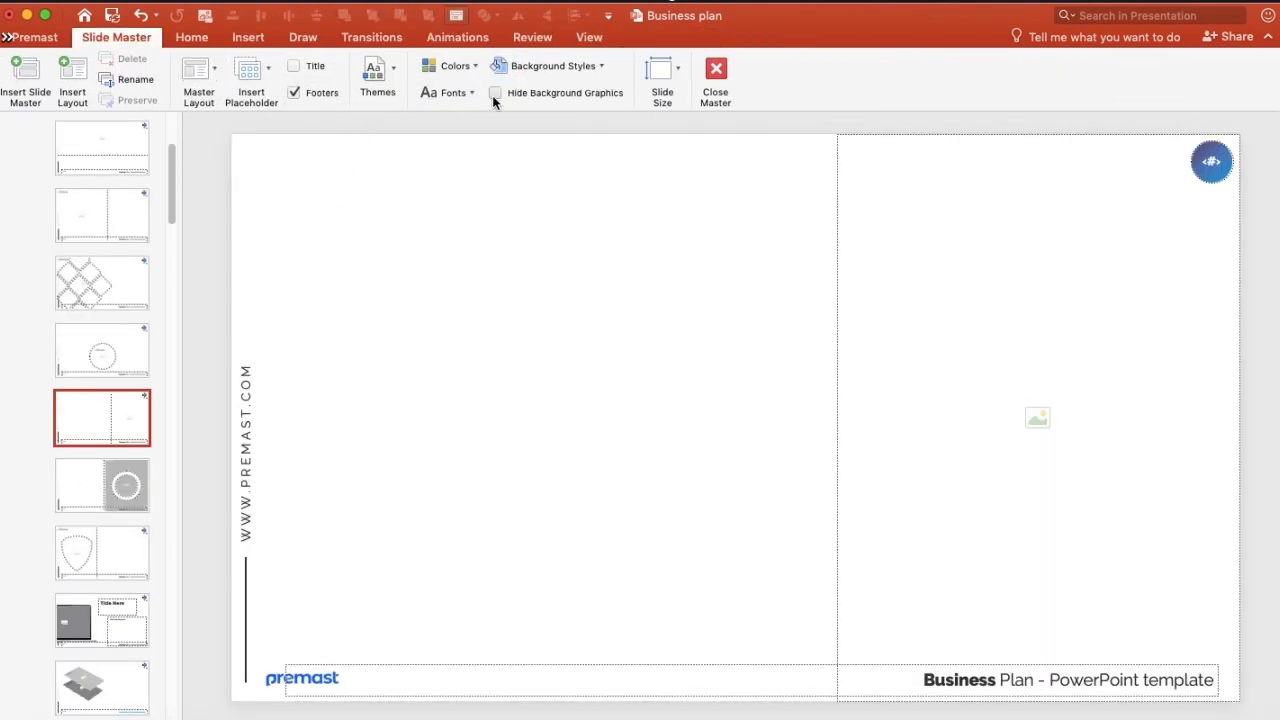
click(716, 80)
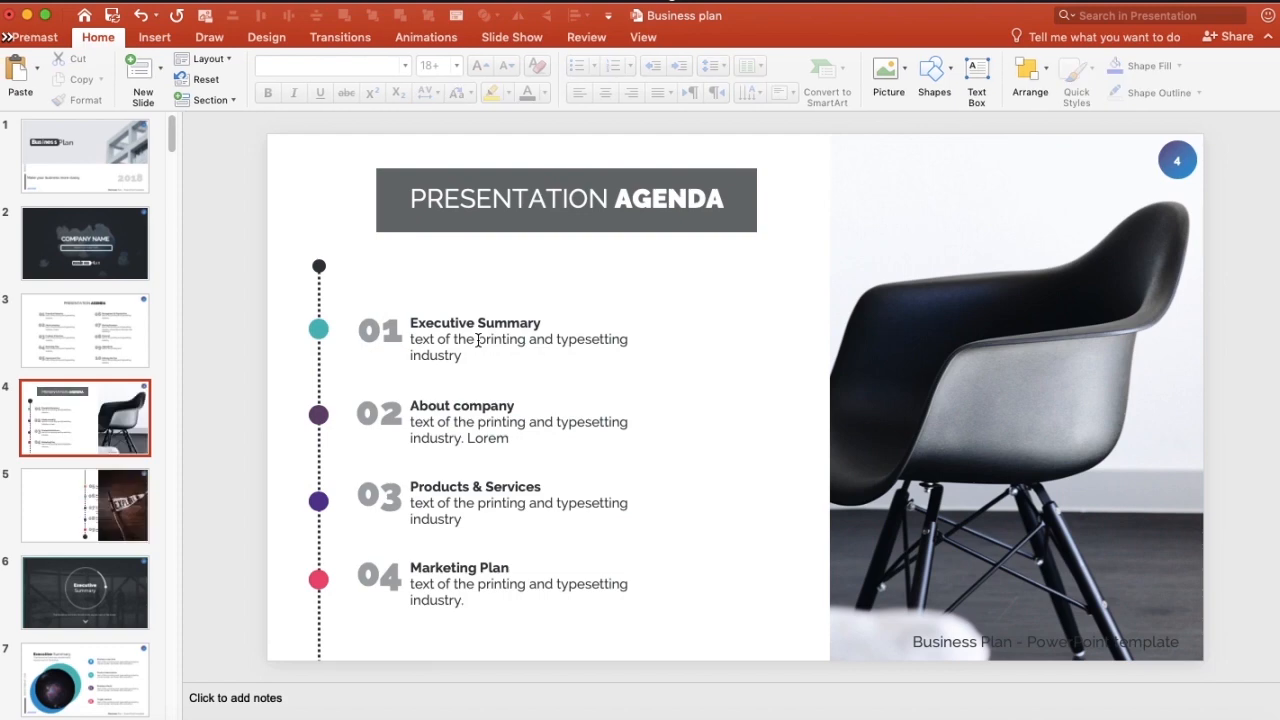
Move the PRESENTATION AGENDA title banner left to line up above the agenda timeline
click(564, 200)
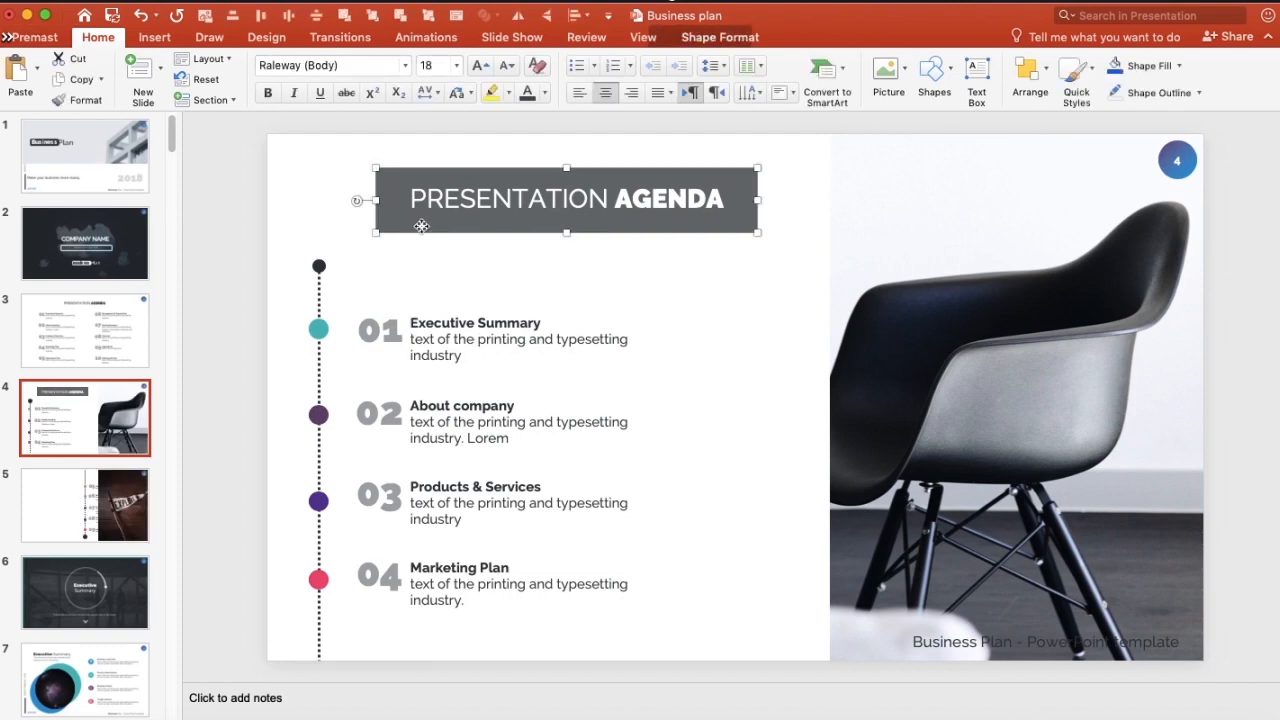
double_click(564, 198)
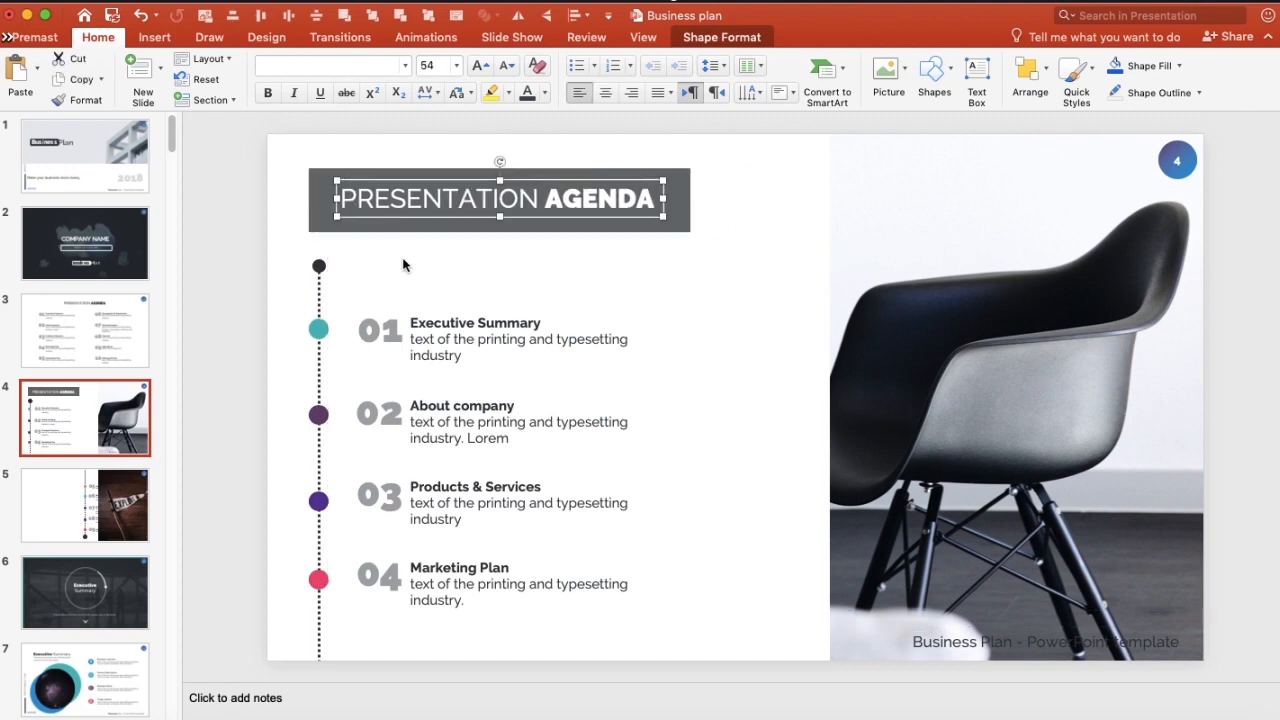
Deselect the banner and return to Slide Master view to insert a second, empty slide master
click(710, 292)
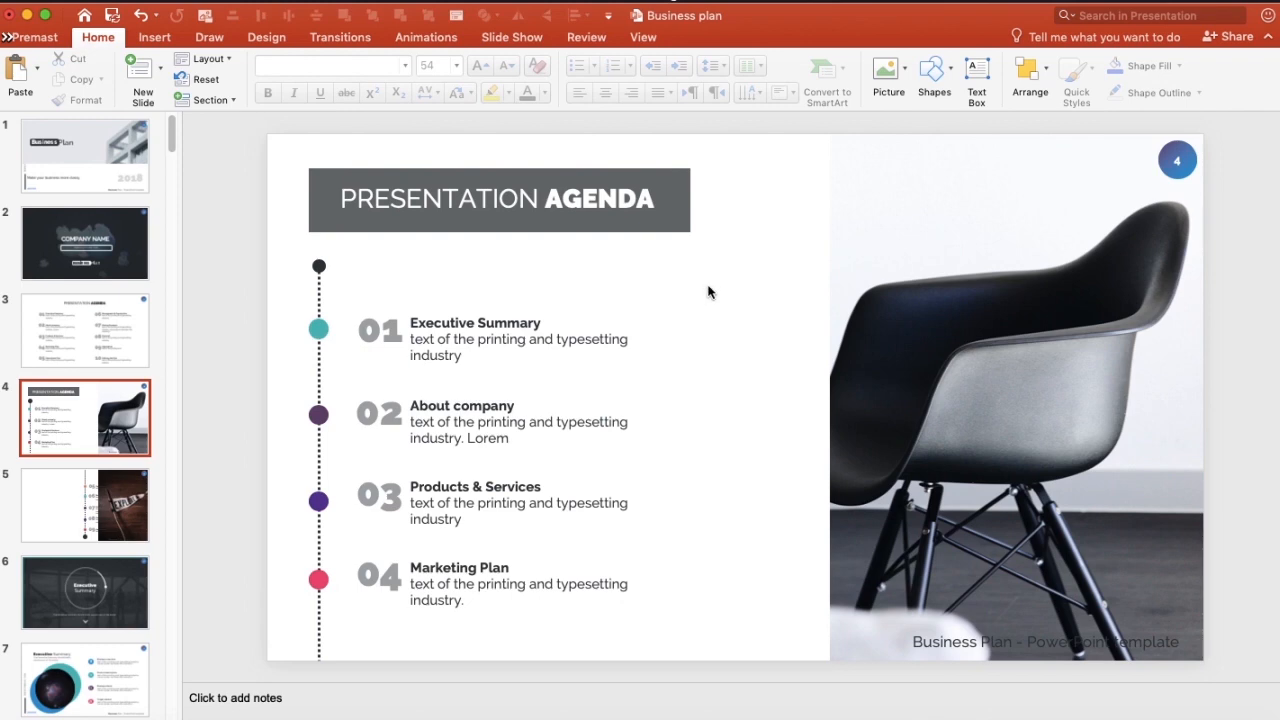
mouse_move(154, 36)
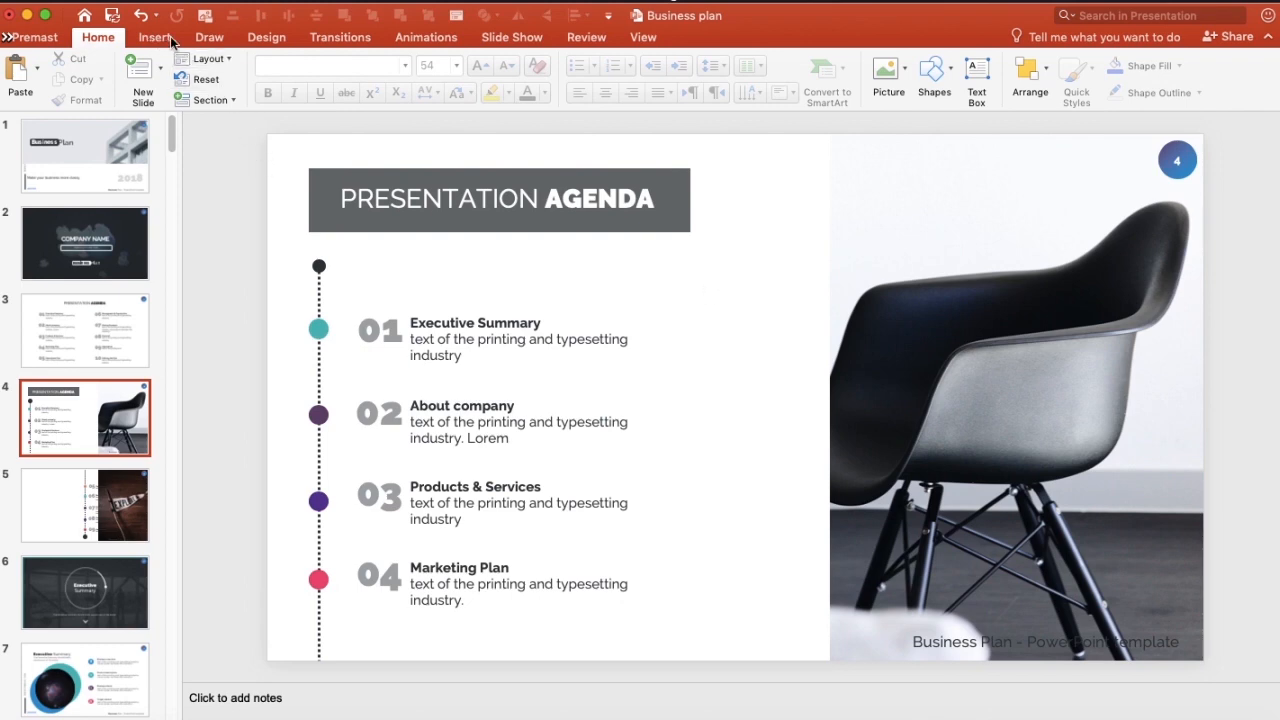
click(644, 36)
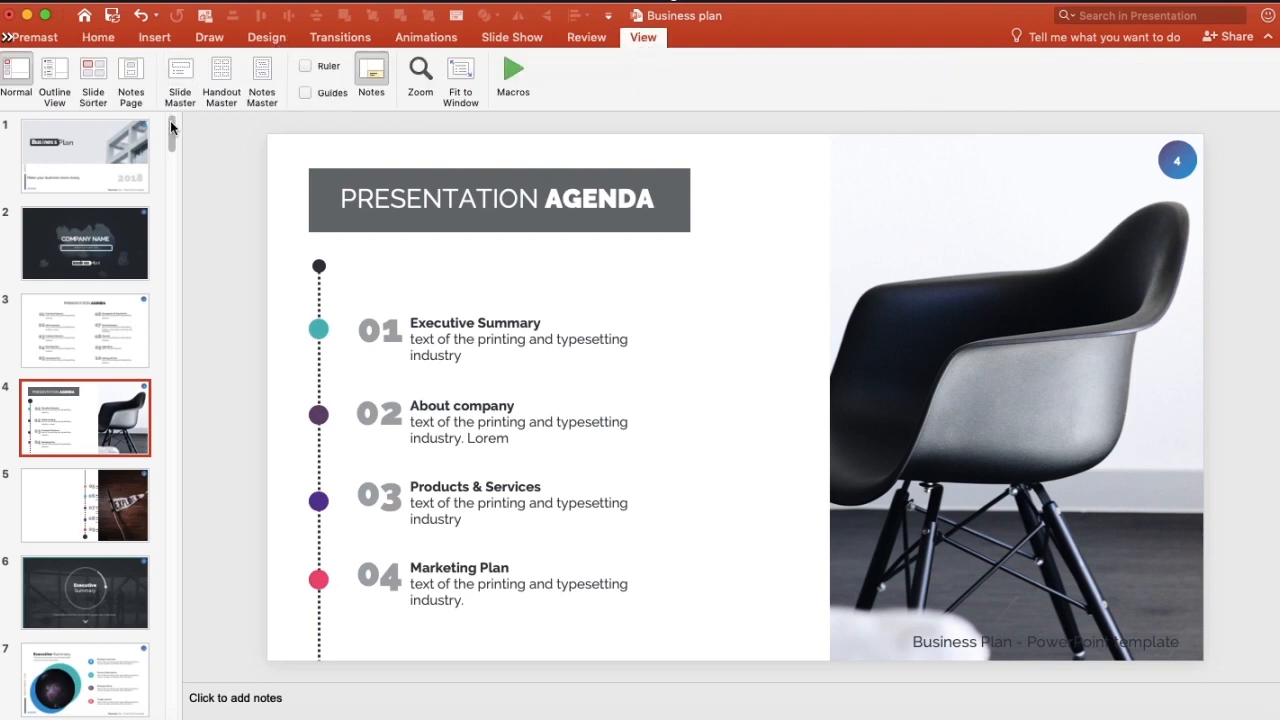
click(180, 80)
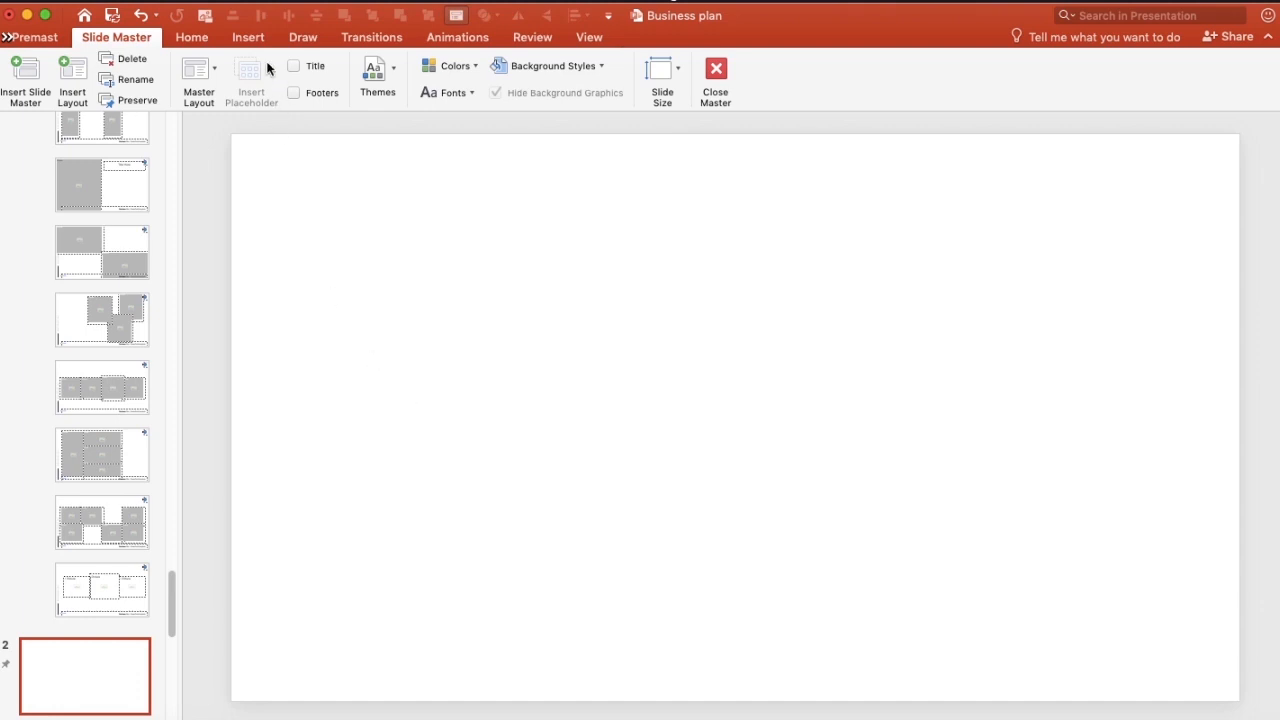
Insert the premast logo PNG from file onto the new second master, placed bottom-right
click(132, 68)
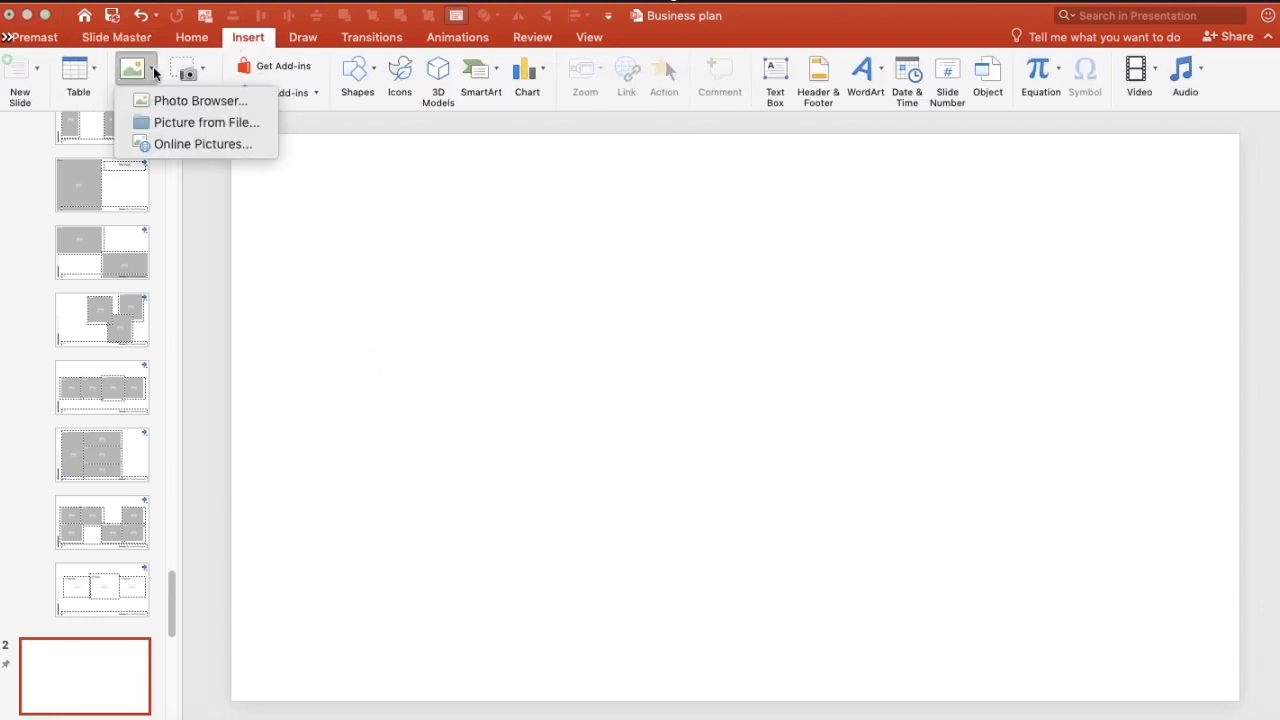
mouse_move(196, 100)
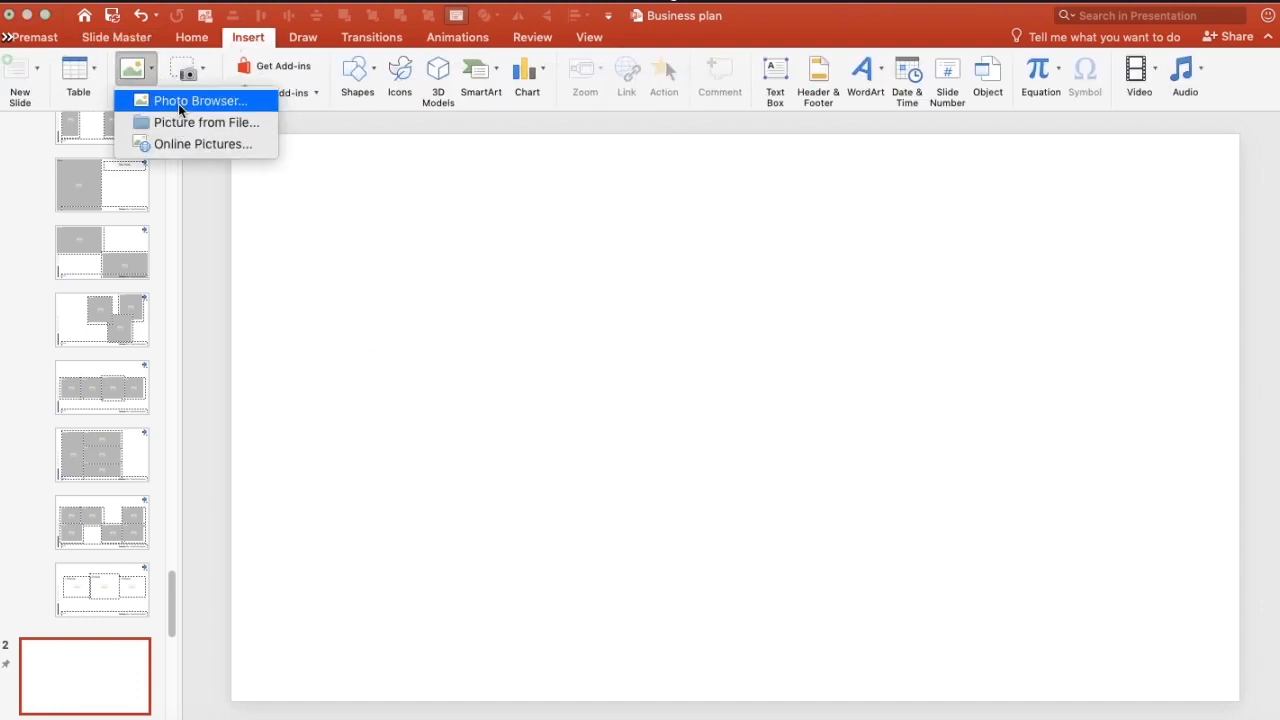
click(208, 122)
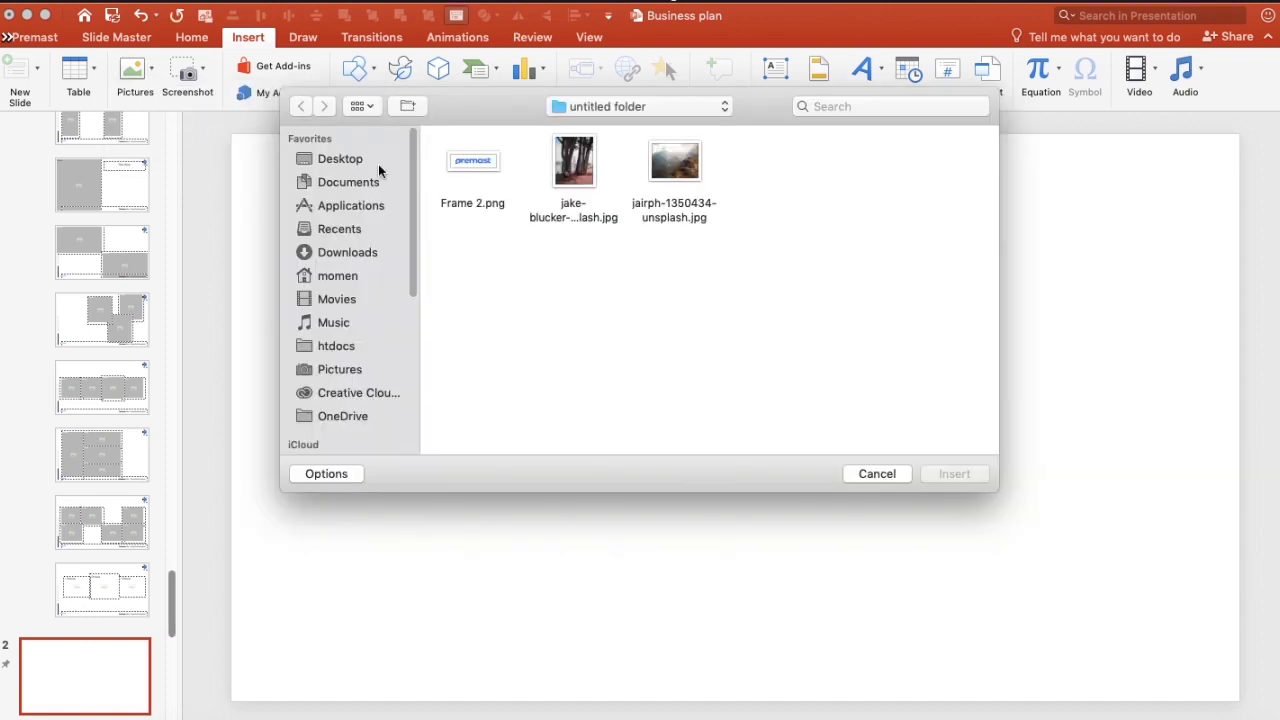
click(876, 472)
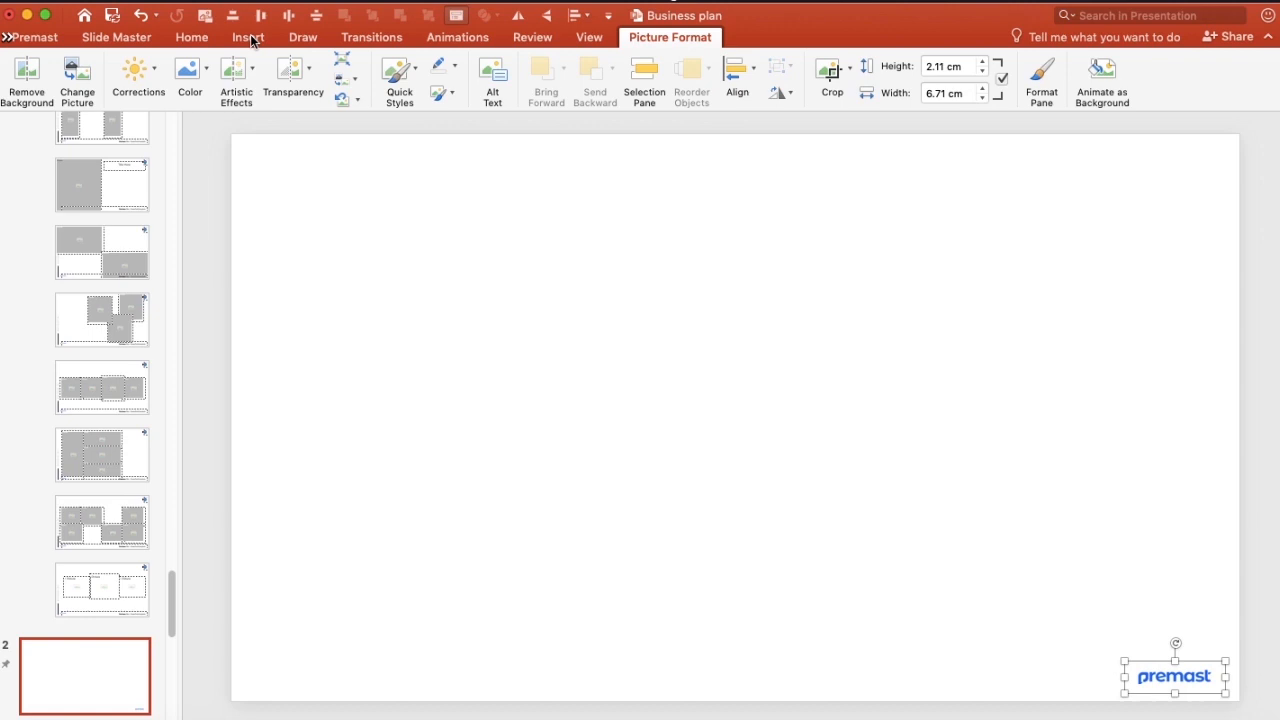
click(248, 36)
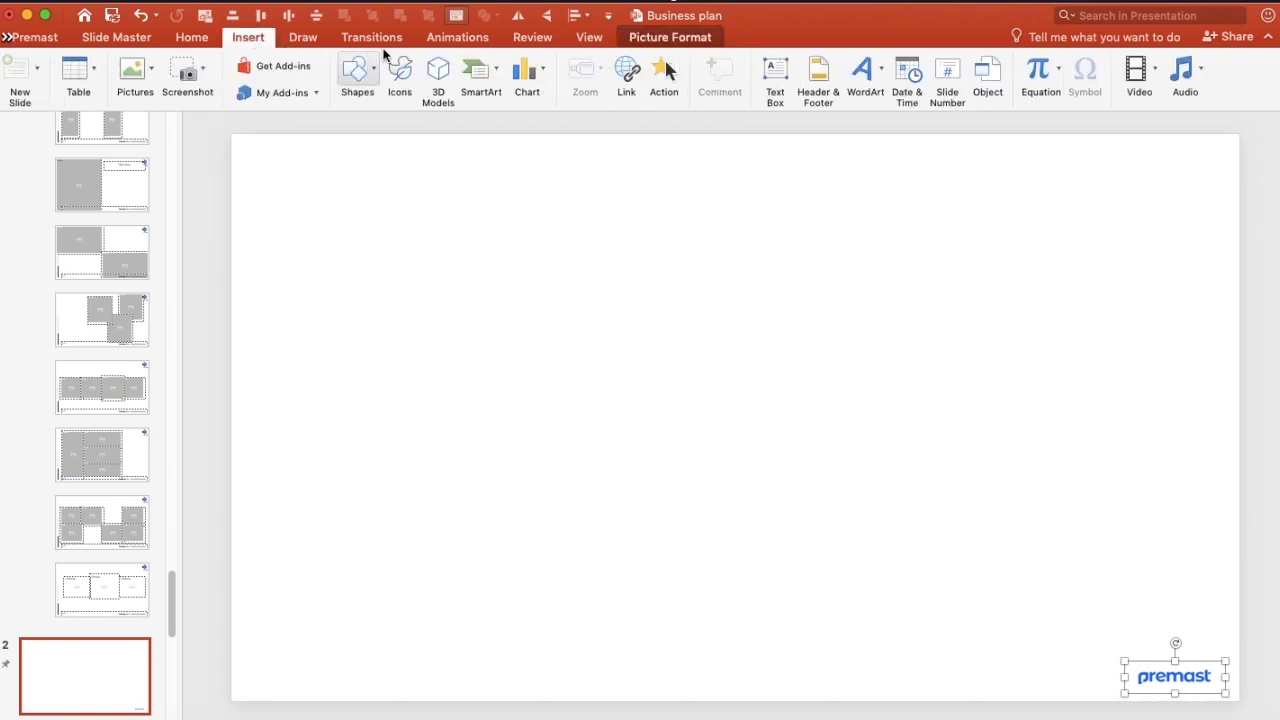
Draw a large circle on the new master and move it toward the top-left corner
click(356, 72)
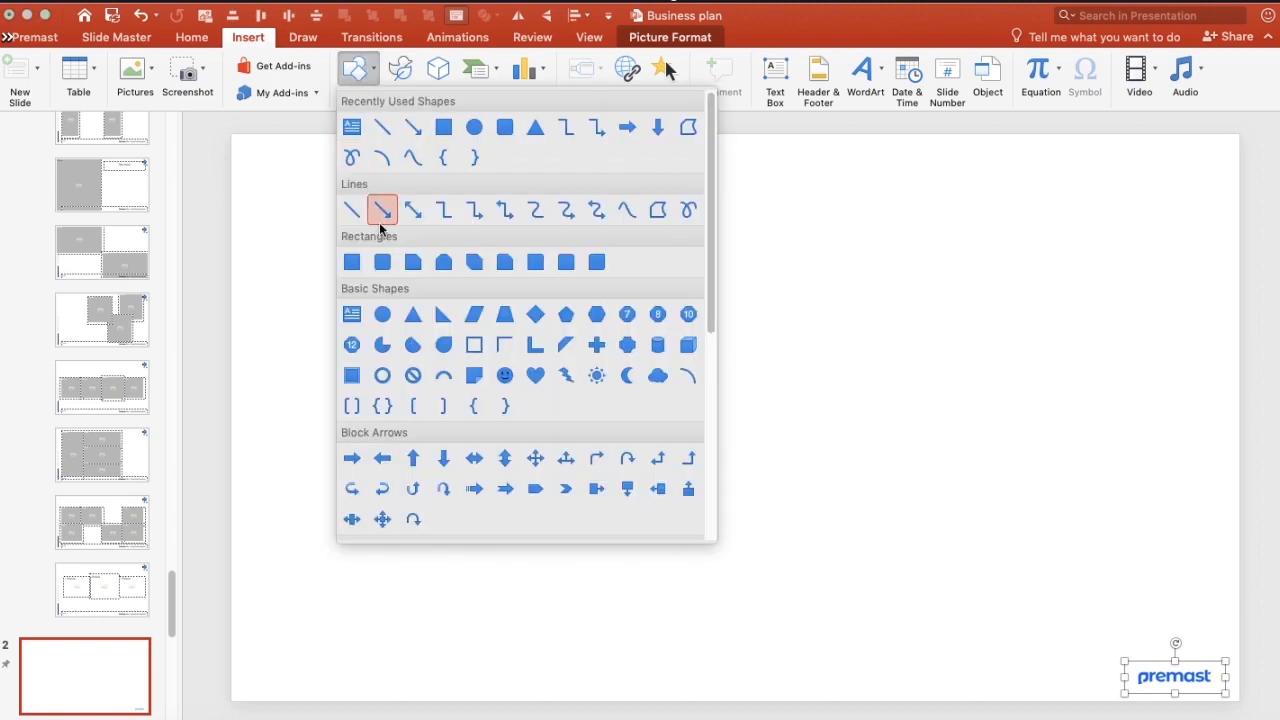
mouse_move(474, 128)
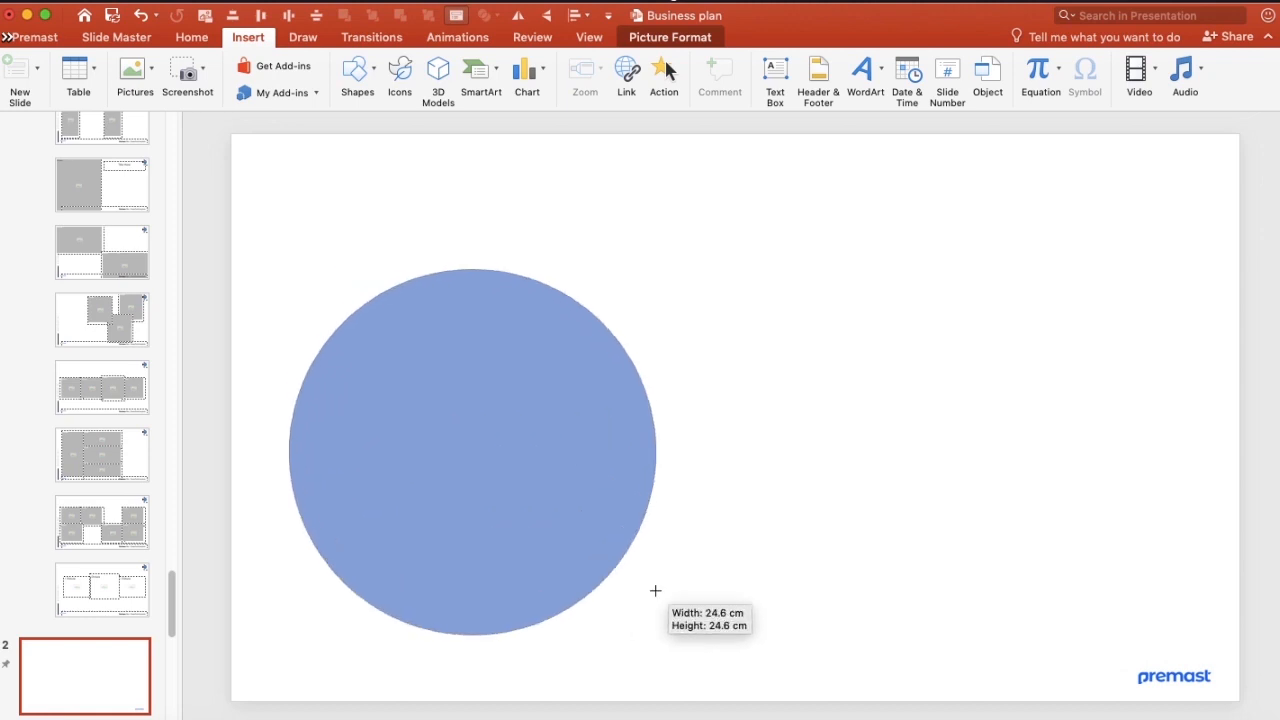
drag(472, 454, 446, 416)
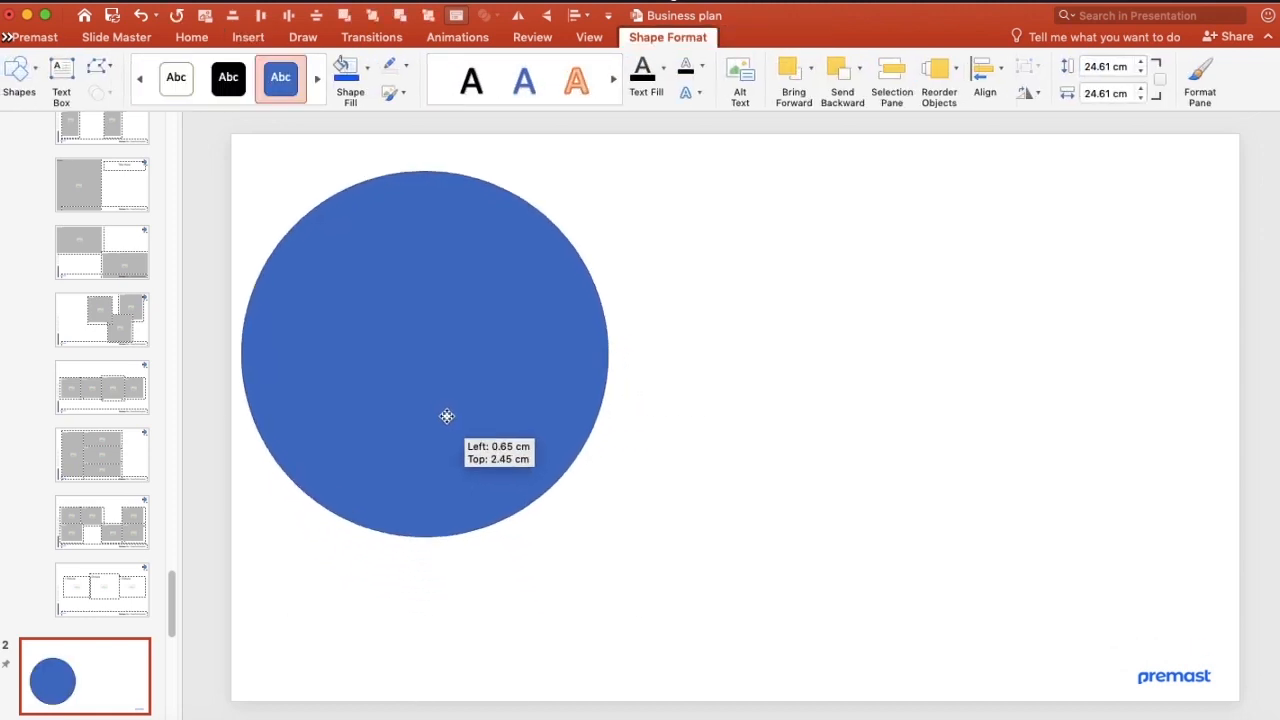
drag(448, 414, 412, 316)
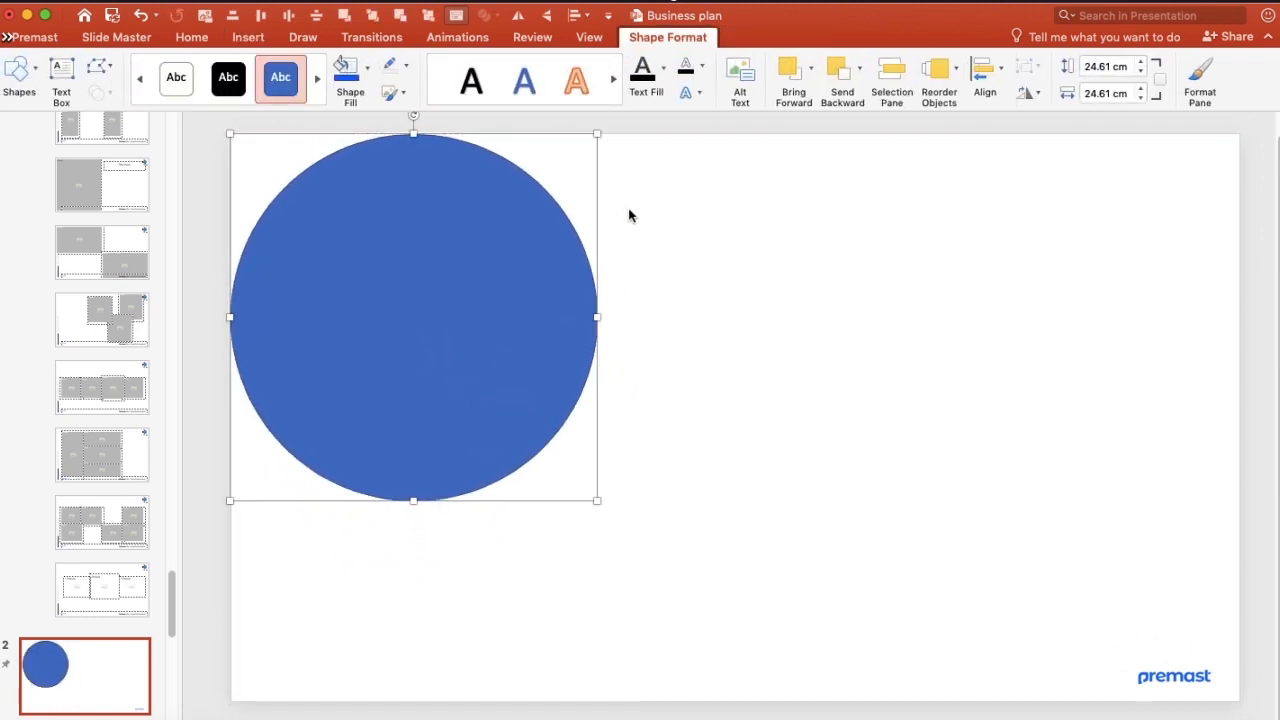
Fill the circle with a pale grey-blue theme colour via Shape Fill
click(406, 64)
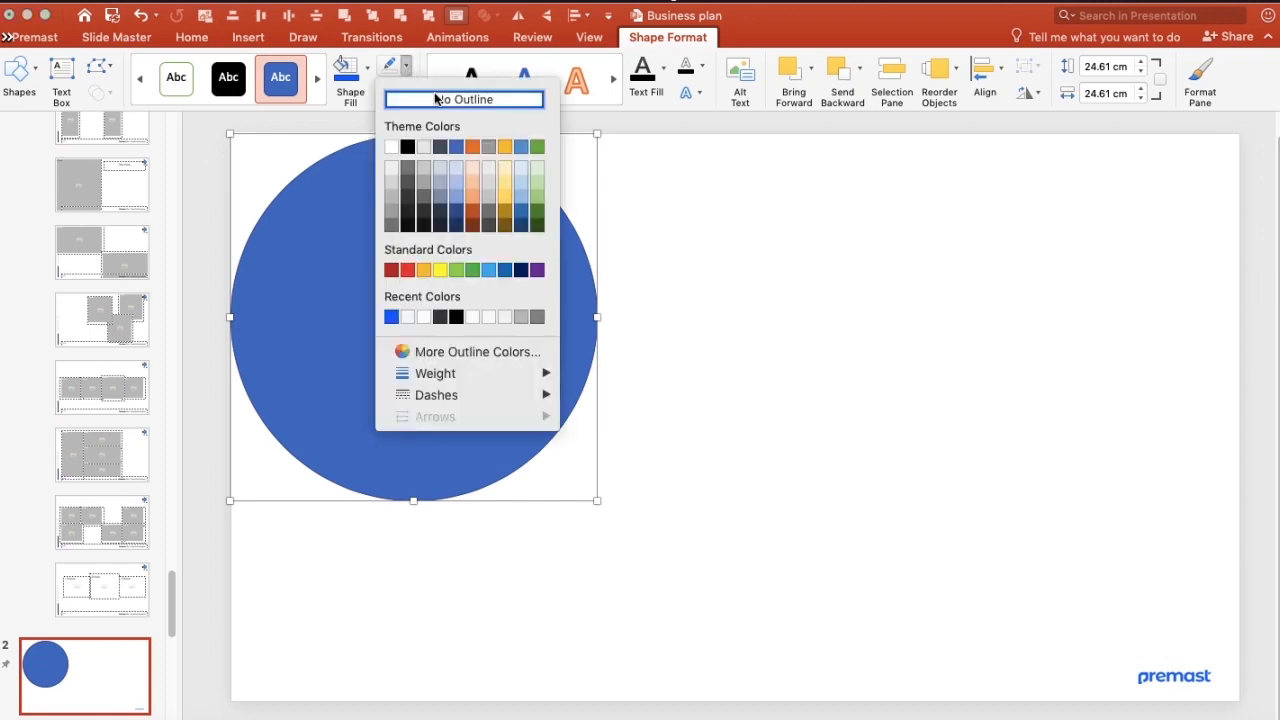
click(344, 66)
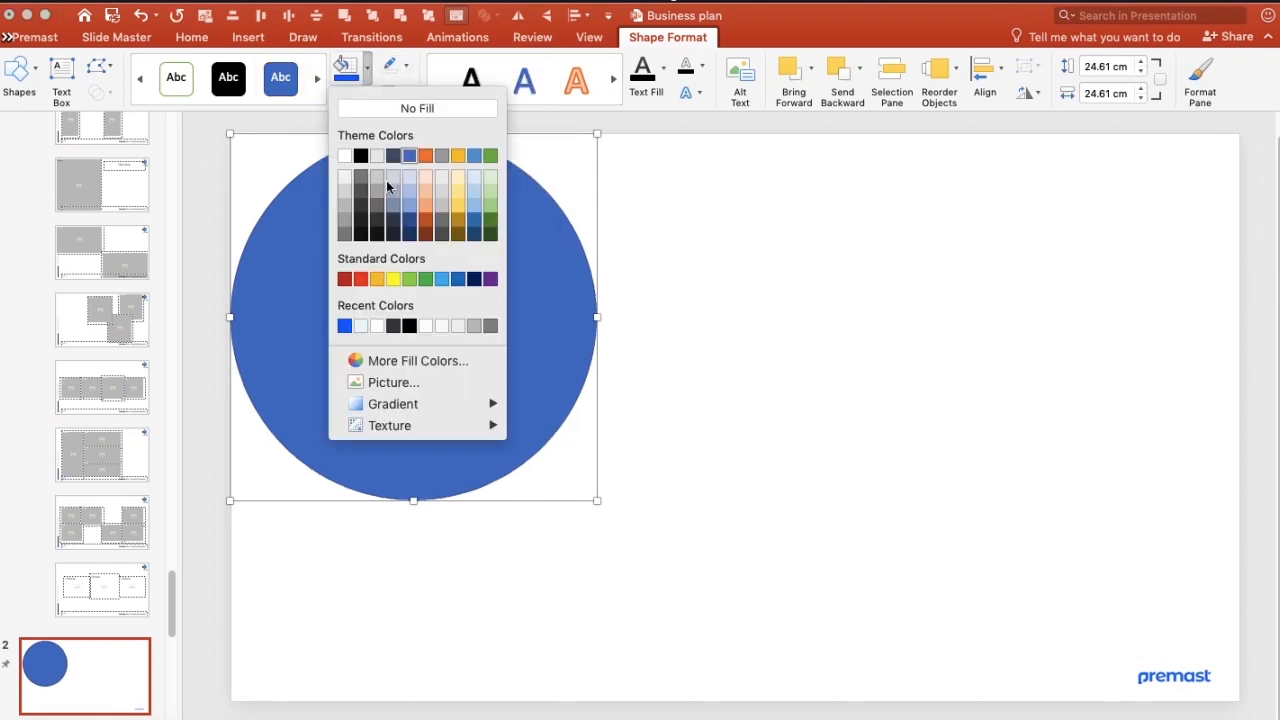
click(390, 184)
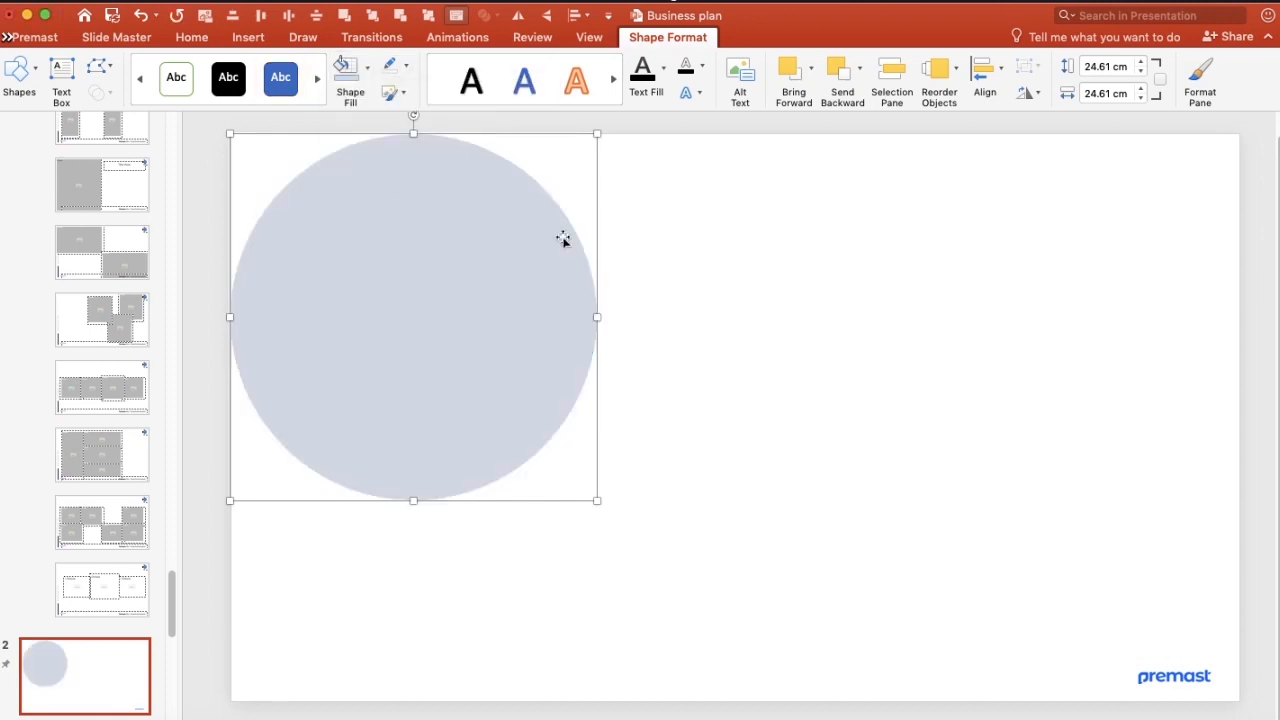
mouse_move(598, 184)
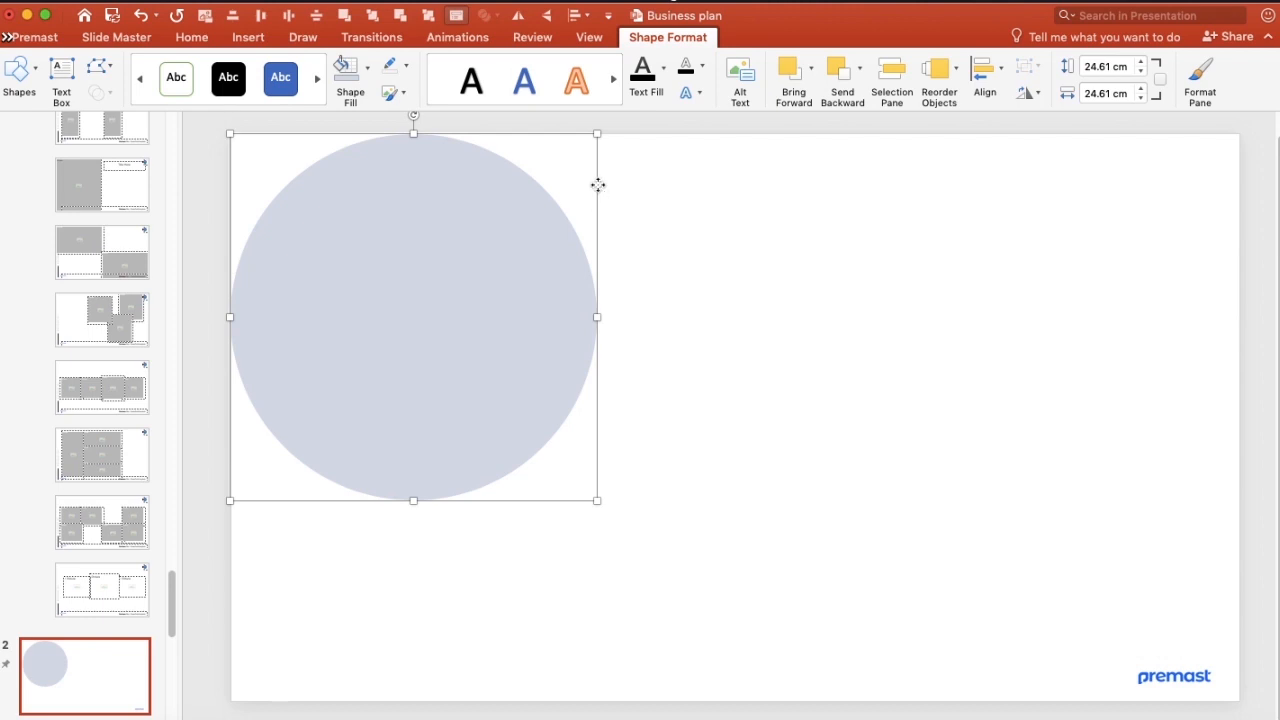
Set the circle's solid fill transparency to about 98% in the Format Pane, leaving faint circles
click(1200, 80)
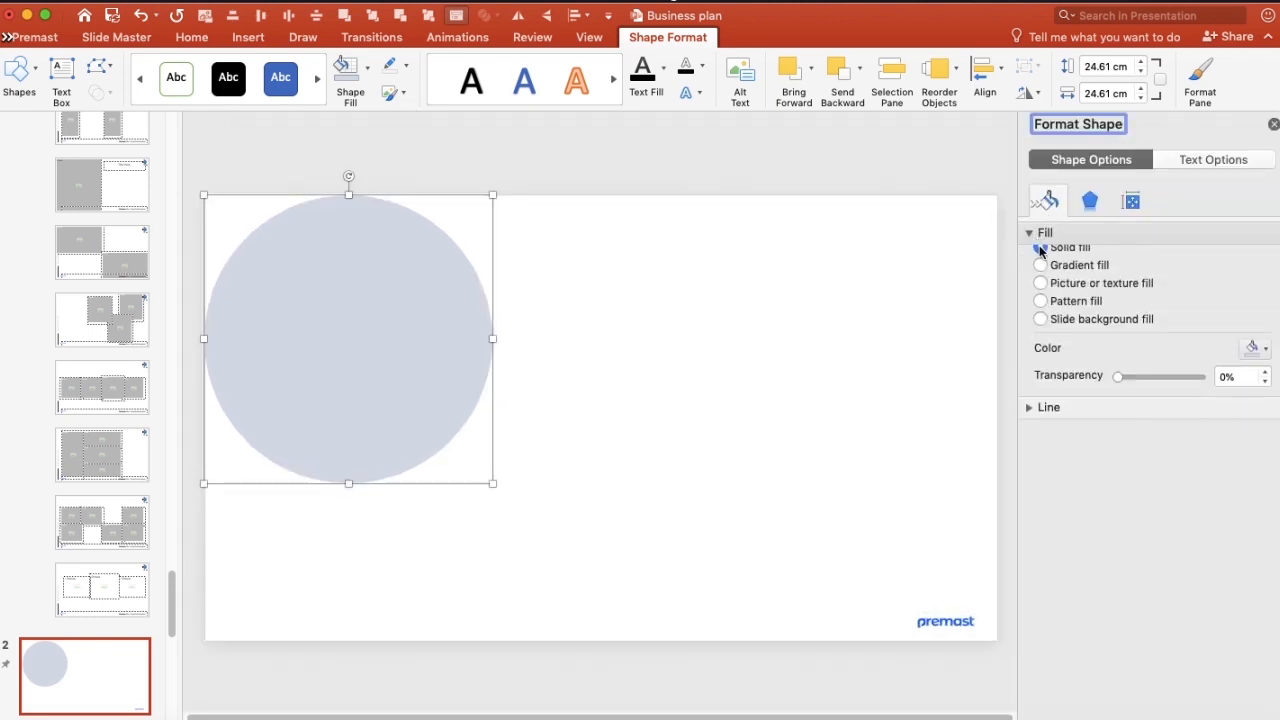
drag(1120, 376, 1196, 408)
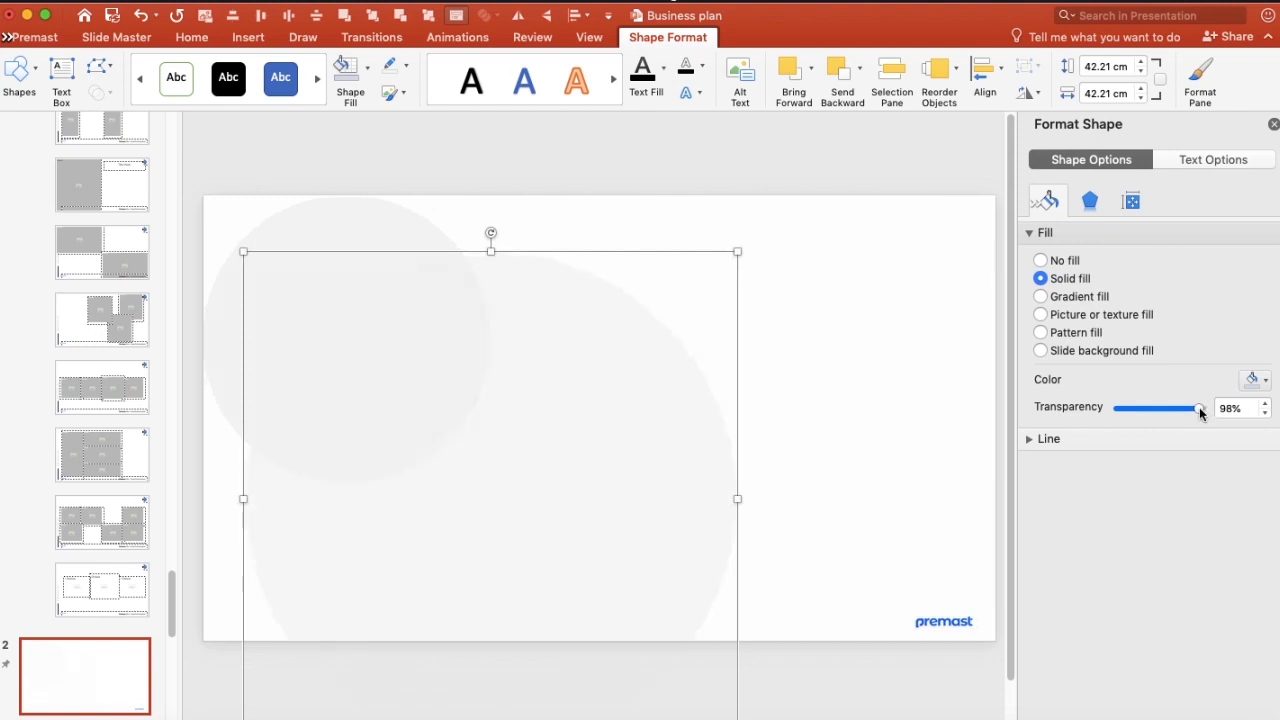
click(854, 320)
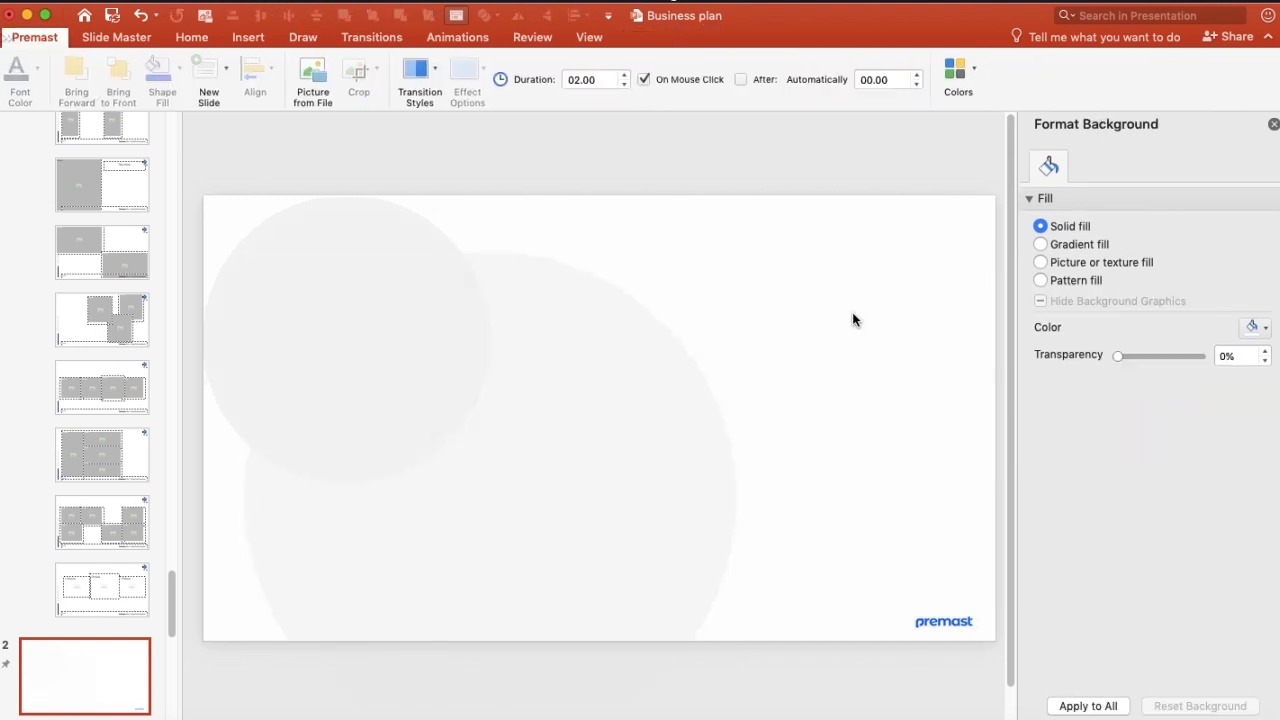
scroll(down, 3)
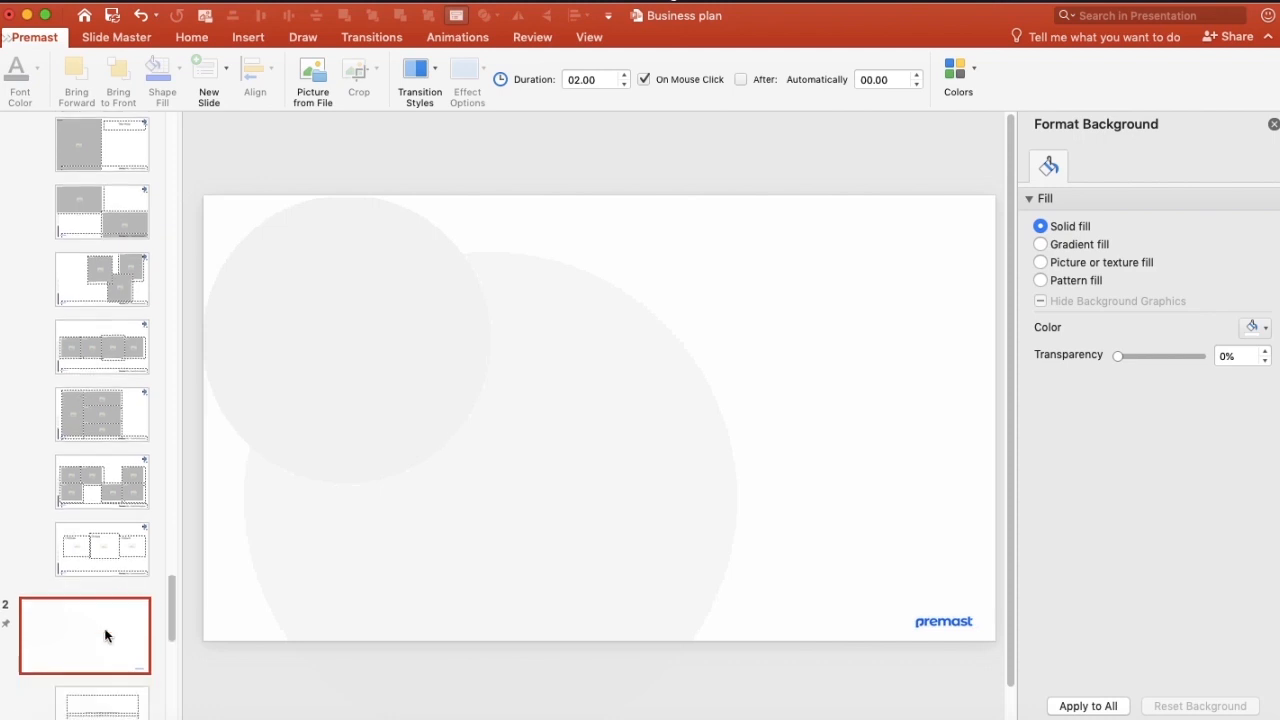
Browse the layouts under the new master and select the blank layout at the bottom
click(100, 452)
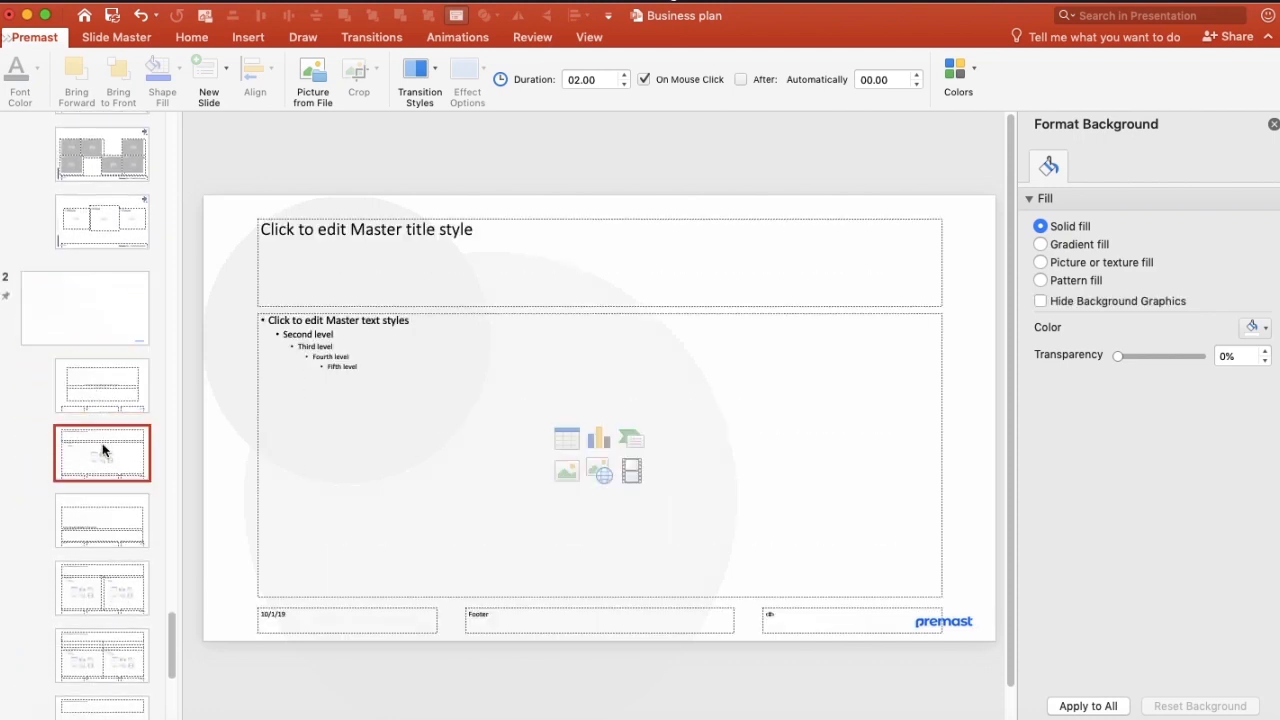
click(102, 588)
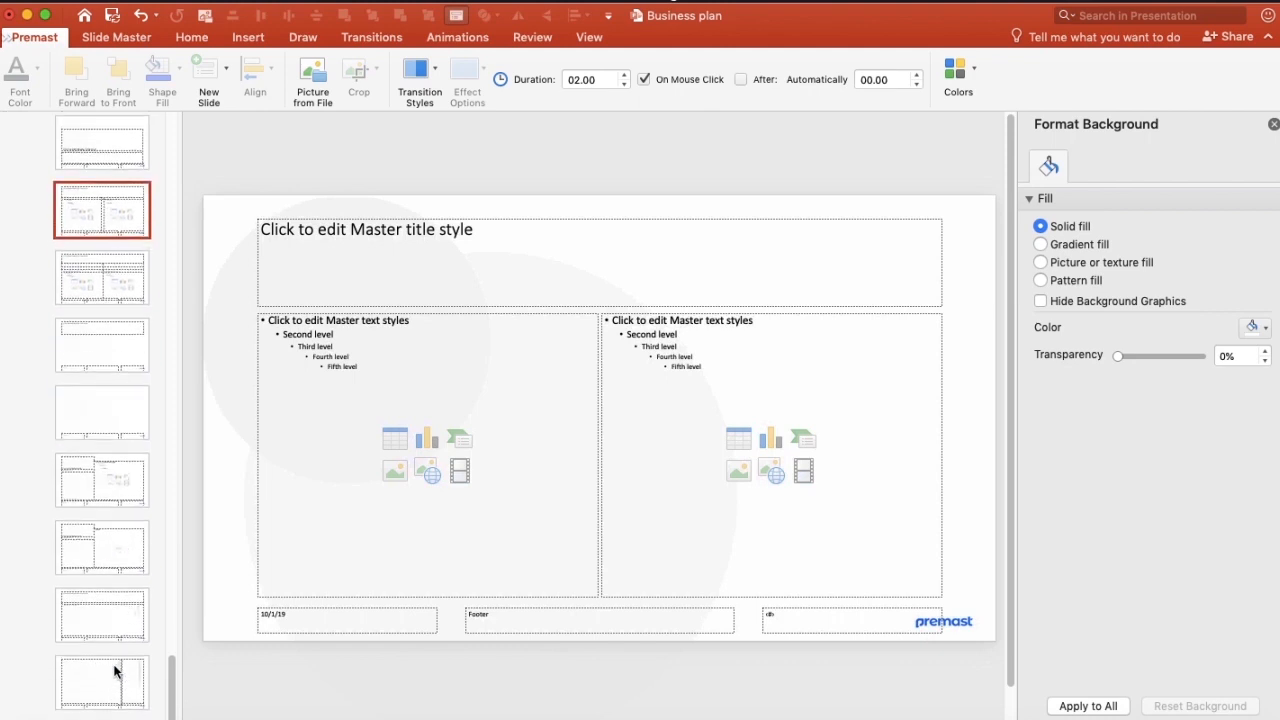
click(102, 684)
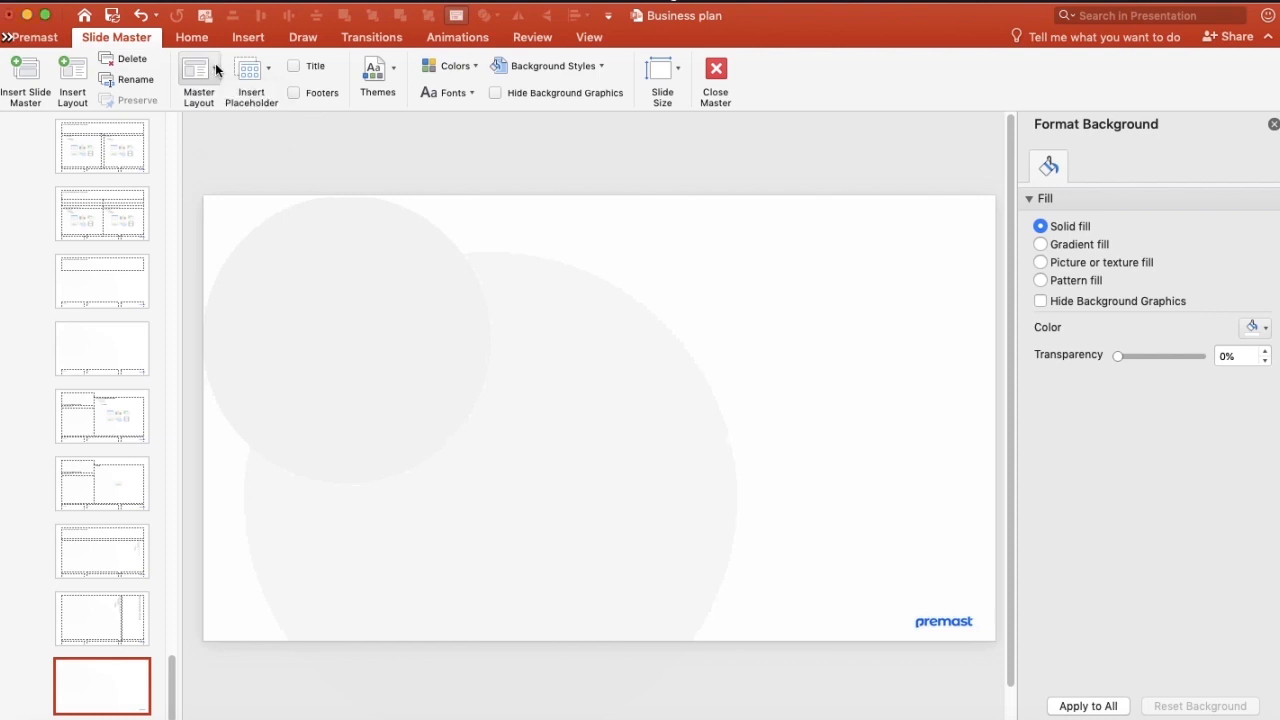
Insert a Picture placeholder covering the right half of the blank layout
click(252, 68)
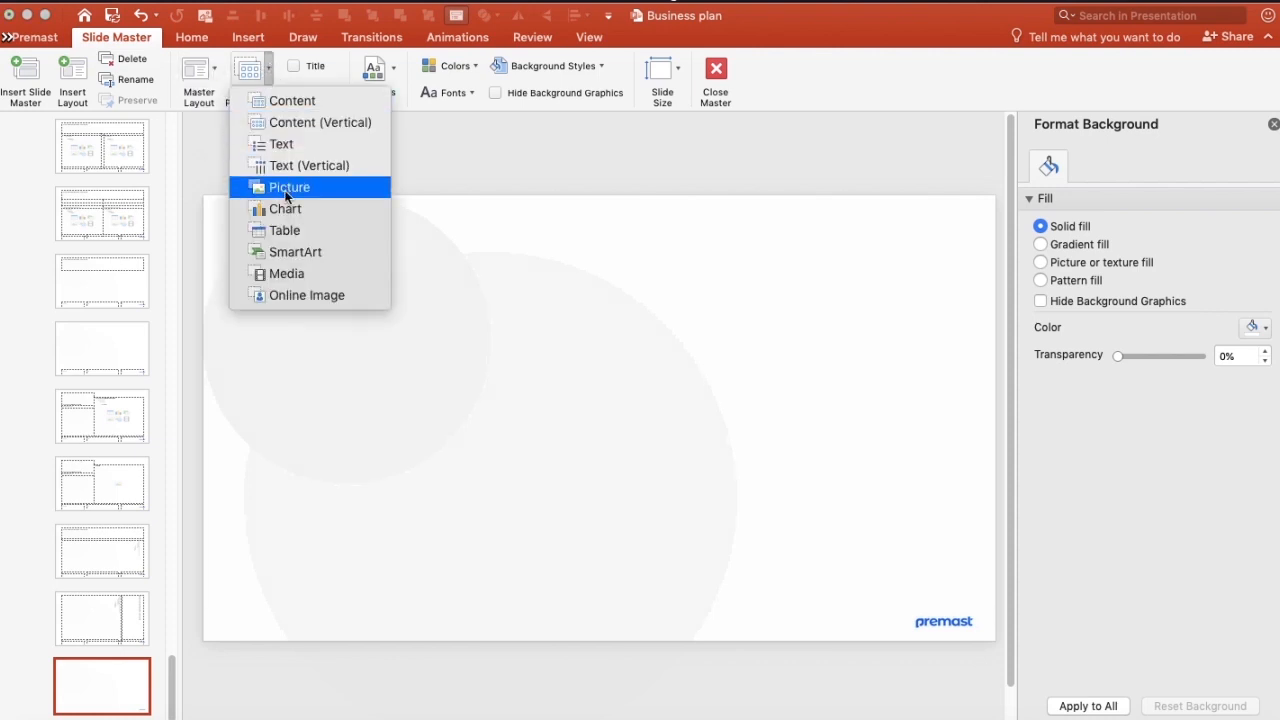
click(290, 188)
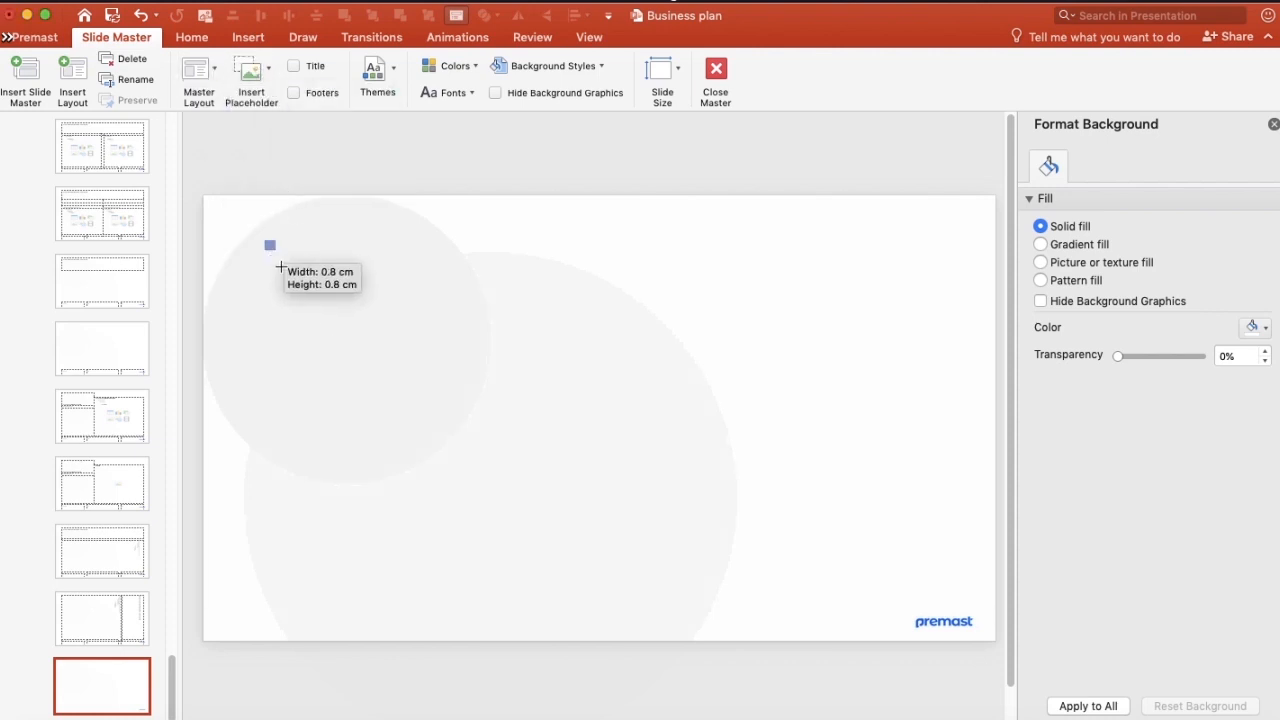
drag(268, 244, 602, 578)
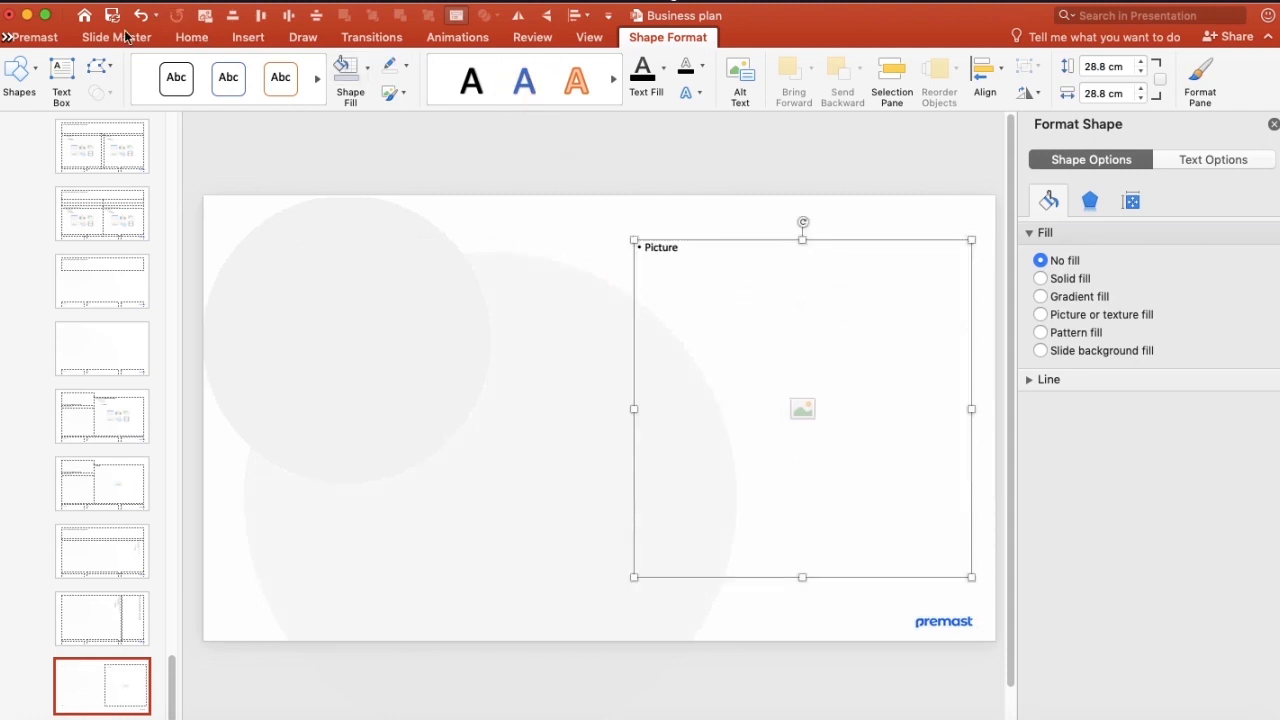
click(116, 36)
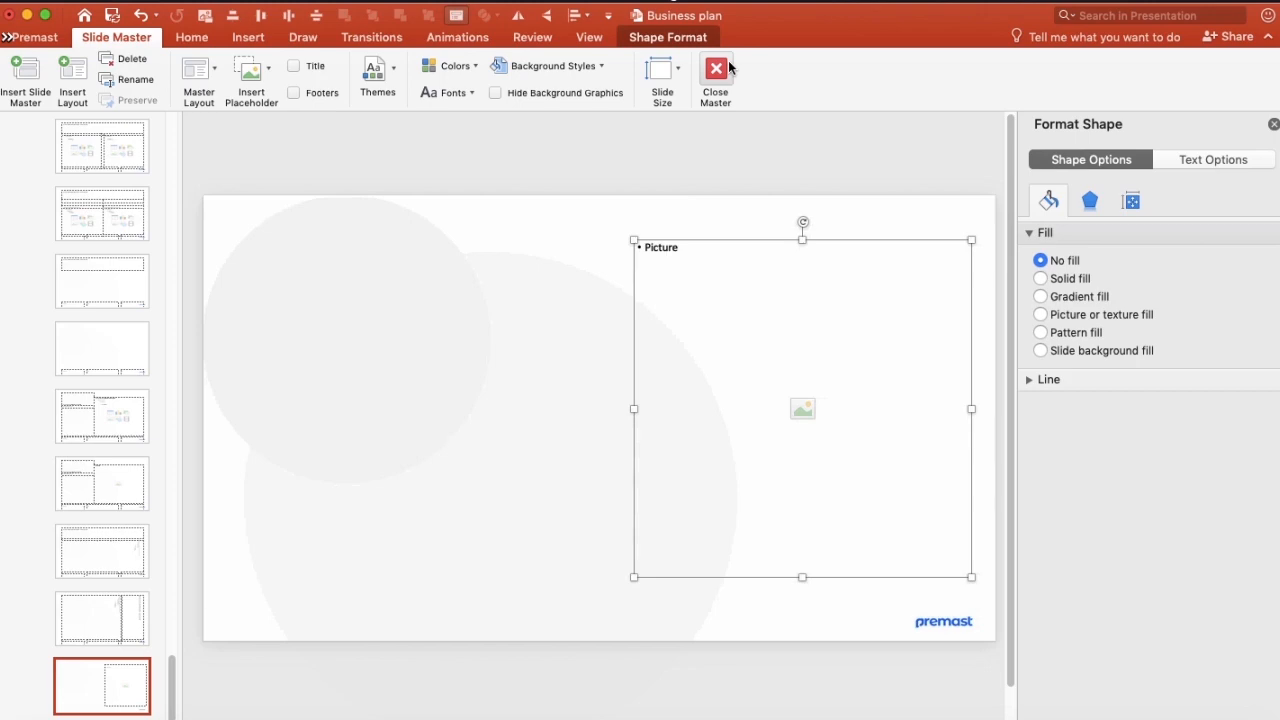
Close Master view and add a new slide using the custom picture layout
click(716, 80)
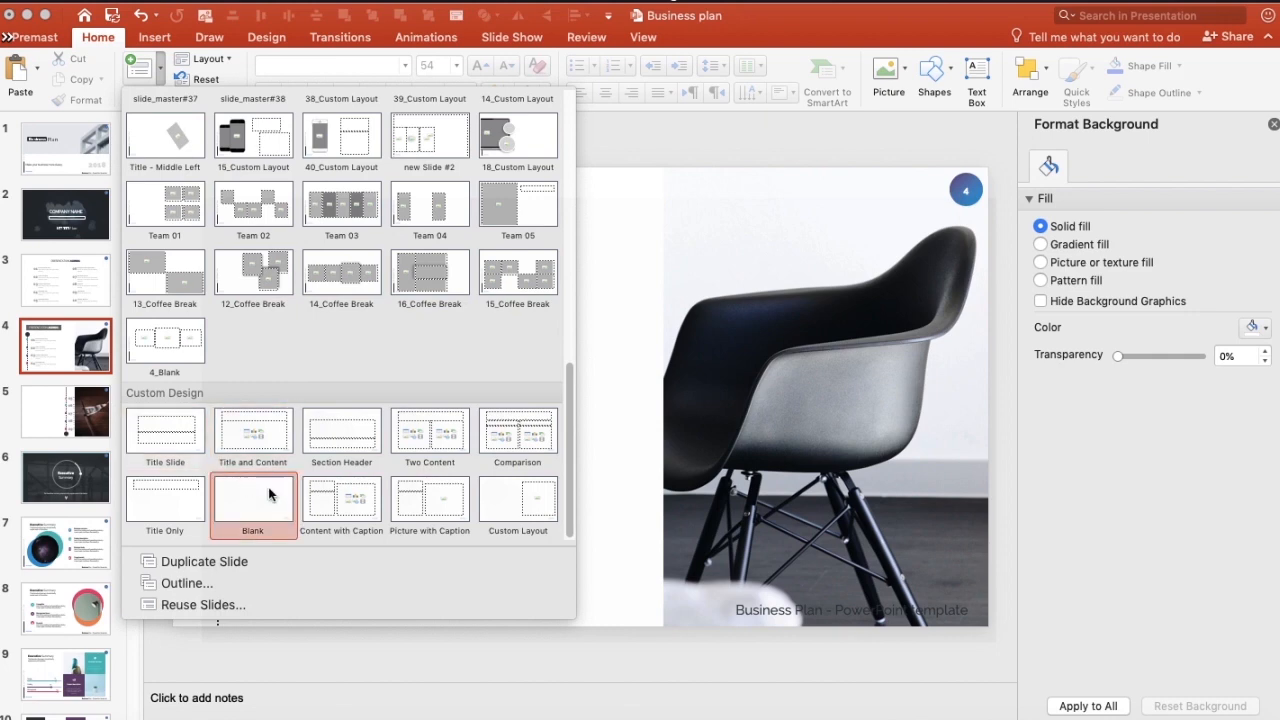
click(428, 496)
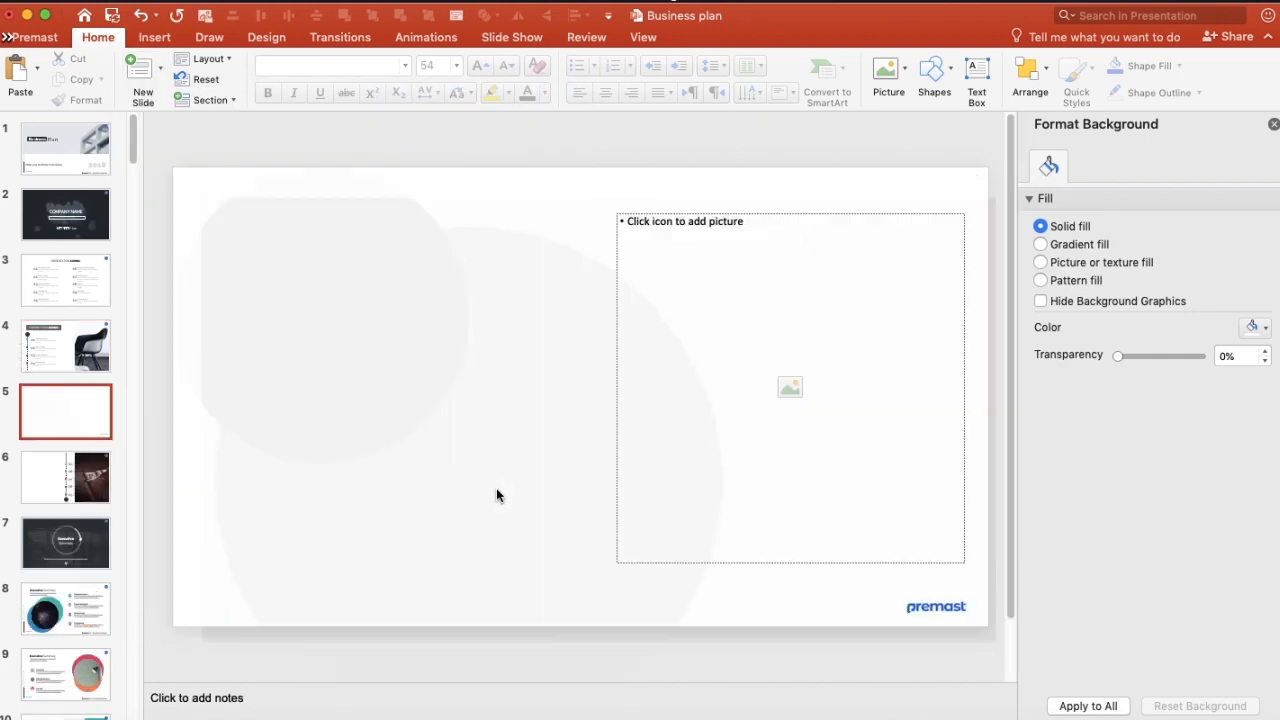
Insert the mountain JPG into the slide's picture placeholder
click(788, 388)
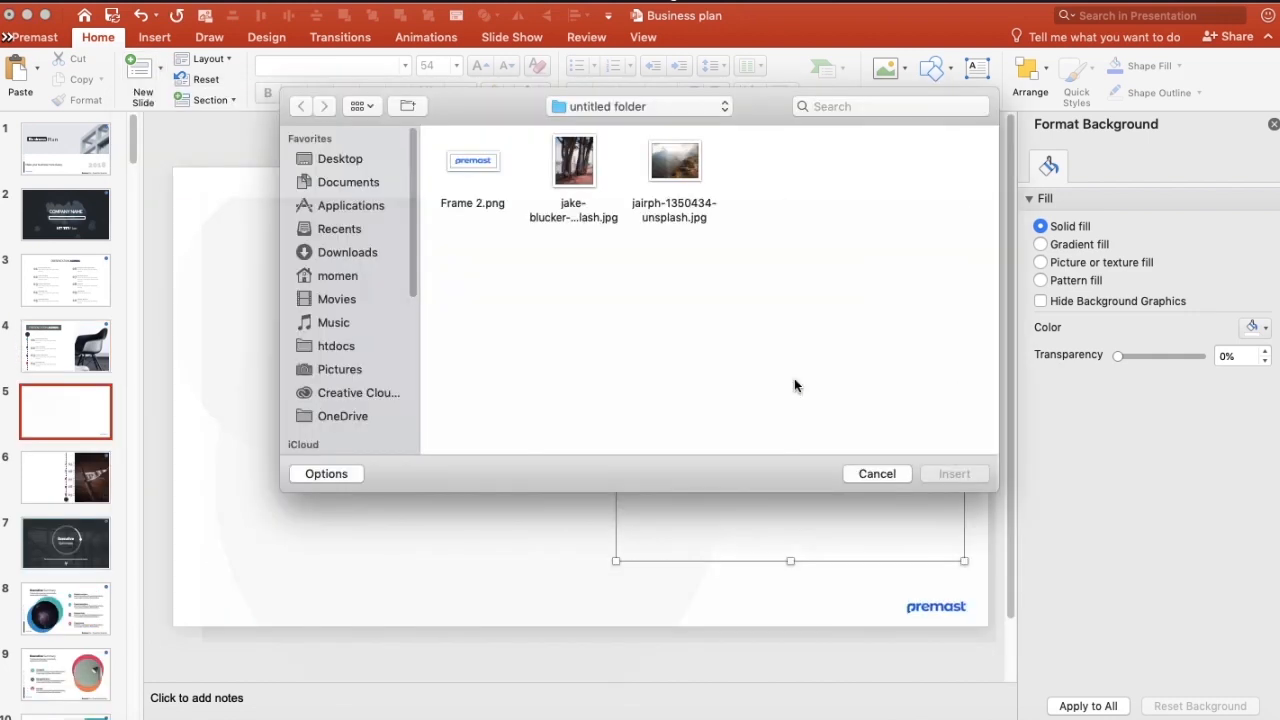
click(674, 160)
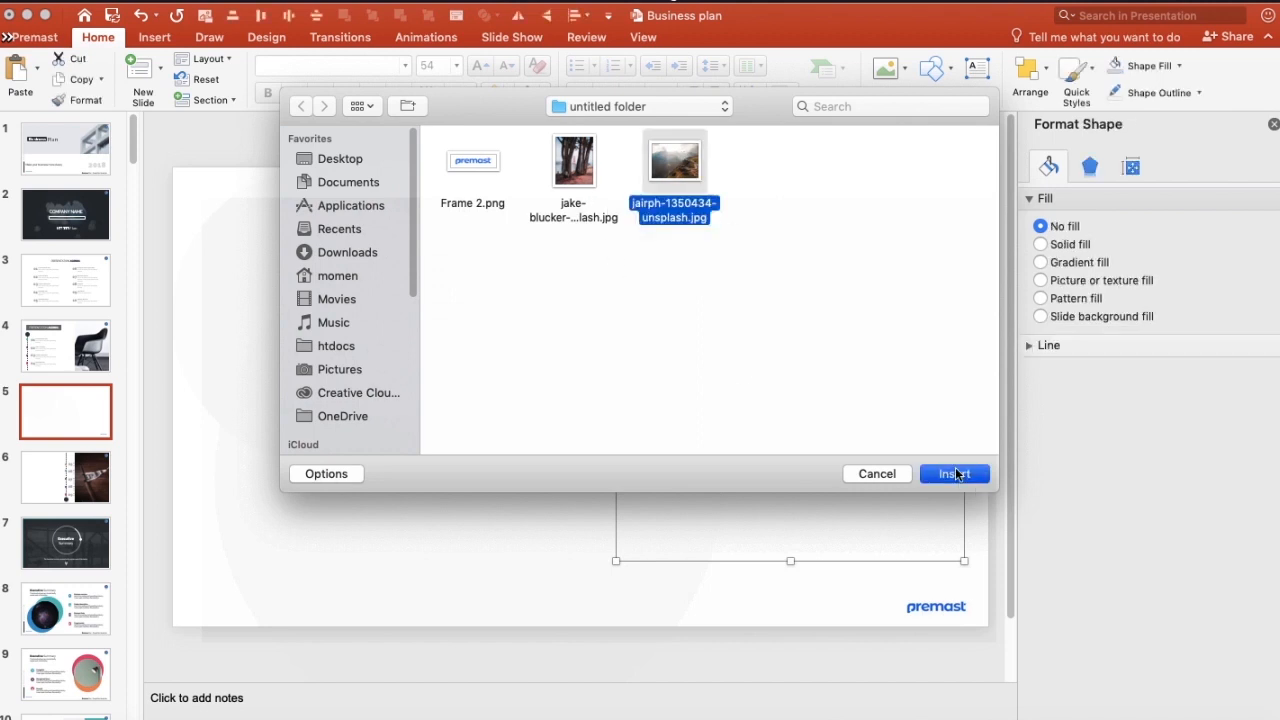
click(952, 472)
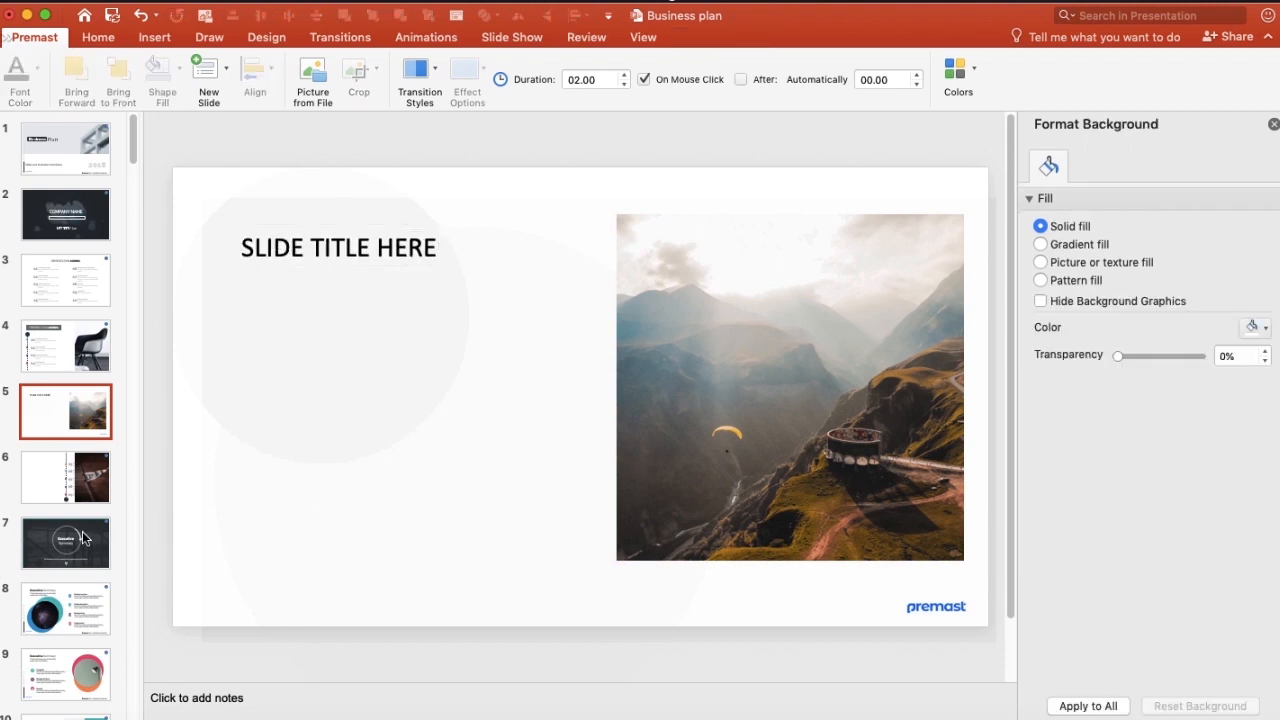
mouse_move(268, 228)
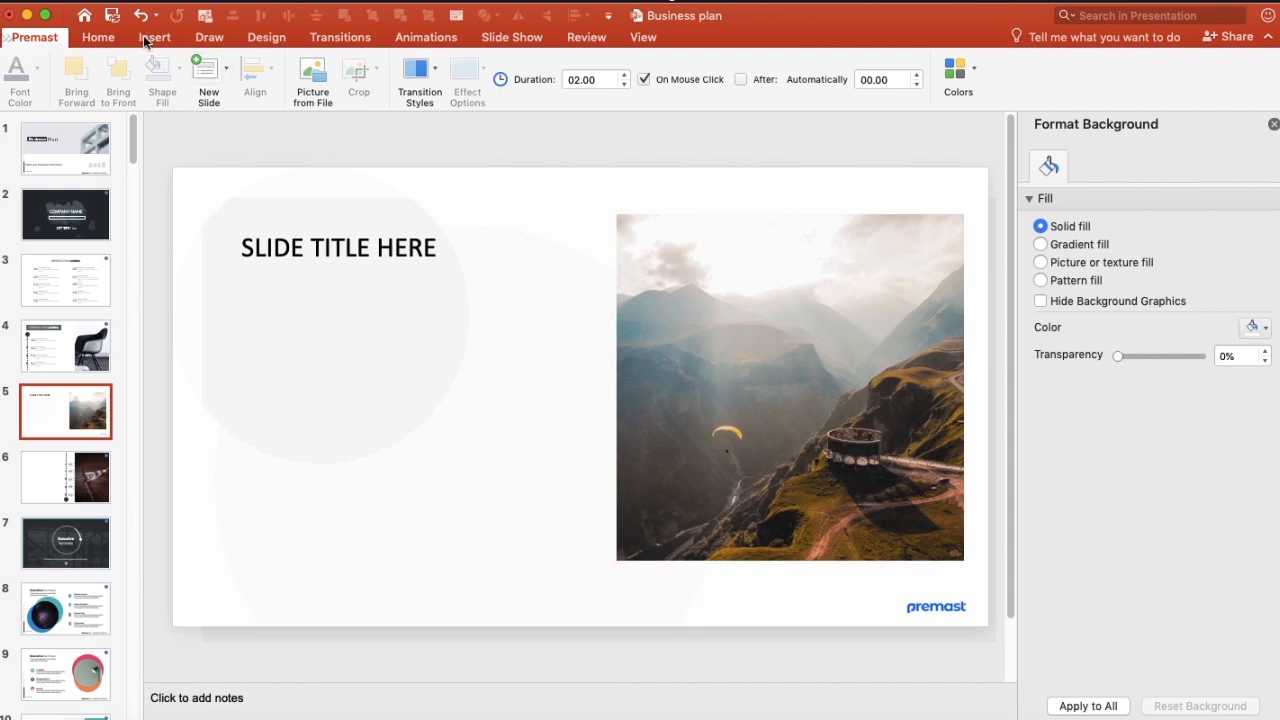
click(642, 36)
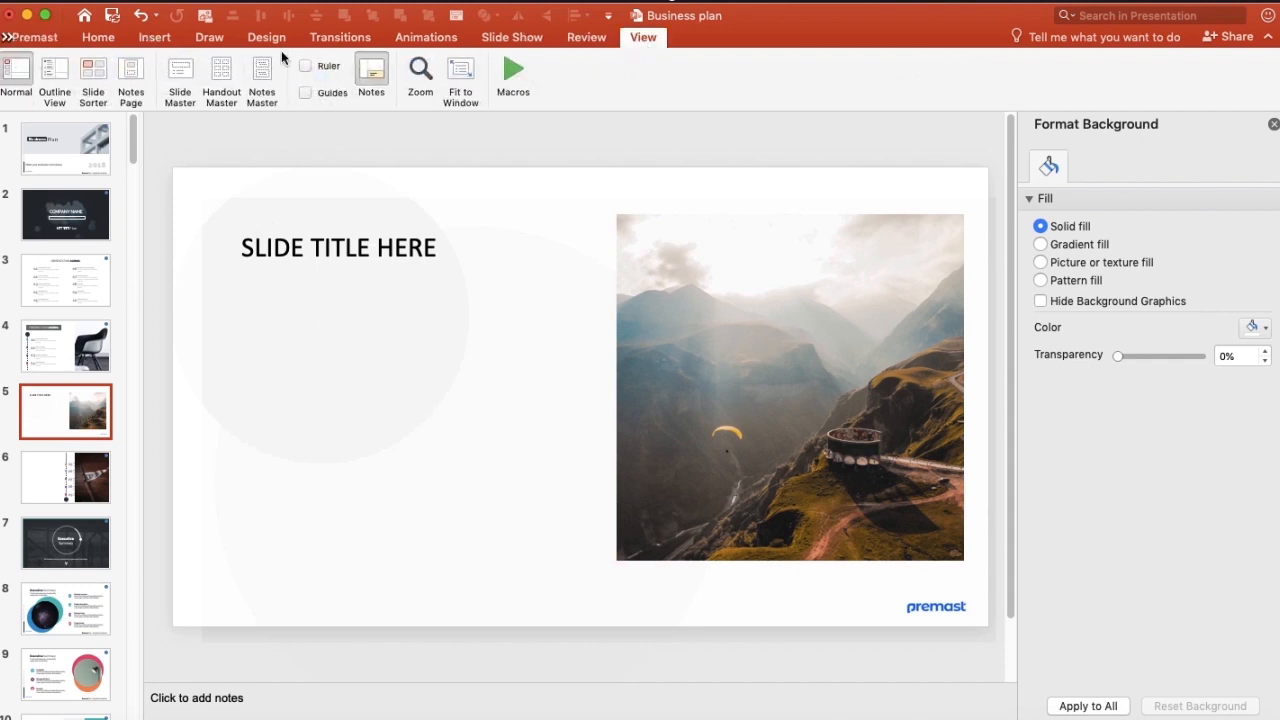
click(180, 78)
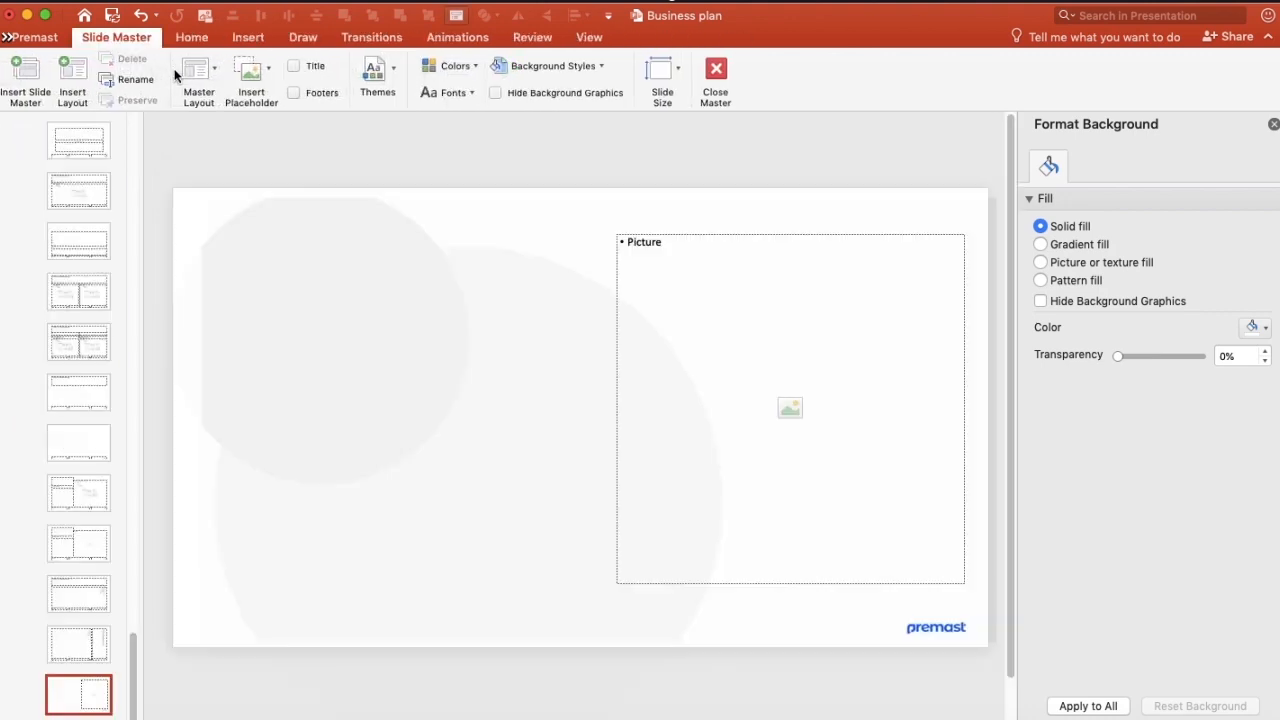
click(252, 68)
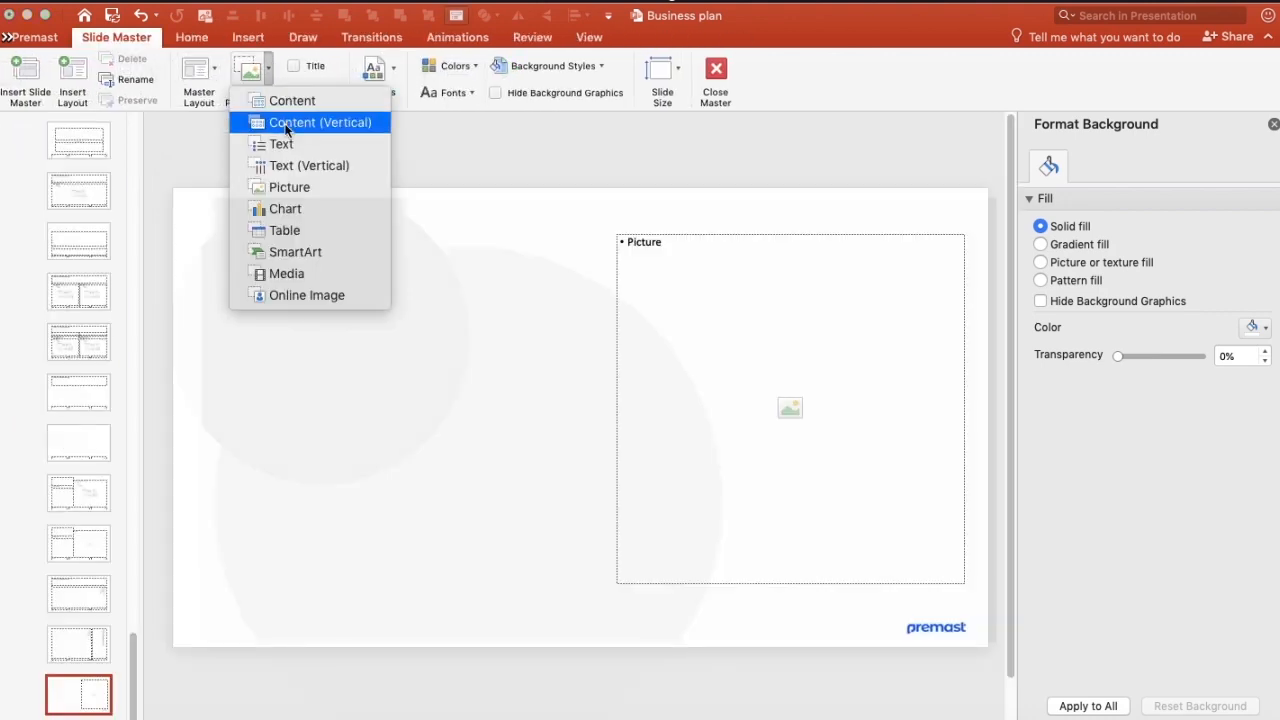
mouse_move(284, 208)
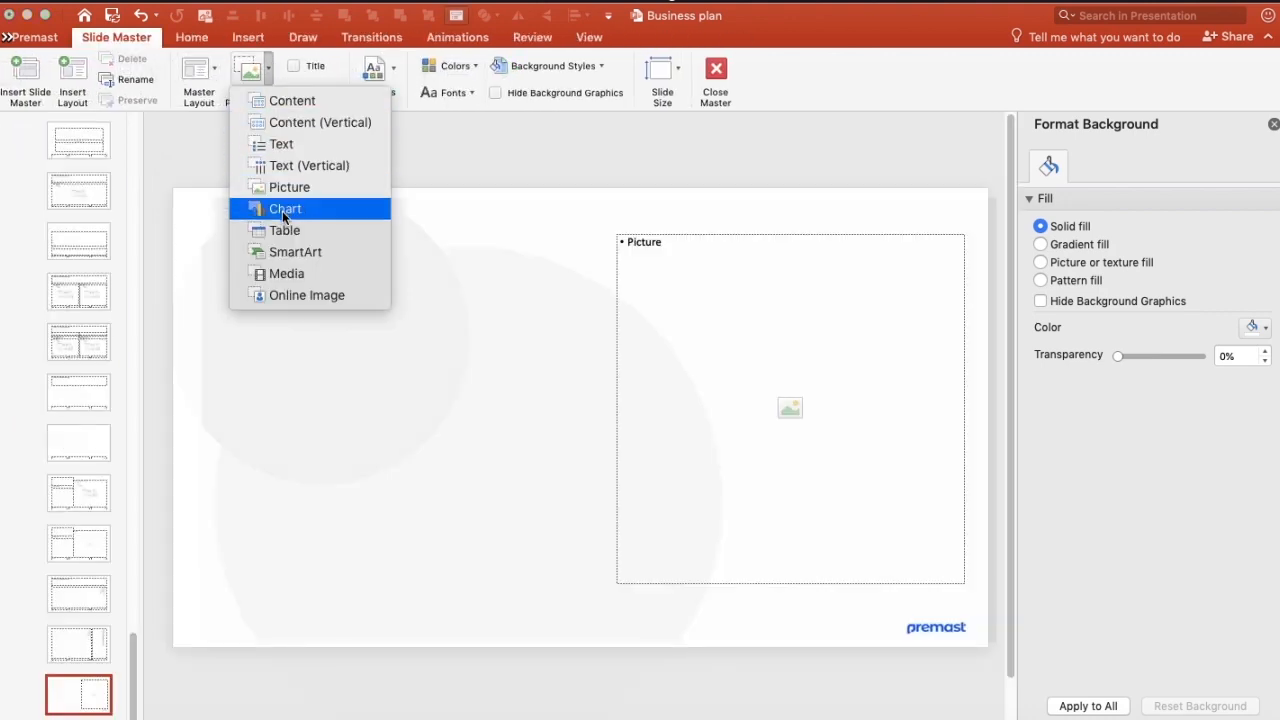
mouse_move(308, 294)
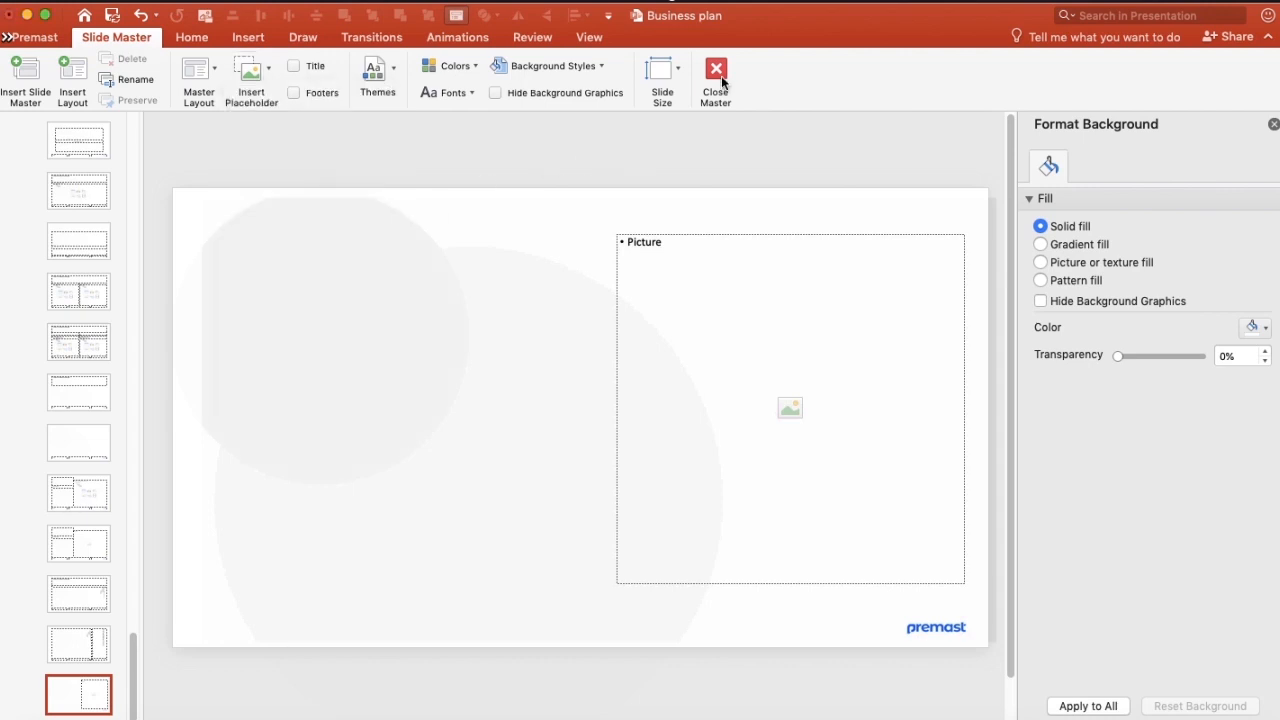
click(716, 80)
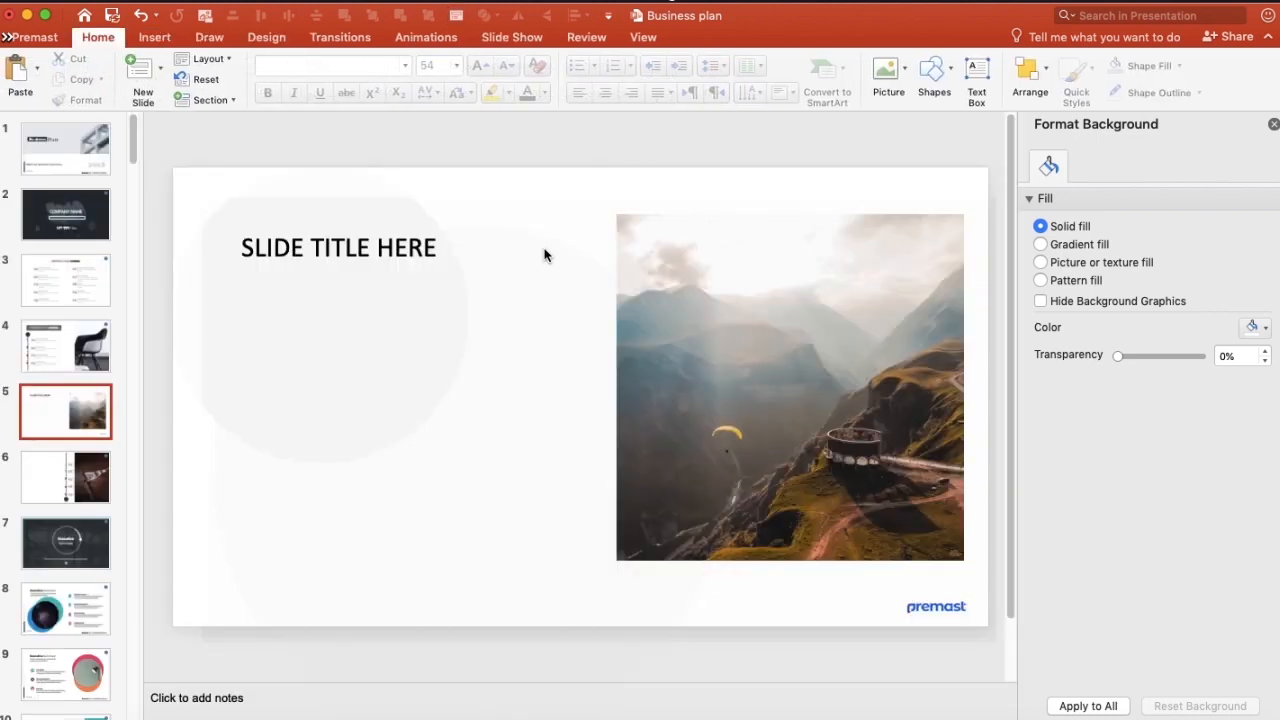
mouse_move(656, 50)
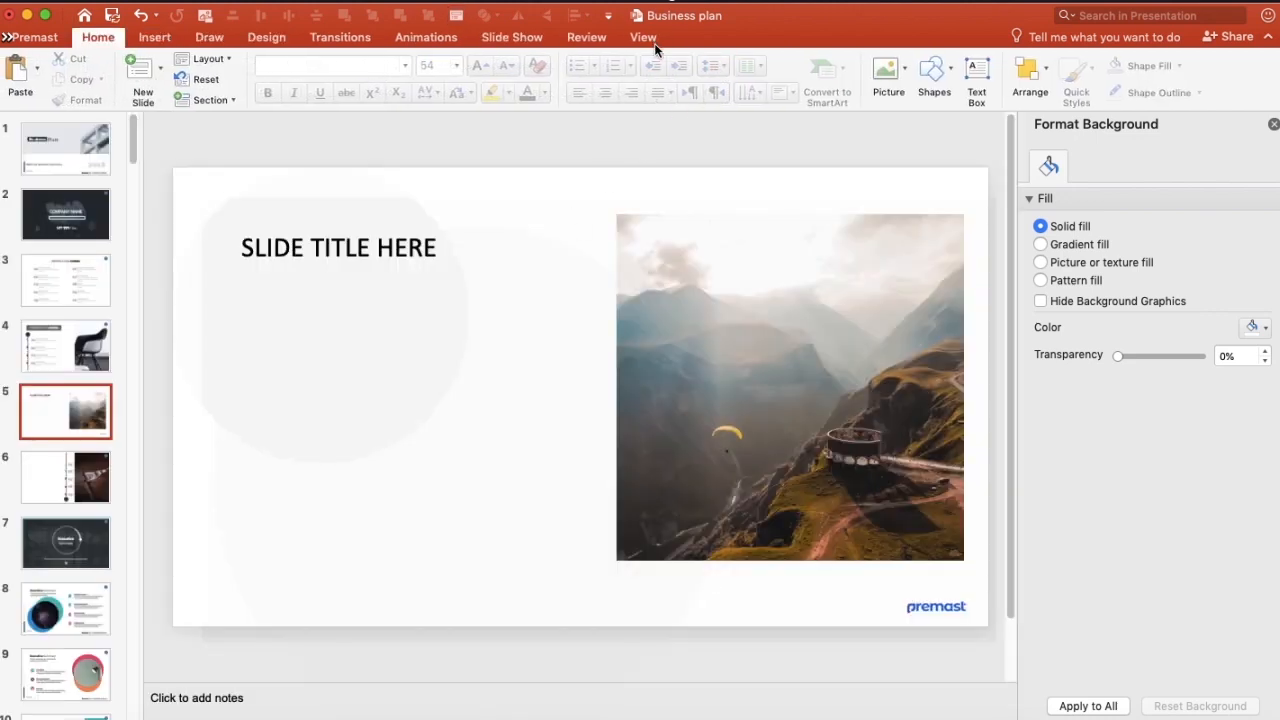
click(512, 36)
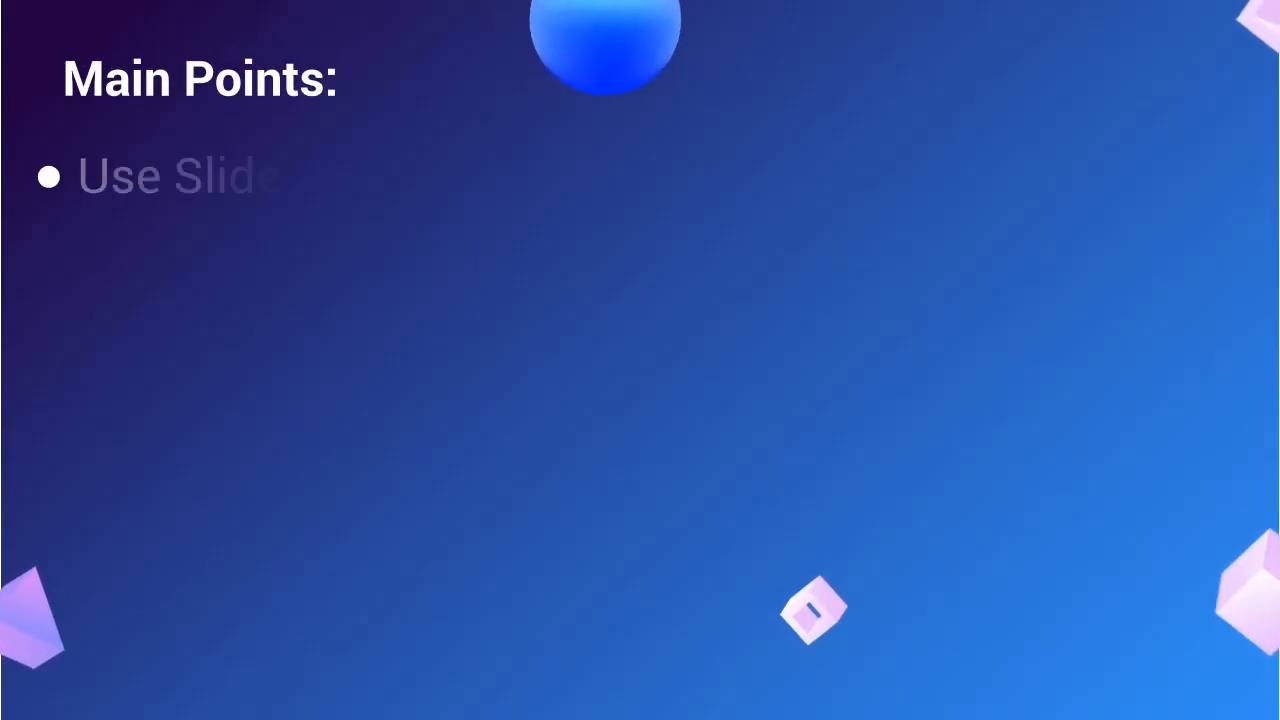